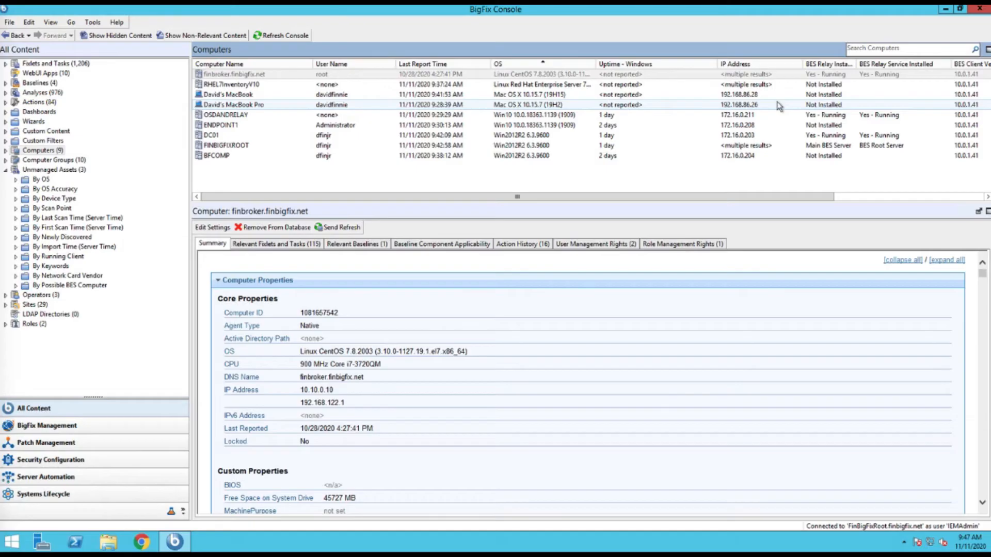
pyautogui.moveTo(762, 103)
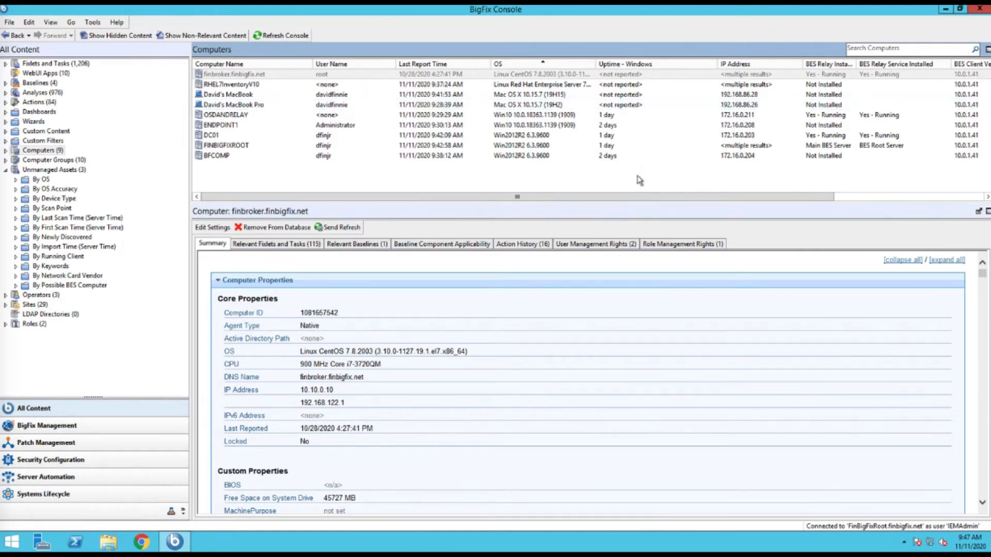
# Step: Search the Start screen for 'client' and launch BigFix Client Deploy Tool
pyautogui.click(10, 543)
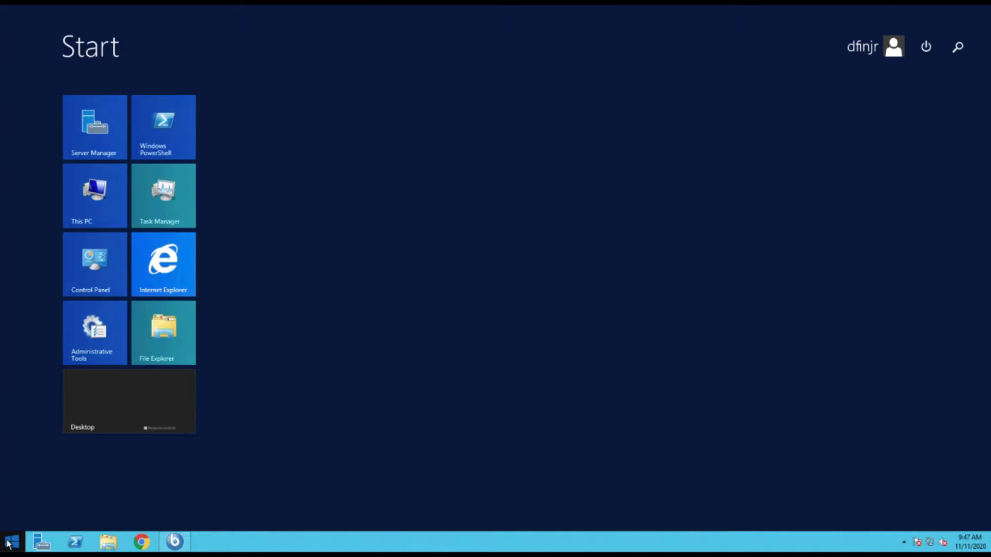
pyautogui.write('client')
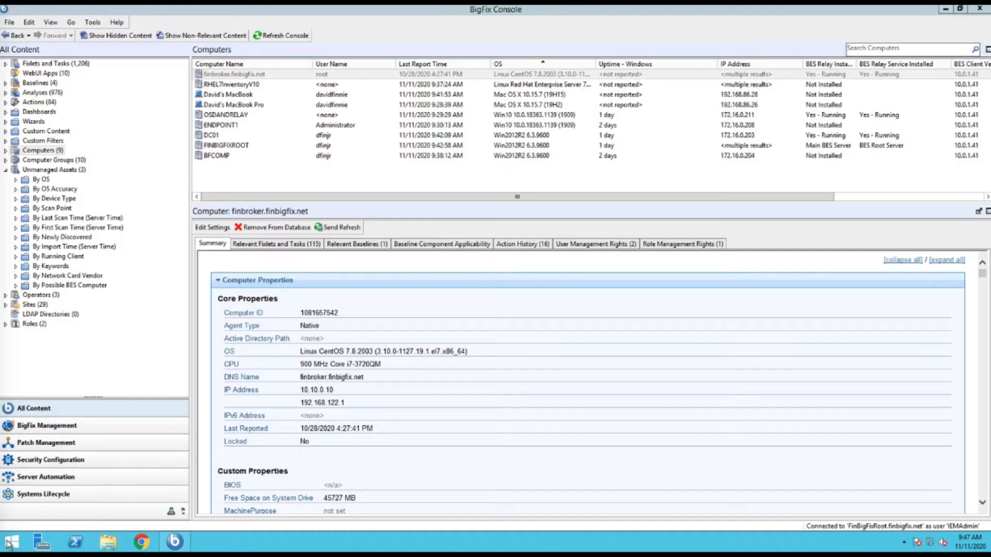
pyautogui.click(207, 542)
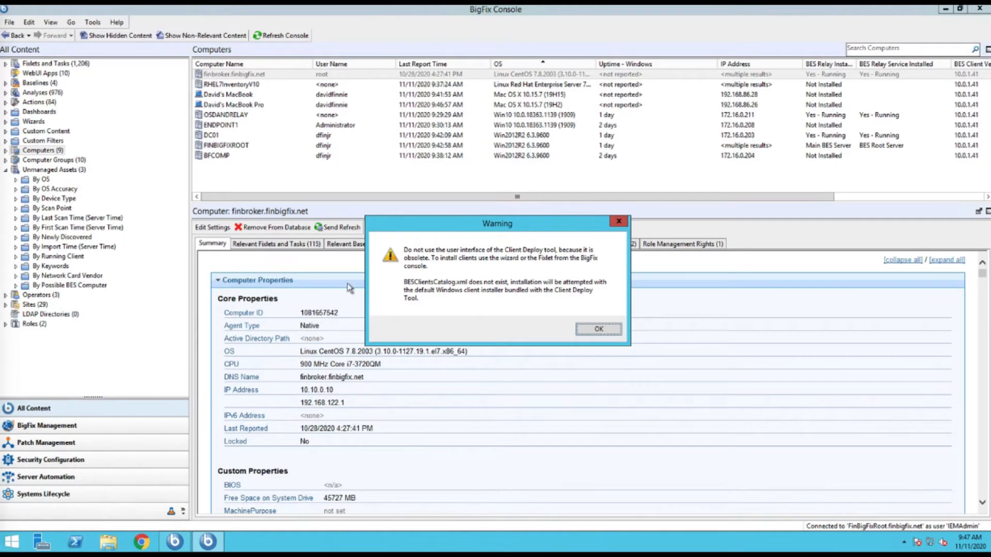
pyautogui.moveTo(456, 264)
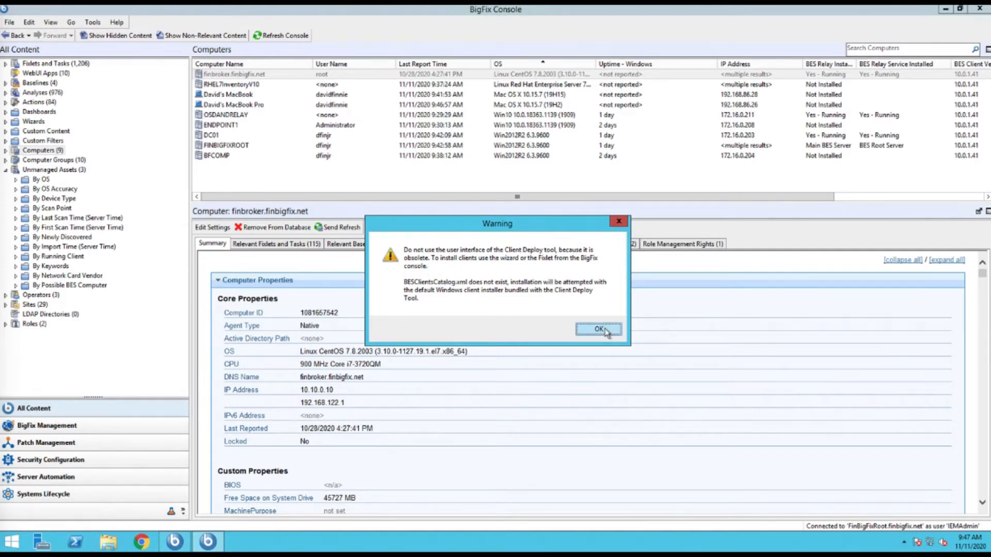
# Step: Dismiss the obsolete-tool warning and sign in with domain account 'dfinjr'
pyautogui.click(598, 329)
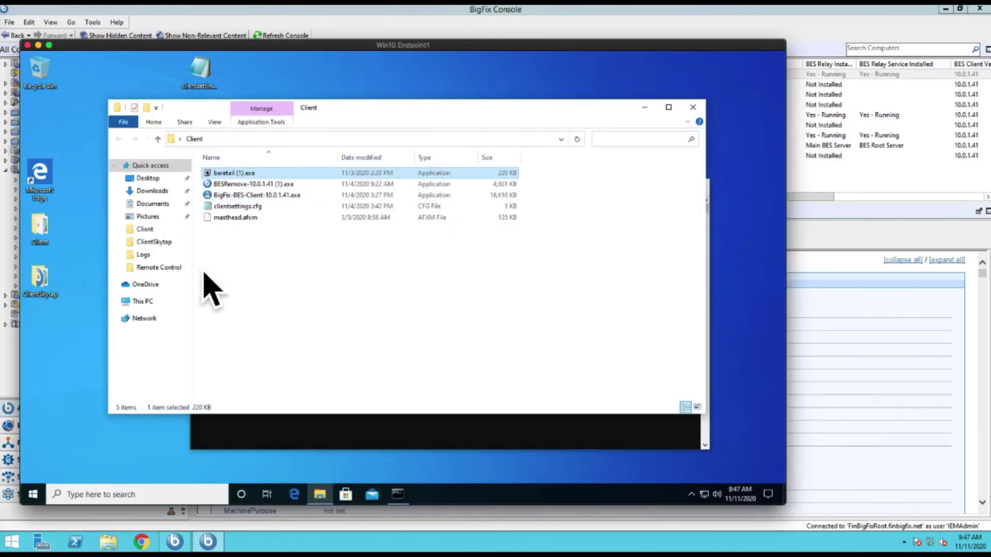
pyautogui.moveTo(443, 276)
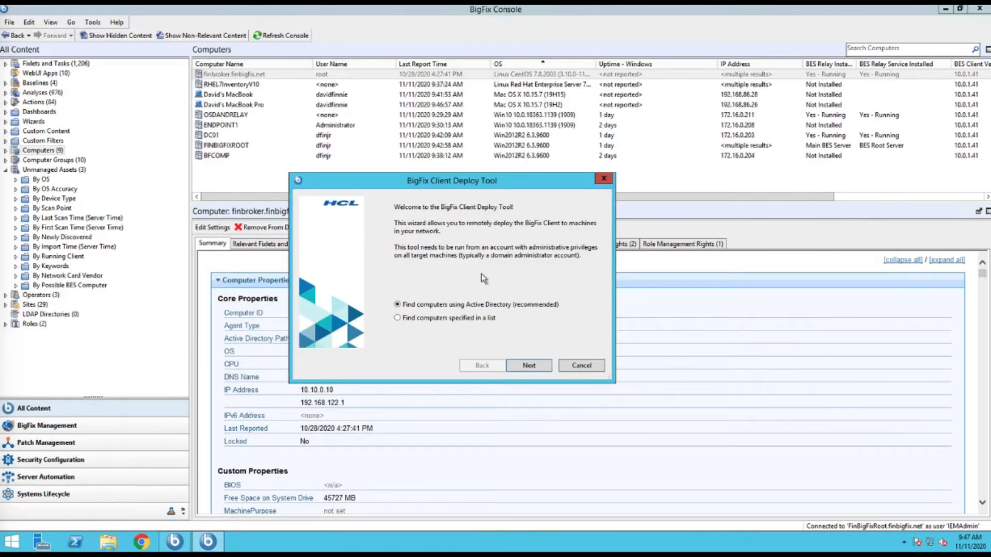
pyautogui.click(528, 365)
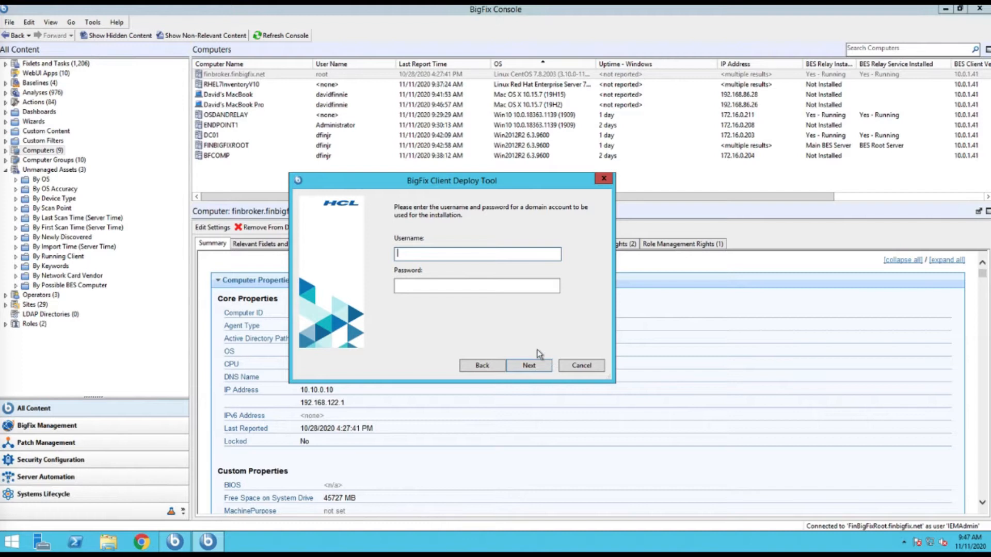
pyautogui.write('dfinjr')
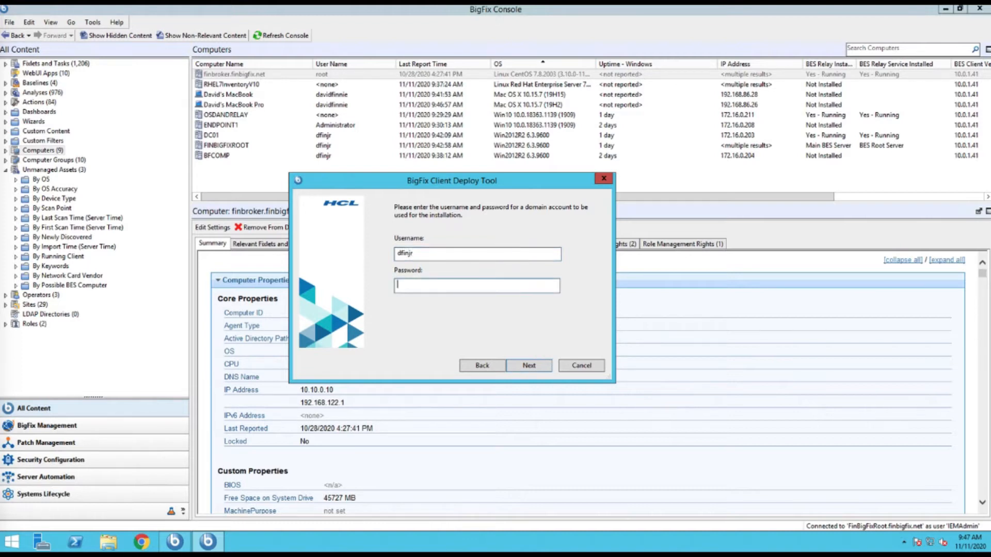
pyautogui.write('password')
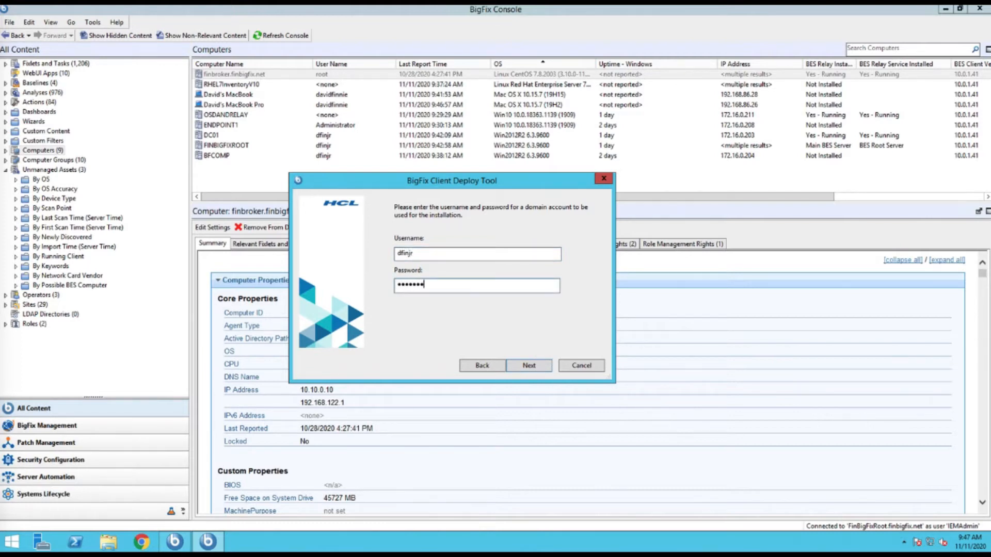
pyautogui.click(529, 365)
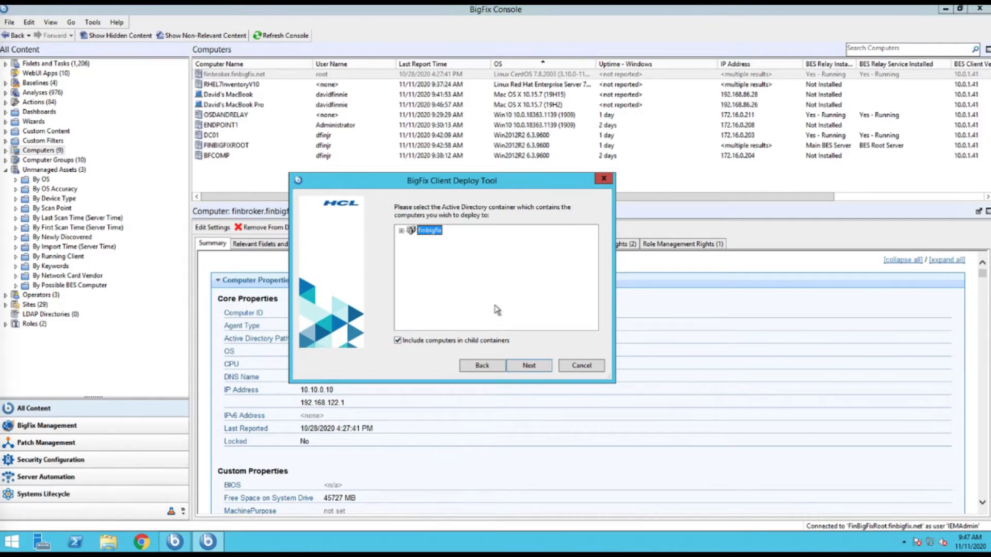
pyautogui.moveTo(429, 268)
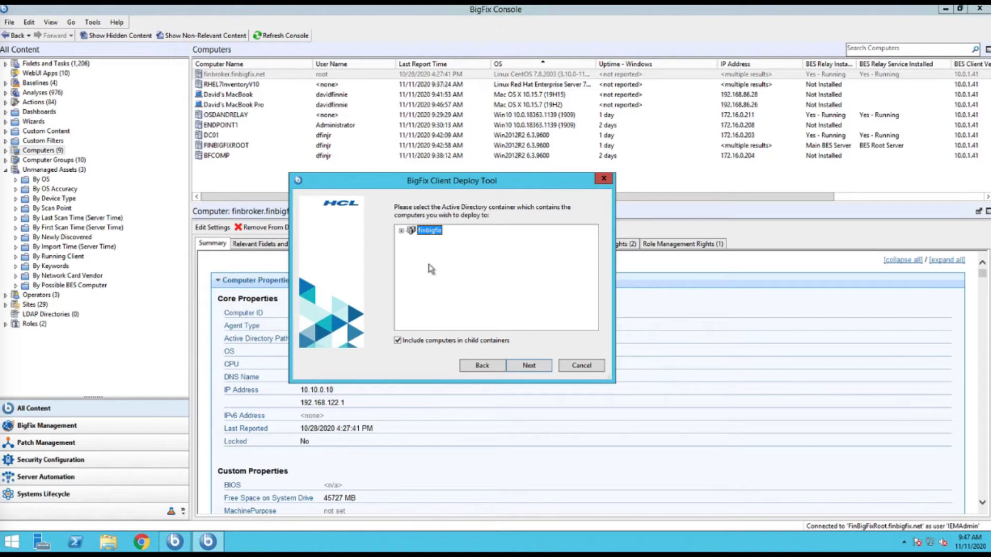
# Step: Expand the finbigfix container and select ENDPOINT1 for installation
pyautogui.click(401, 230)
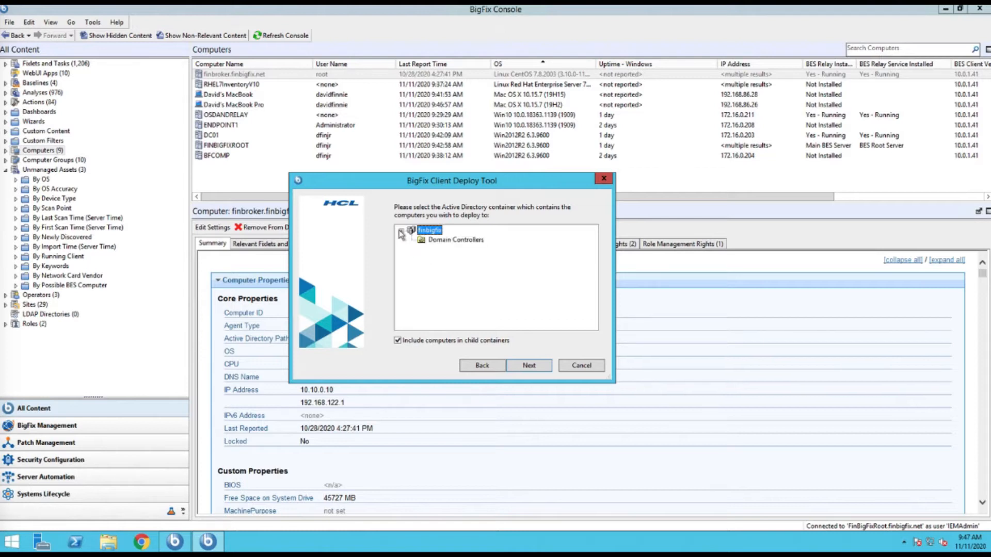
pyautogui.click(528, 366)
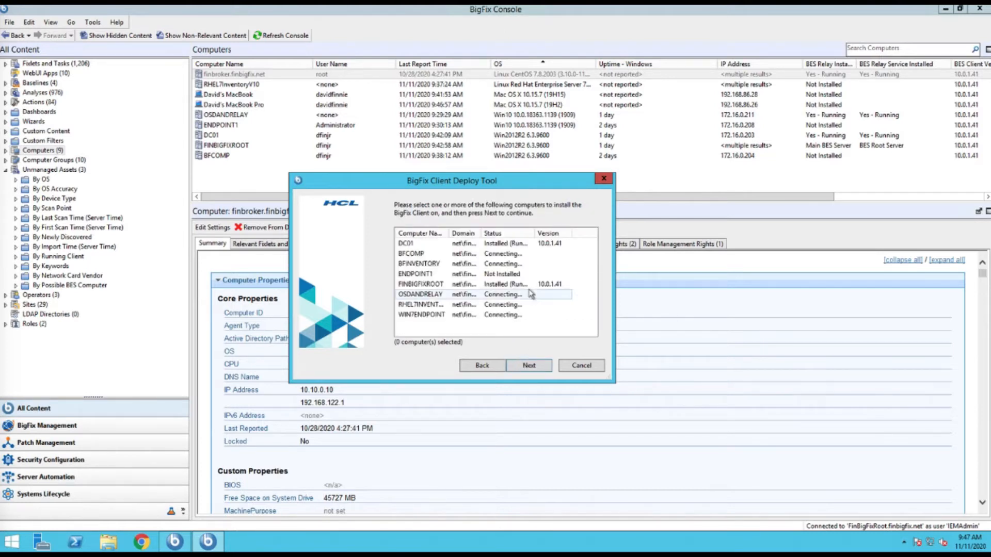
pyautogui.click(415, 273)
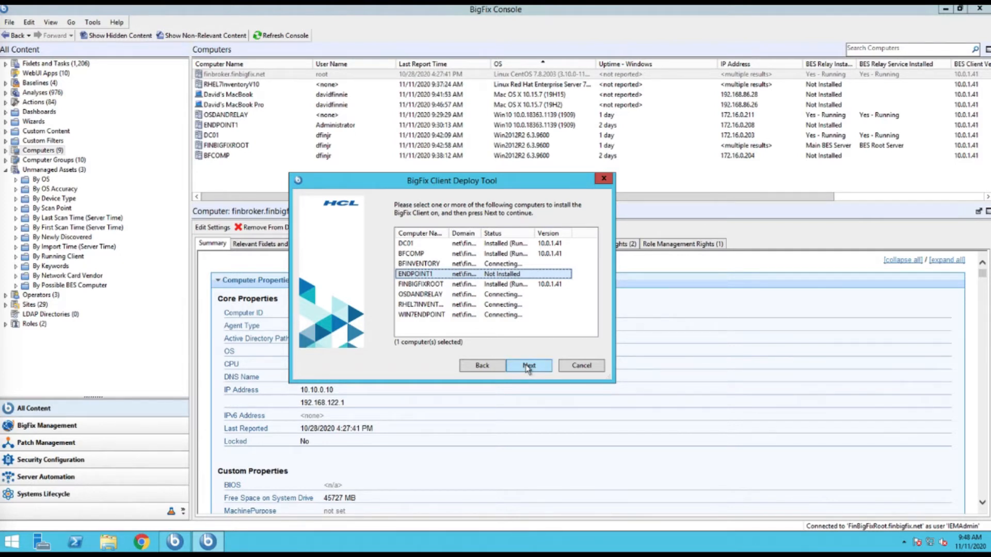
# Step: Start the BigFix client installation on ENDPOINT1
pyautogui.click(529, 365)
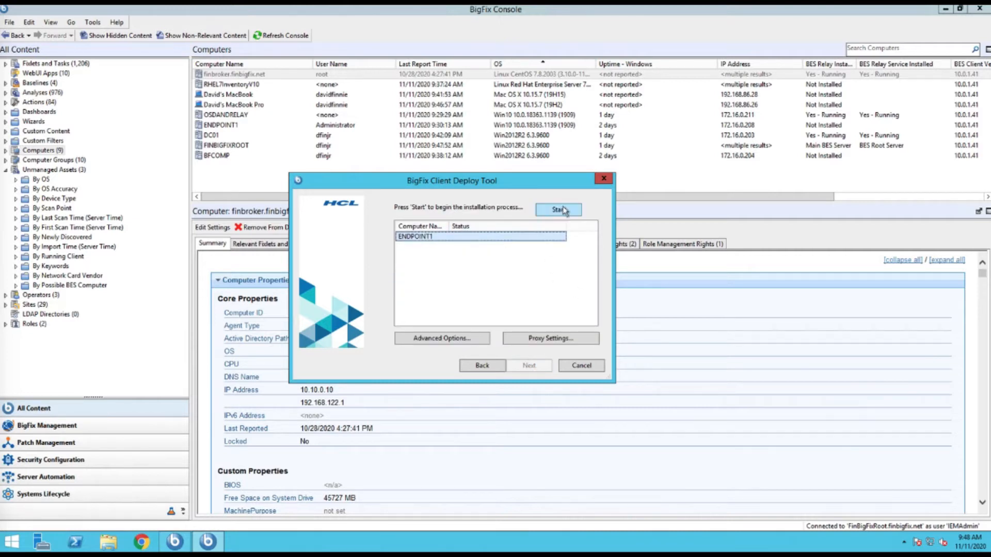
pyautogui.click(558, 209)
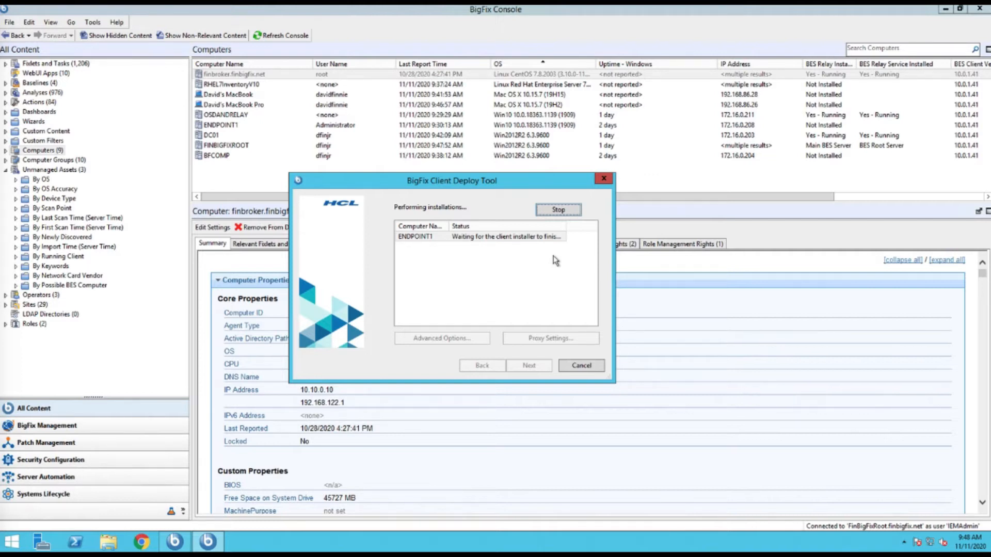
pyautogui.moveTo(556, 260)
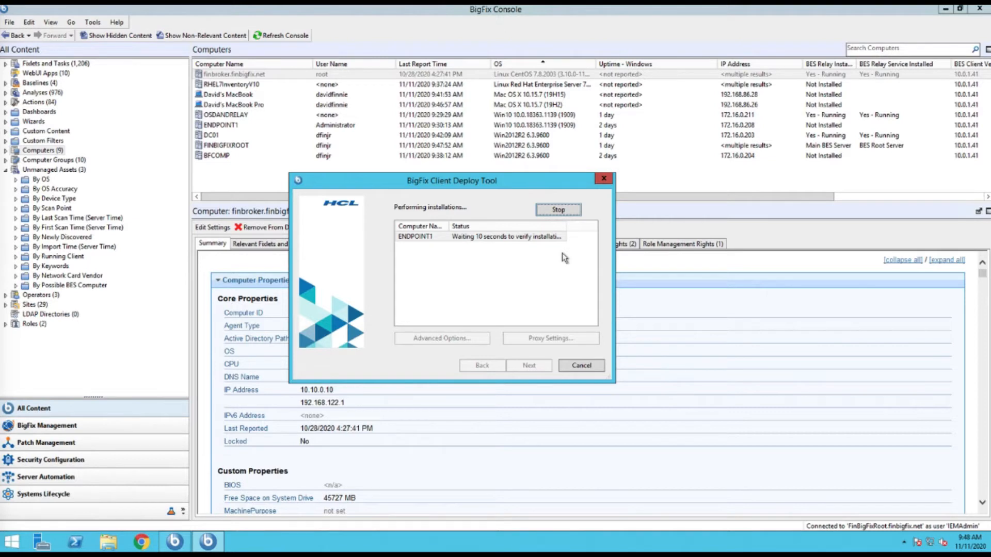
pyautogui.moveTo(495, 268)
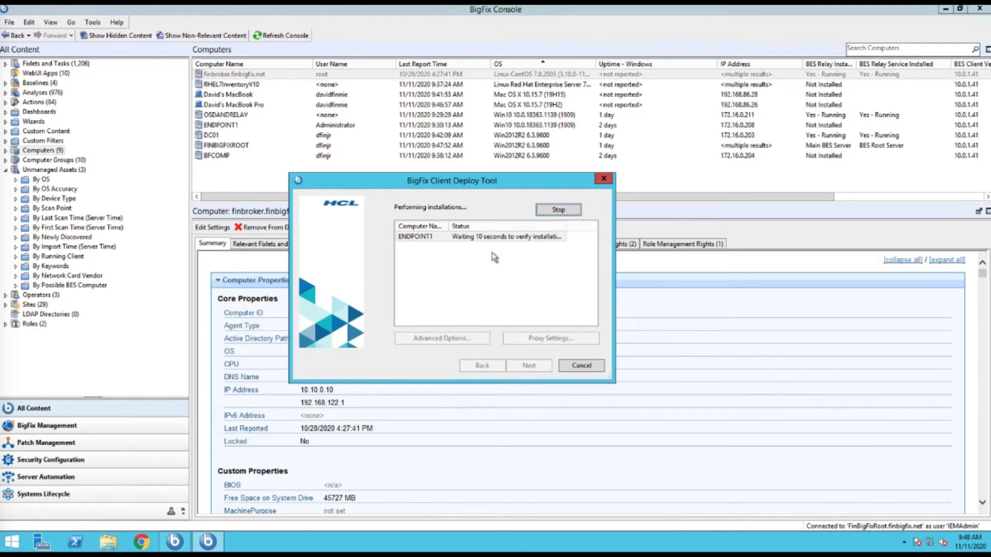
pyautogui.moveTo(574, 281)
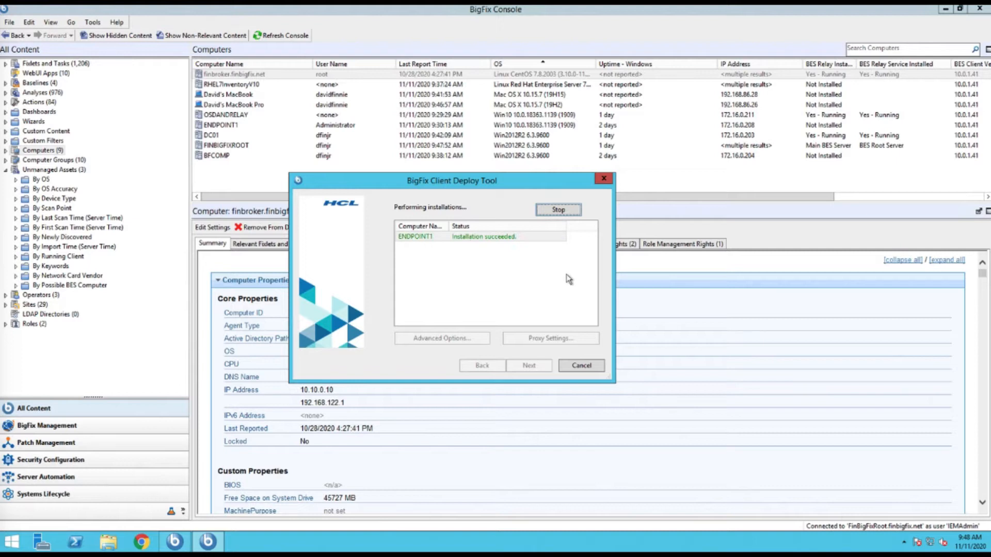
pyautogui.moveTo(428, 301)
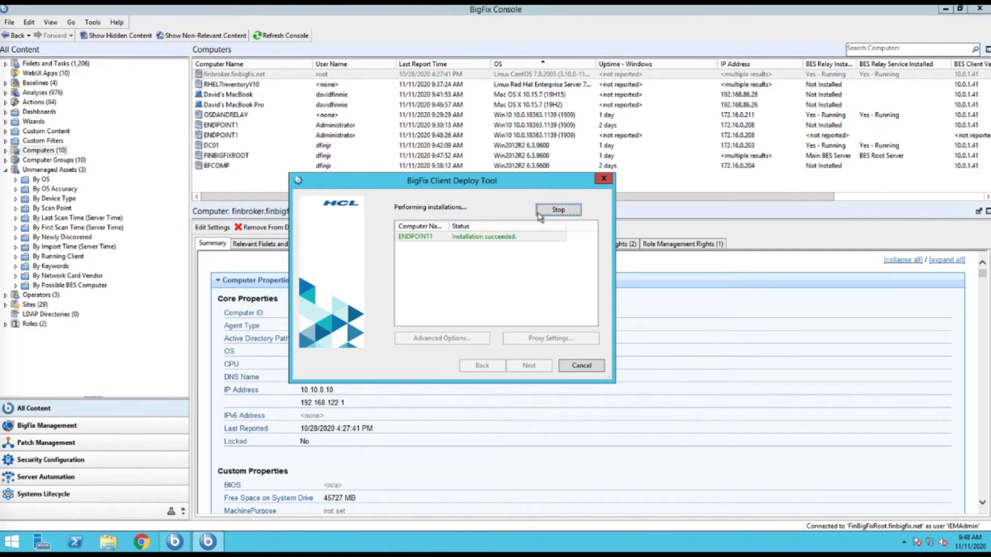
pyautogui.moveTo(332, 142)
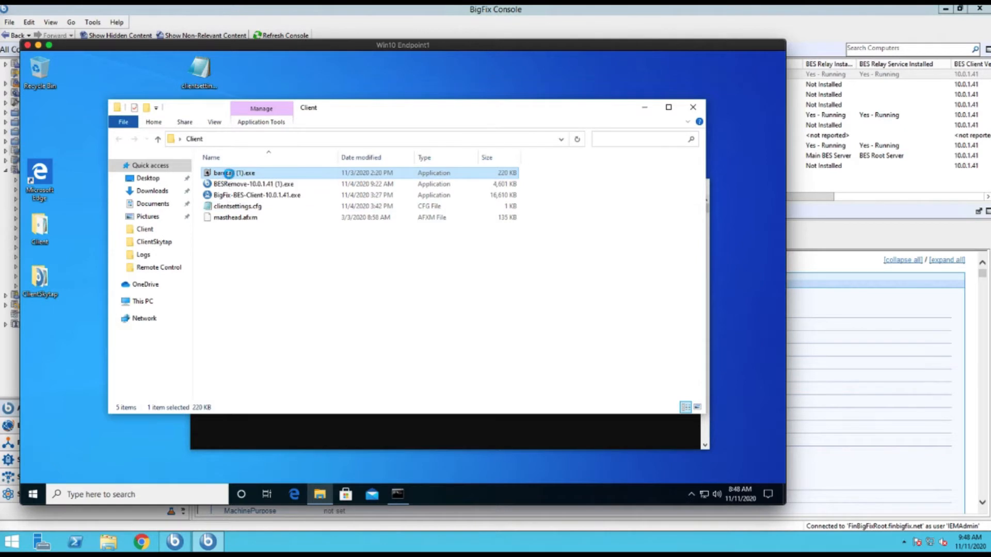
# Step: Open the ENDPOINT1 client log in BareTail, scroll through it, then close the viewer
pyautogui.doubleClick(233, 172)
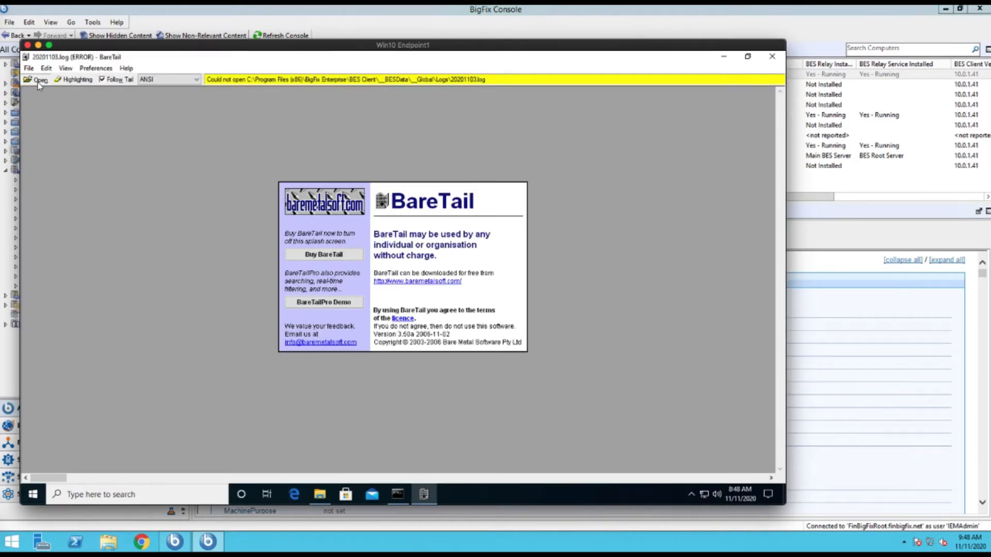
pyautogui.click(42, 79)
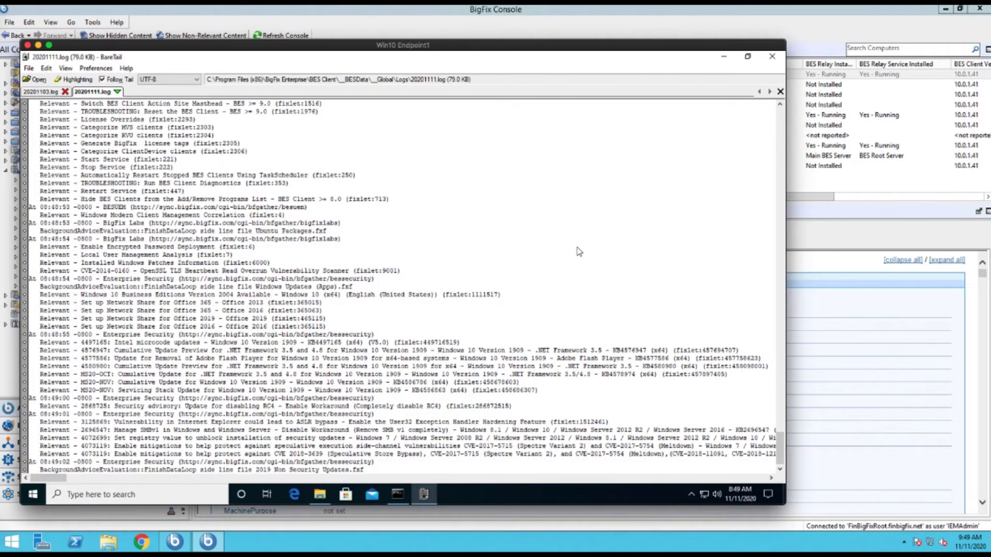
pyautogui.scroll(-3)
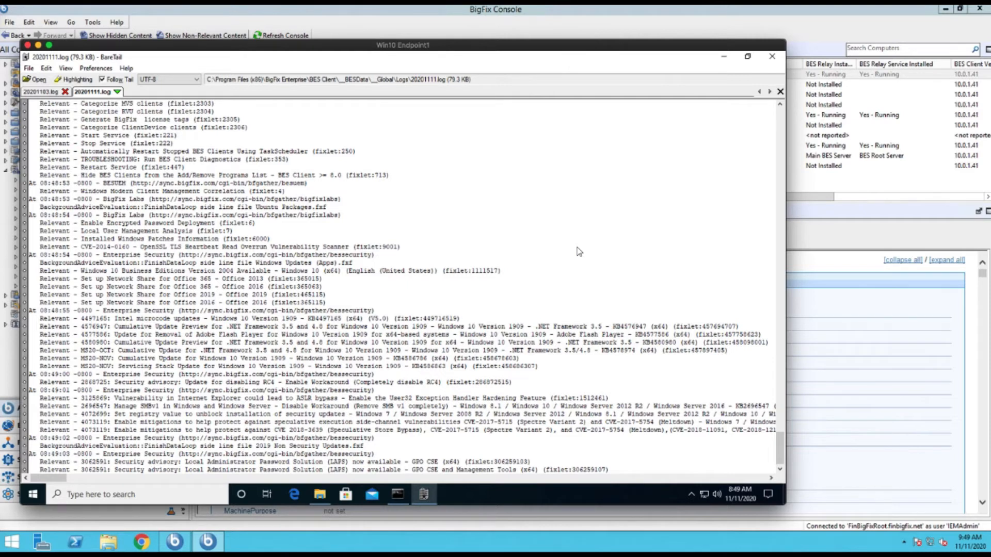
pyautogui.scroll(-3)
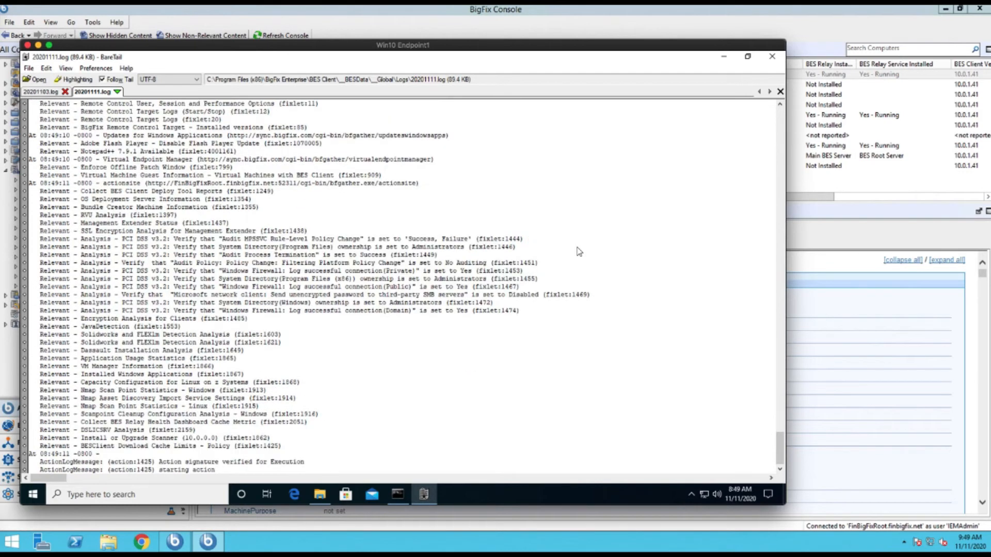
pyautogui.scroll(-3)
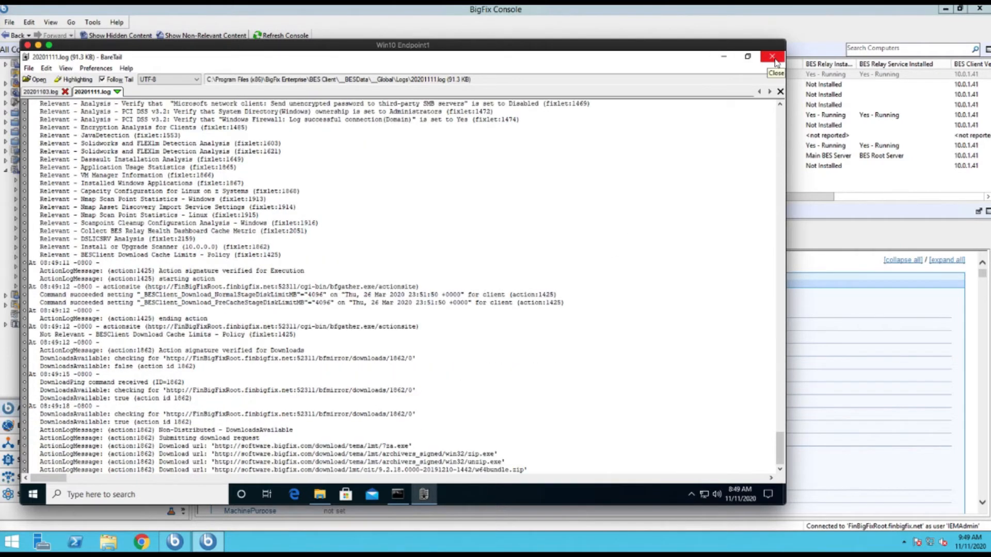
pyautogui.click(771, 56)
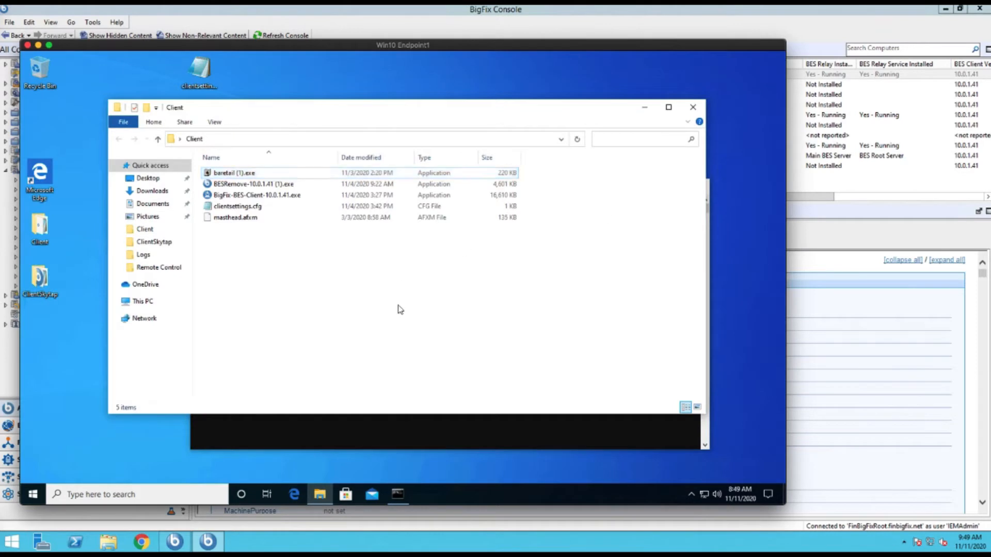
pyautogui.moveTo(619, 118)
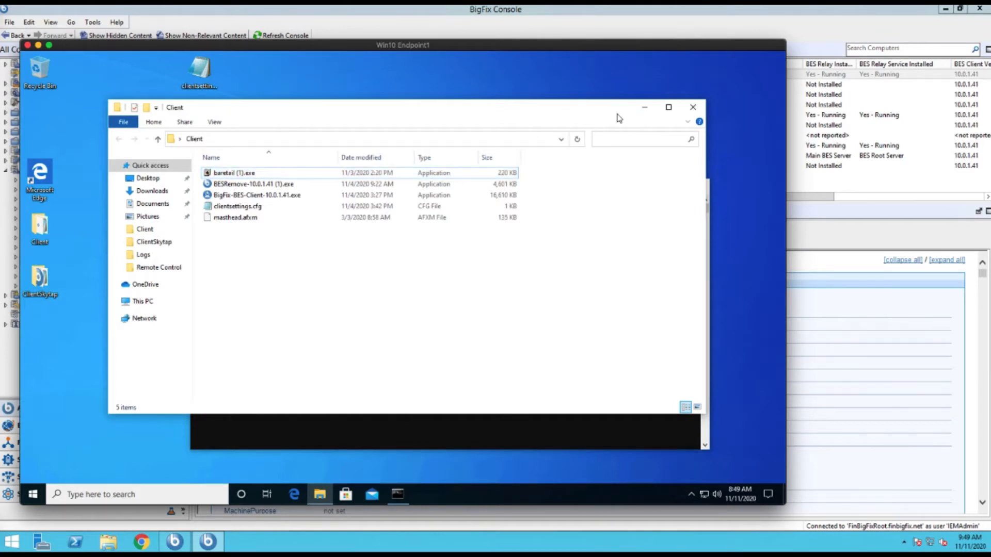
pyautogui.moveTo(558, 15)
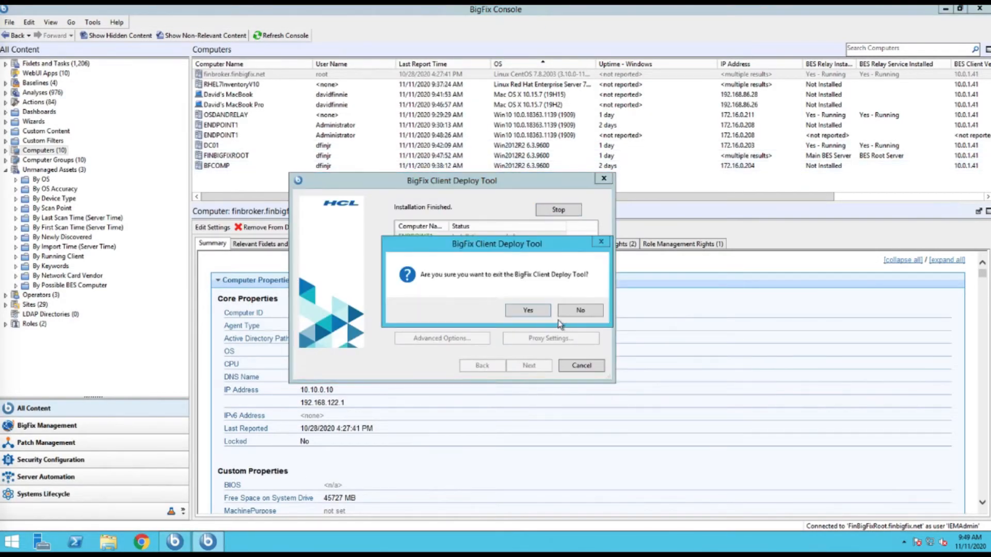
# Step: Confirm quitting the Client Deploy Tool and expand the Wizards folder
pyautogui.click(527, 310)
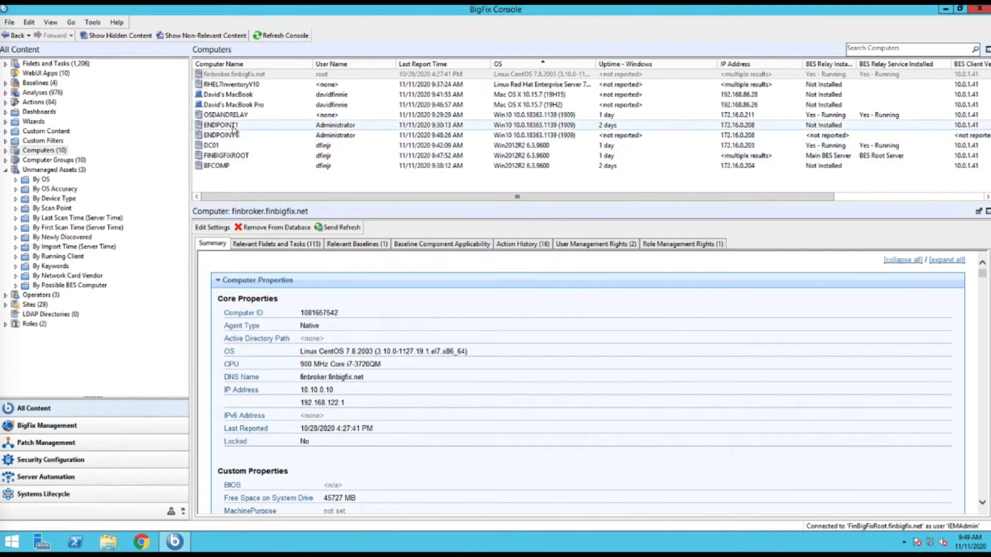
pyautogui.moveTo(94, 165)
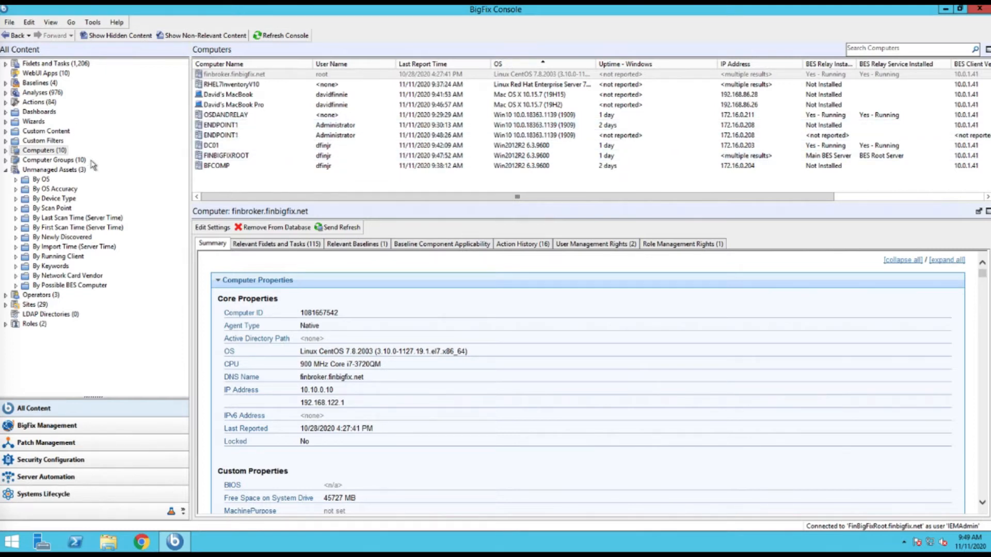
pyautogui.moveTo(28, 112)
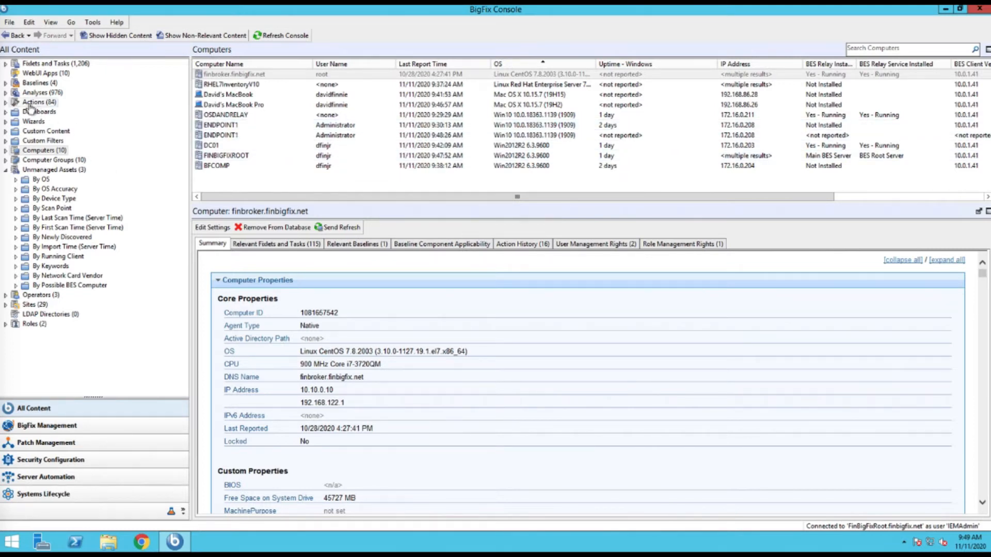
pyautogui.click(6, 120)
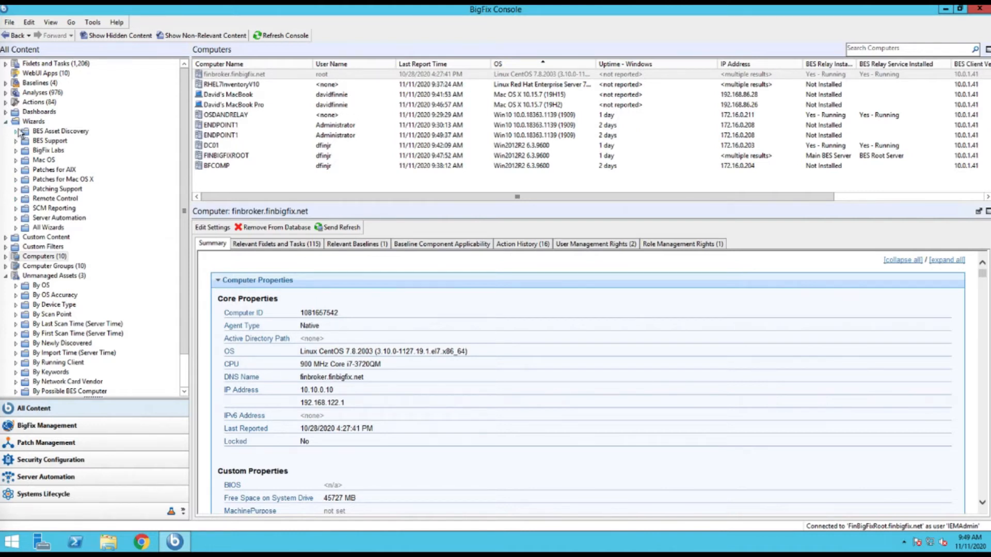
# Step: Launch the Client Deploy Tool Wizard from All Wizards and begin adding targets
pyautogui.click(25, 227)
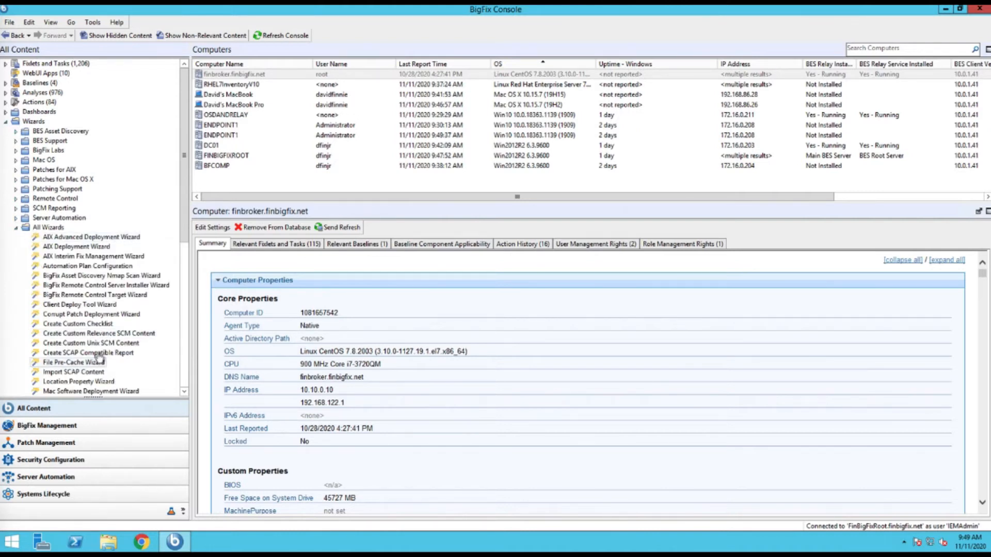
pyautogui.click(79, 304)
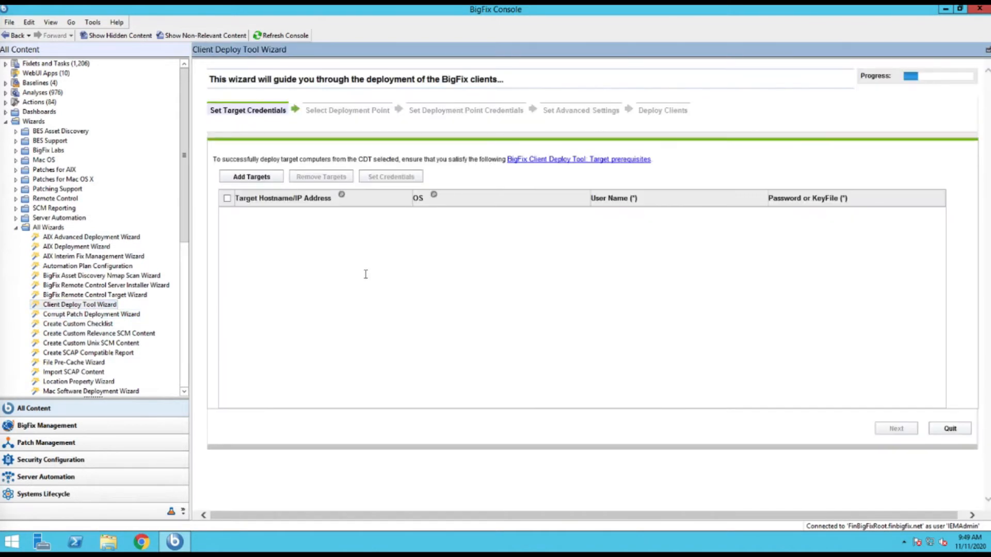
pyautogui.click(251, 177)
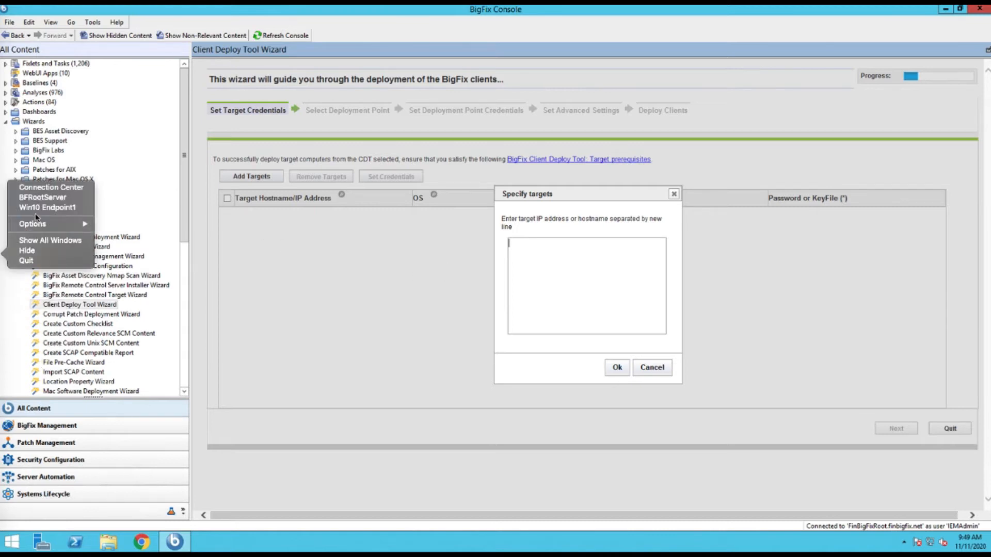
# Step: Look up the endpoint's IP configuration and add 172.16.0.208 as a target
pyautogui.click(46, 208)
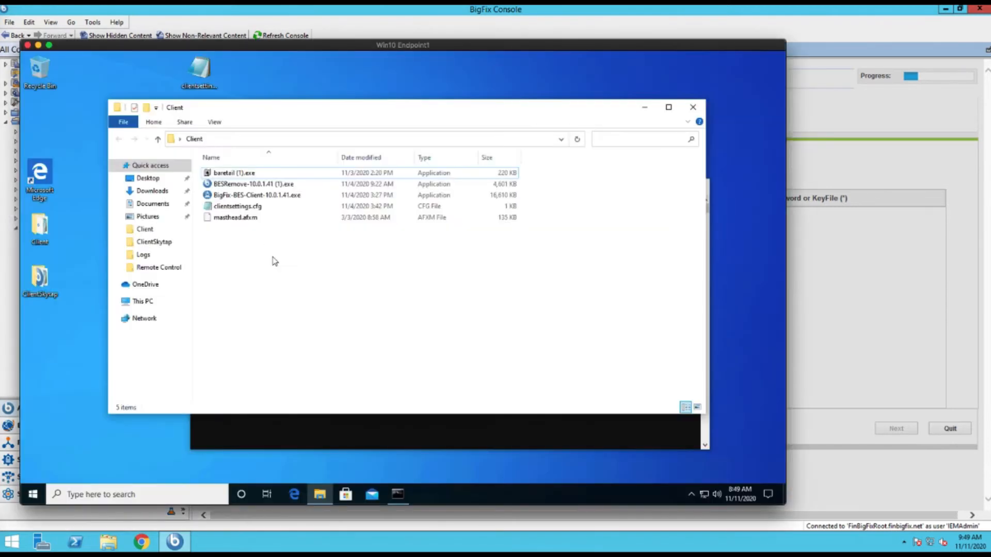
pyautogui.click(397, 495)
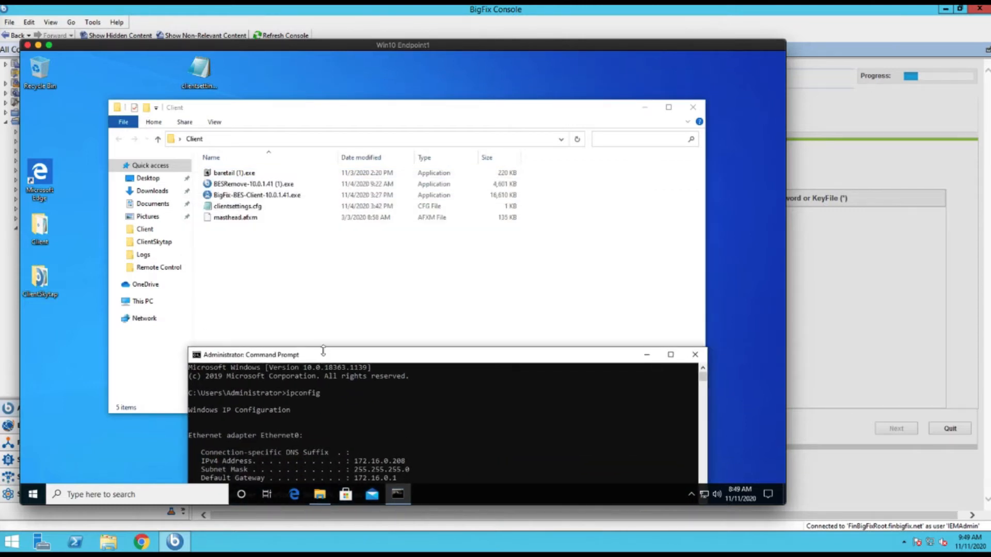
pyautogui.moveTo(879, 137)
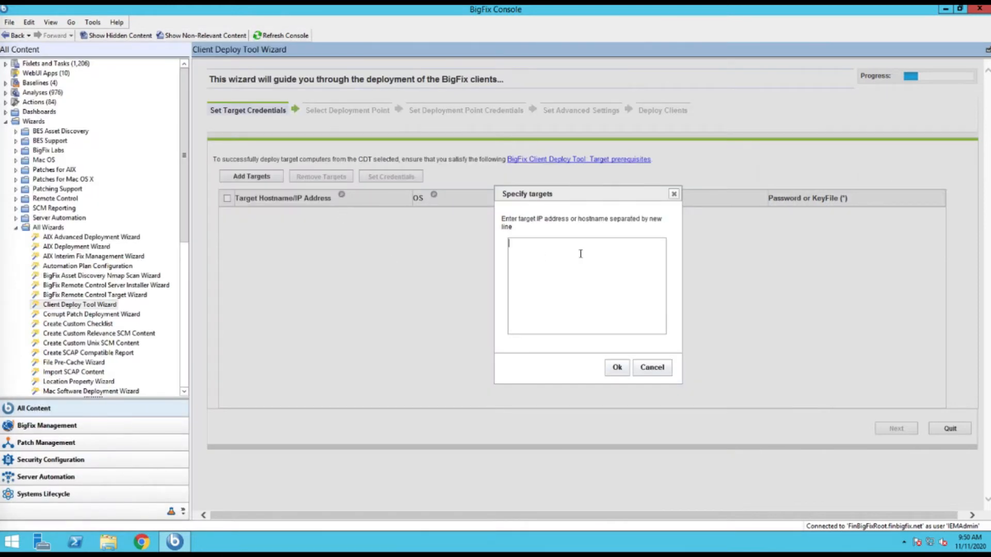
pyautogui.write('172.16.0.')
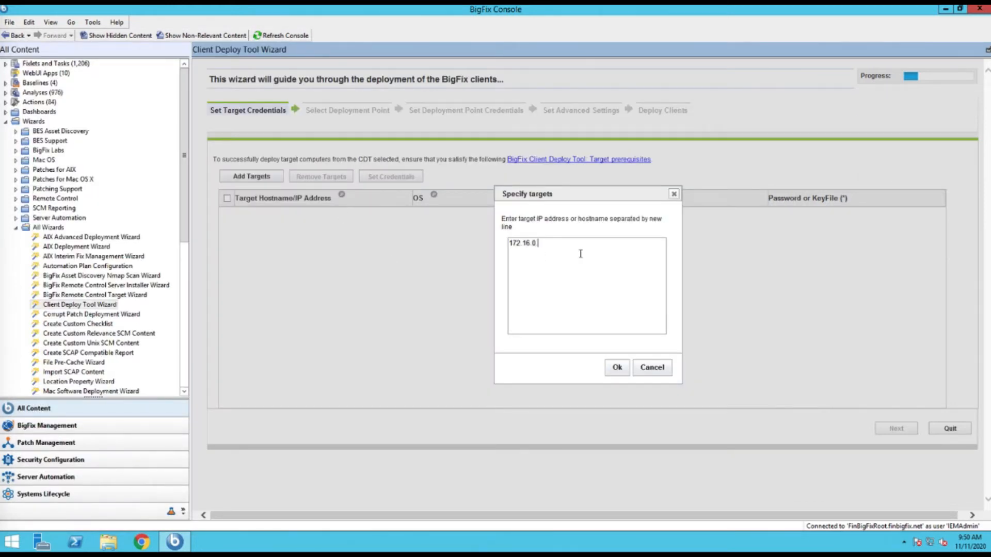
pyautogui.write('208')
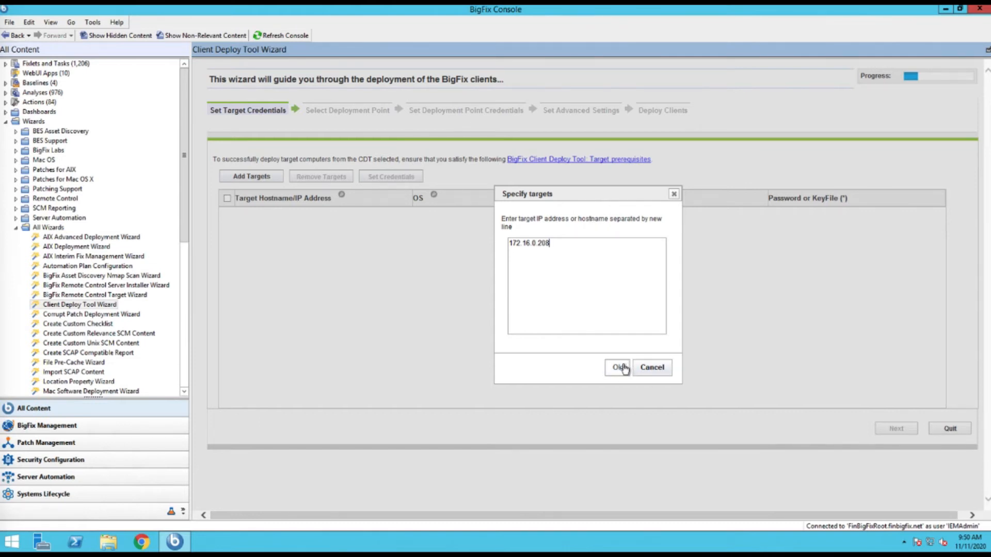
pyautogui.click(617, 367)
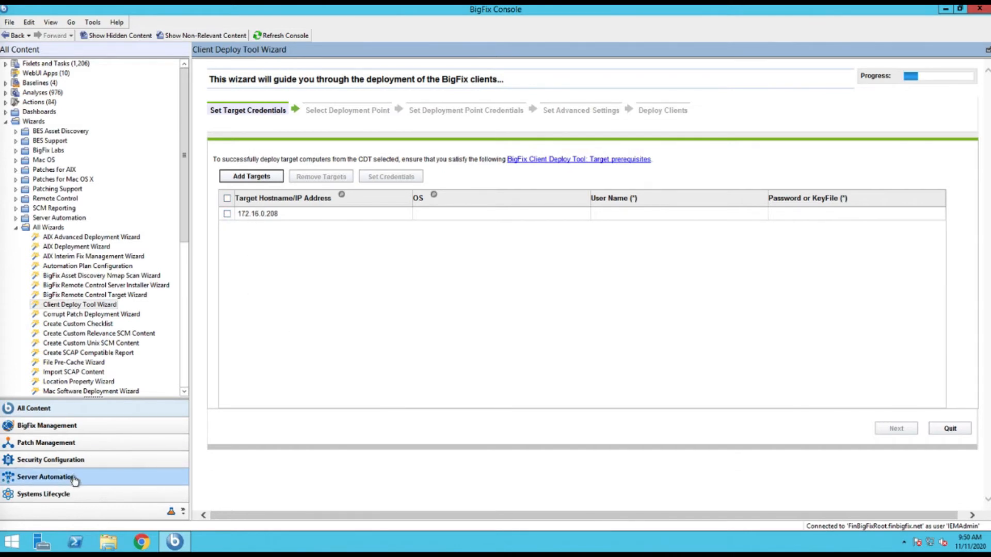
pyautogui.click(11, 541)
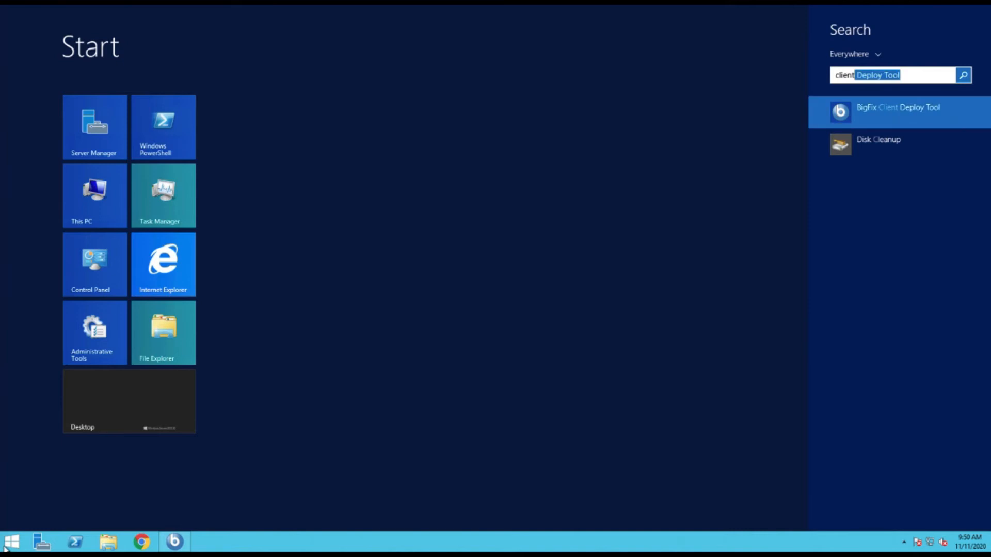
# Step: Relaunch the standalone Client Deploy Tool, step past its first pages, then confirm exiting
pyautogui.click(897, 107)
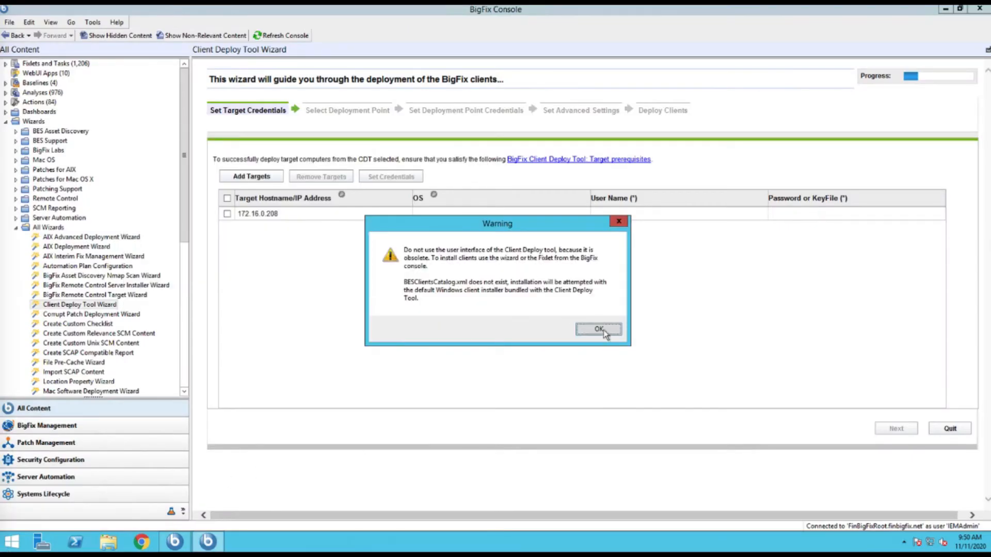
pyautogui.click(598, 329)
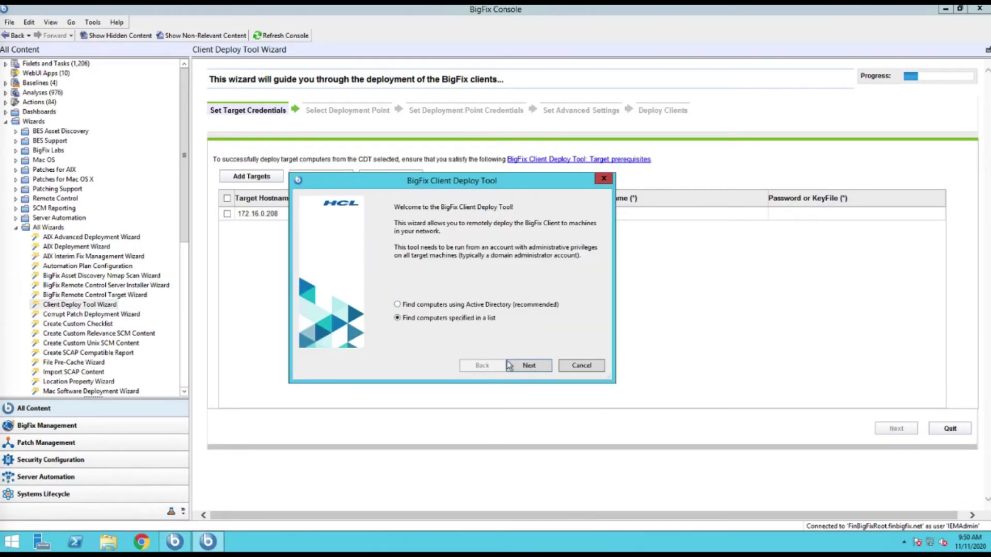
pyautogui.click(528, 365)
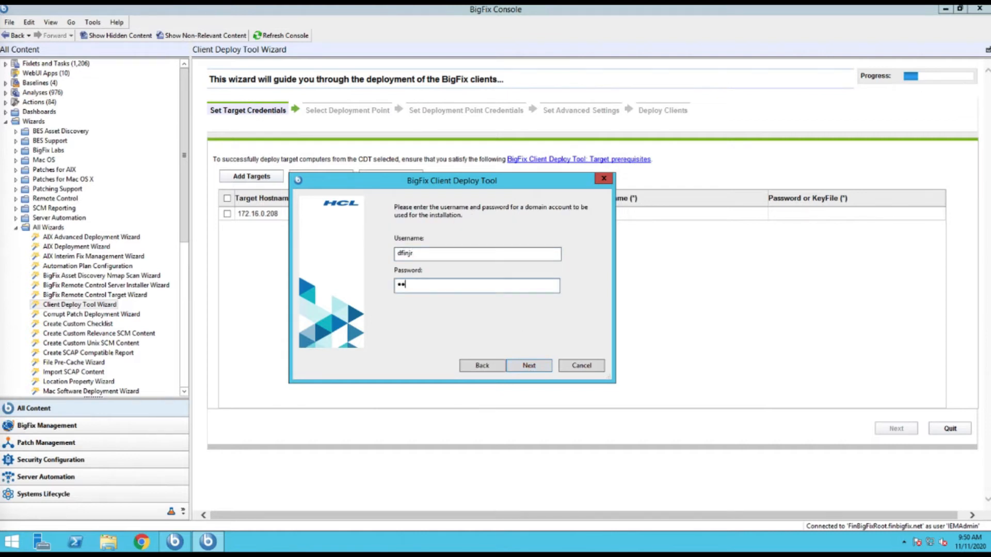
pyautogui.click(527, 365)
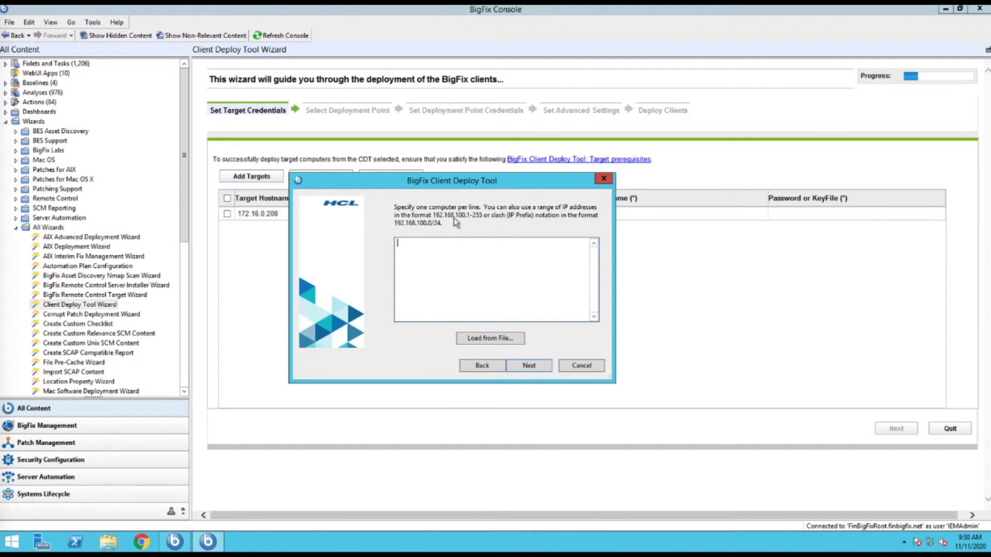
pyautogui.moveTo(467, 216)
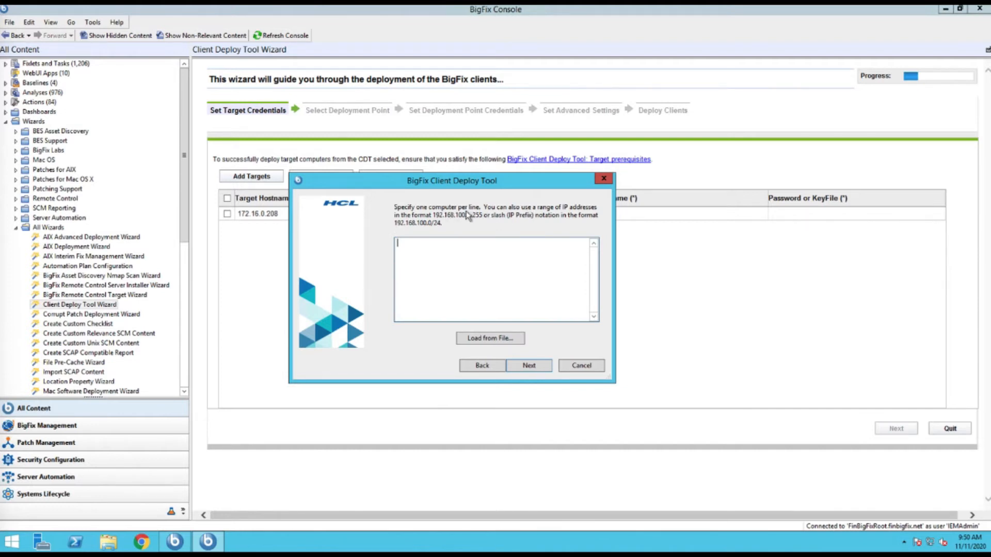
pyautogui.moveTo(493, 218)
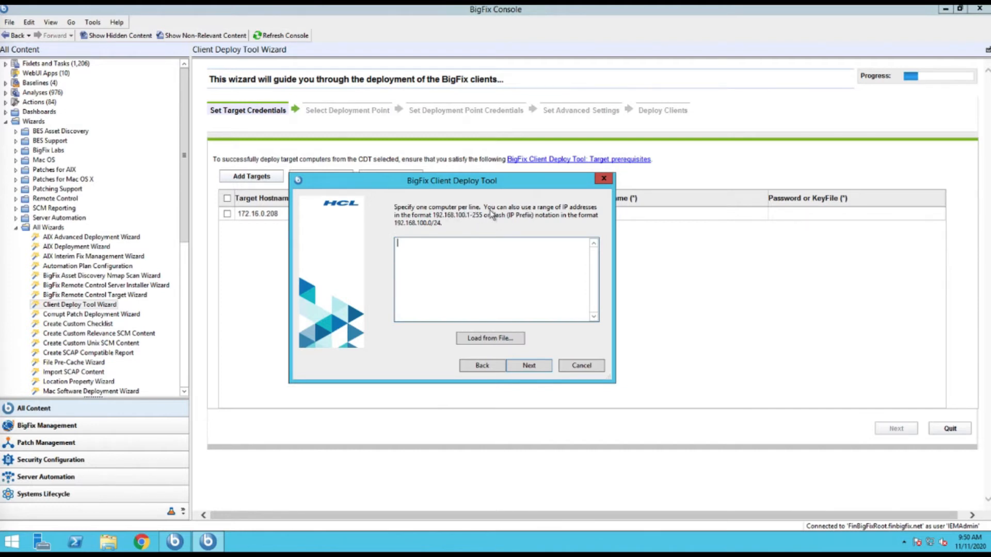
pyautogui.moveTo(534, 221)
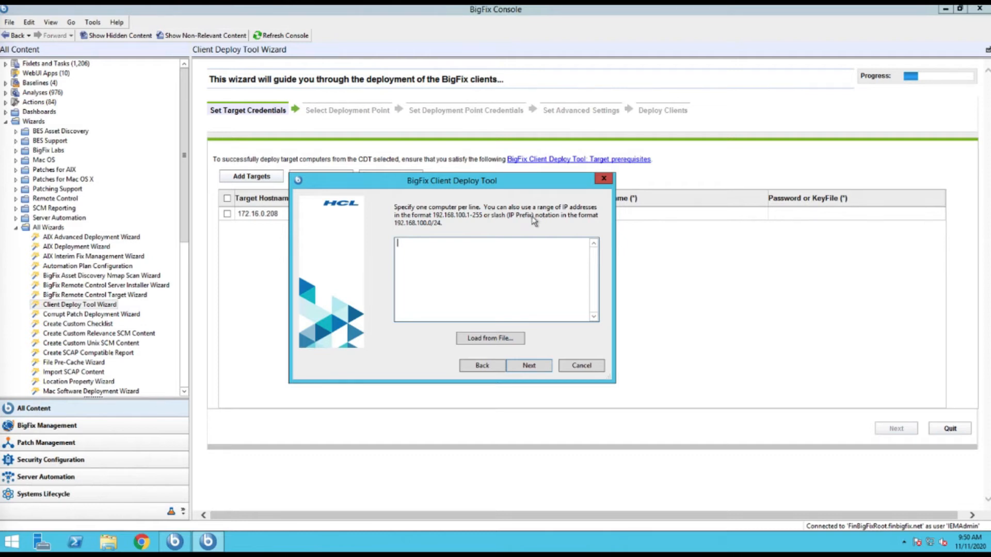
pyautogui.moveTo(424, 272)
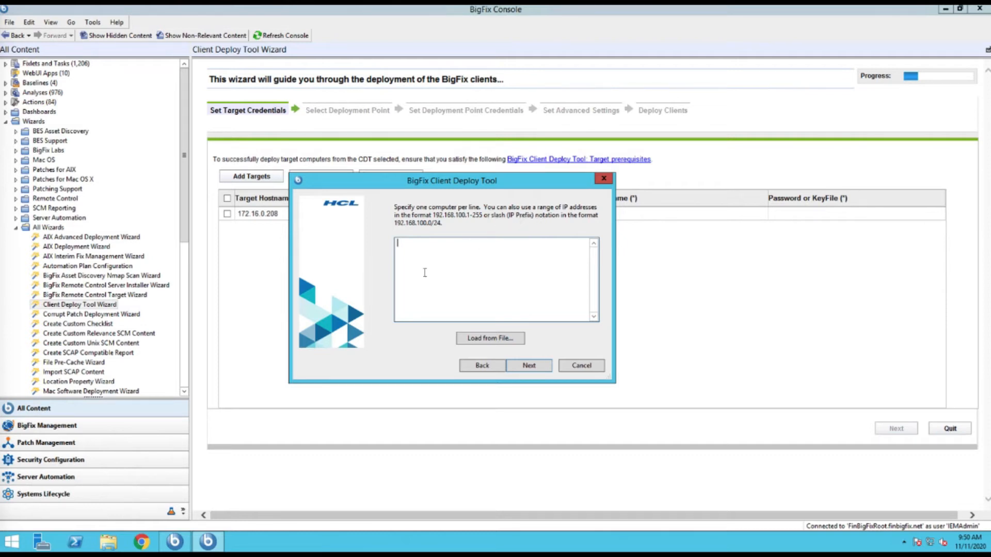
pyautogui.moveTo(450, 218)
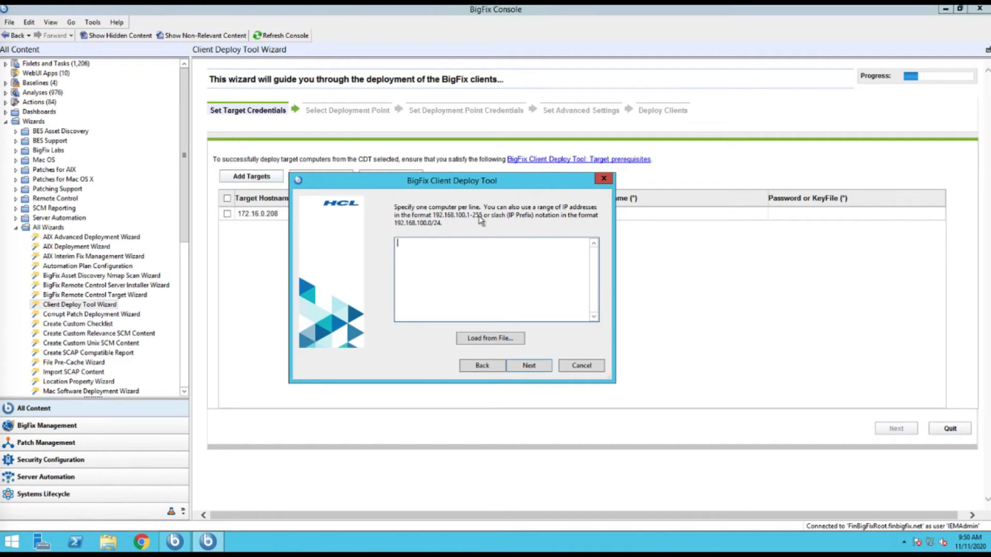
pyautogui.moveTo(498, 222)
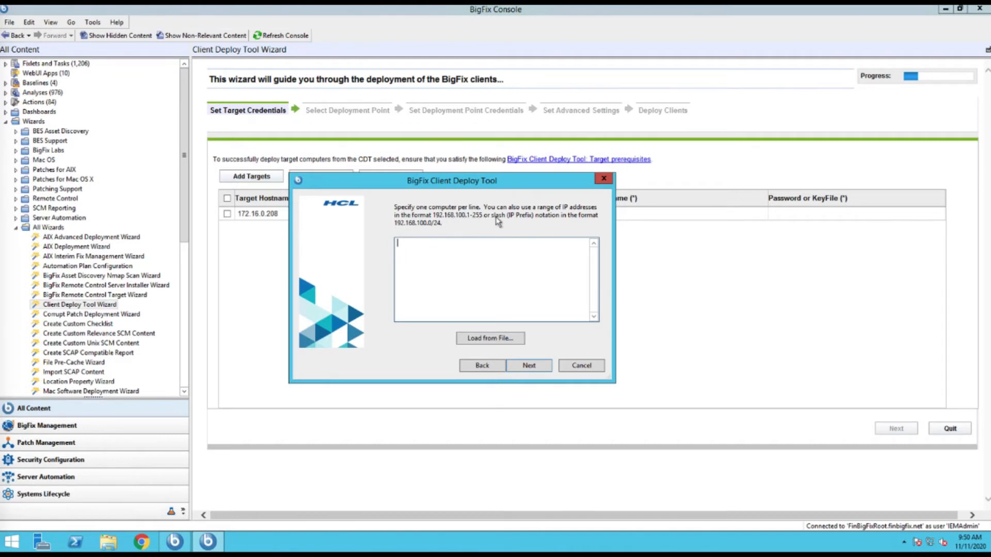
pyautogui.moveTo(584, 305)
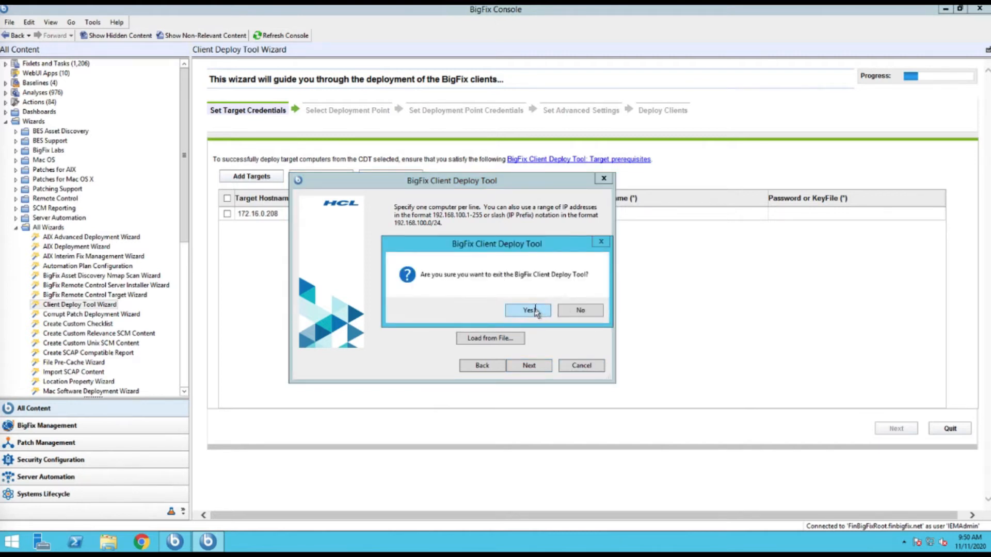
pyautogui.click(527, 311)
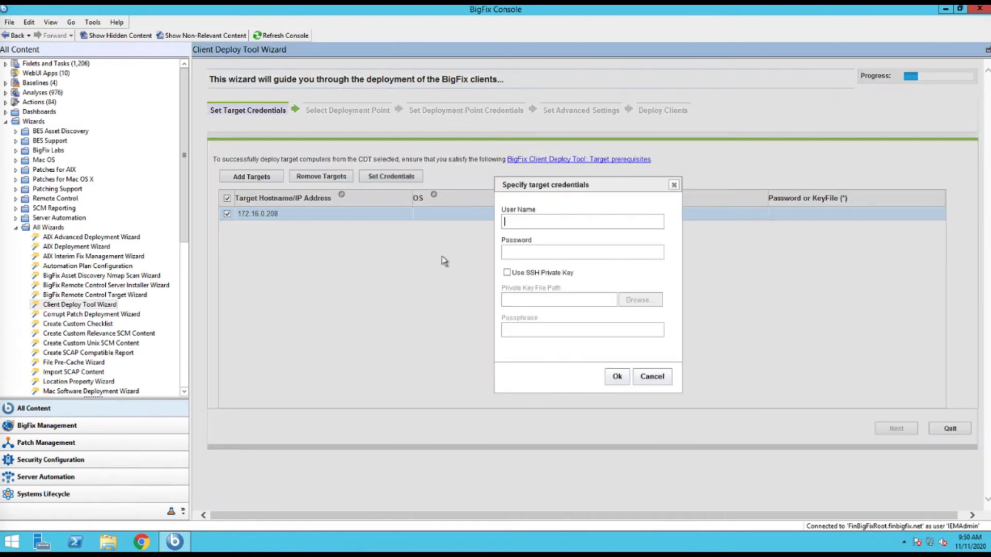
# Step: Save user name 'dfinjr' and its password as credentials for target 172.16.0.208
pyautogui.write('dfinjr')
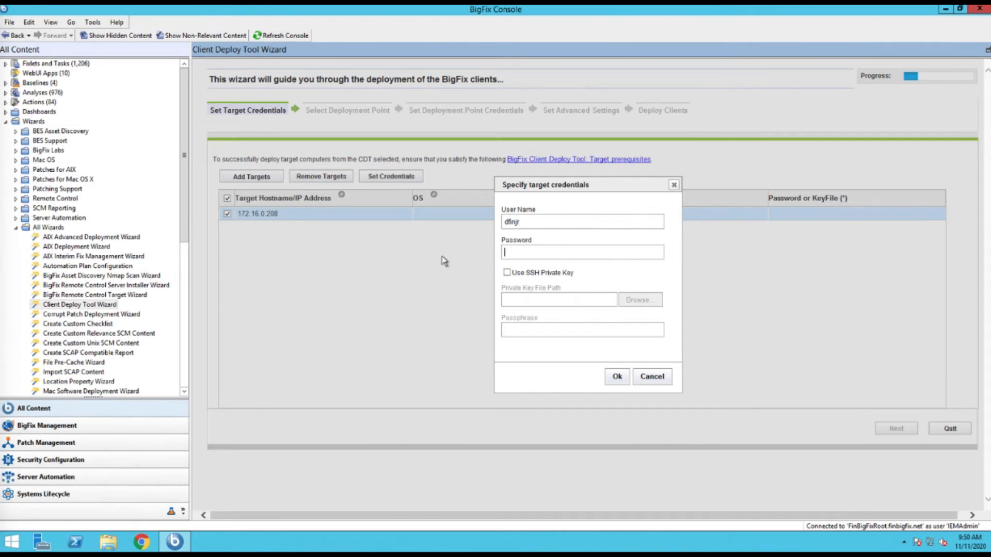
pyautogui.write('password')
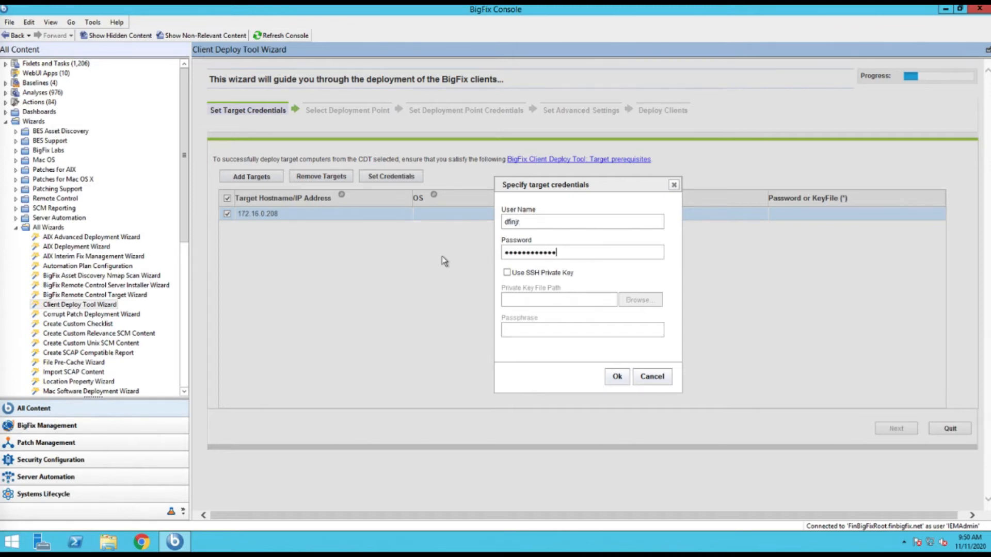
pyautogui.click(616, 377)
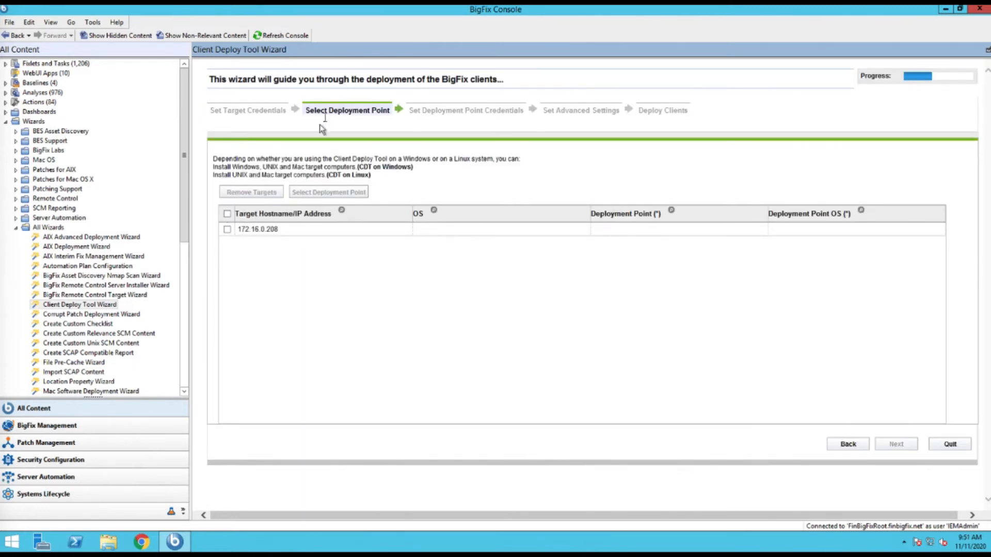
# Step: Select the 172.16.0.208 row and choose FINBIGFIXROOT as its deployment point
pyautogui.click(227, 230)
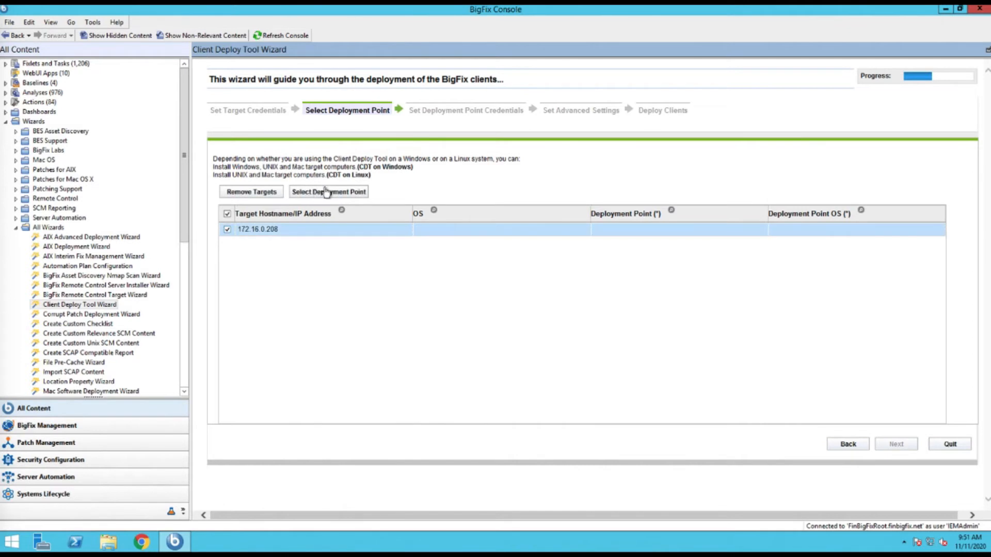
pyautogui.click(329, 192)
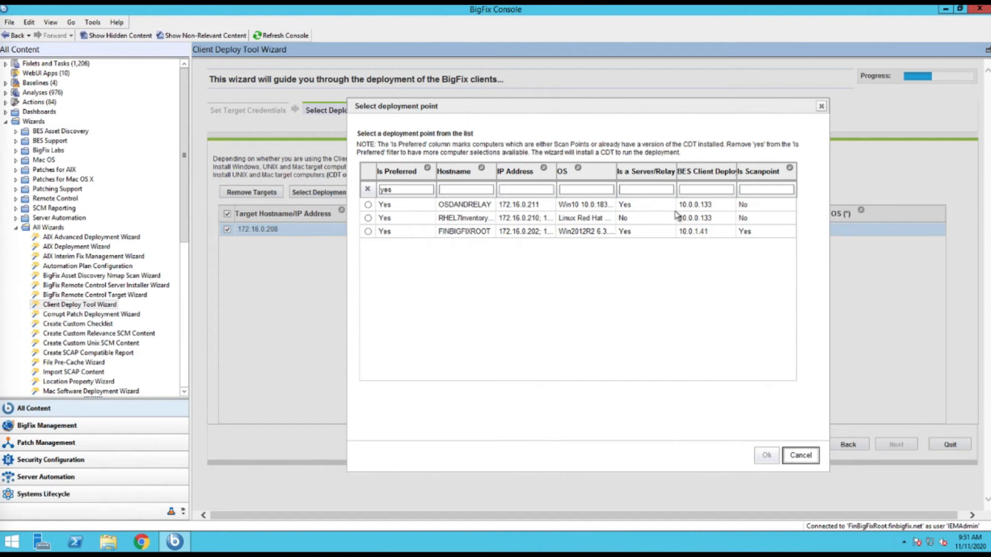
pyautogui.moveTo(664, 208)
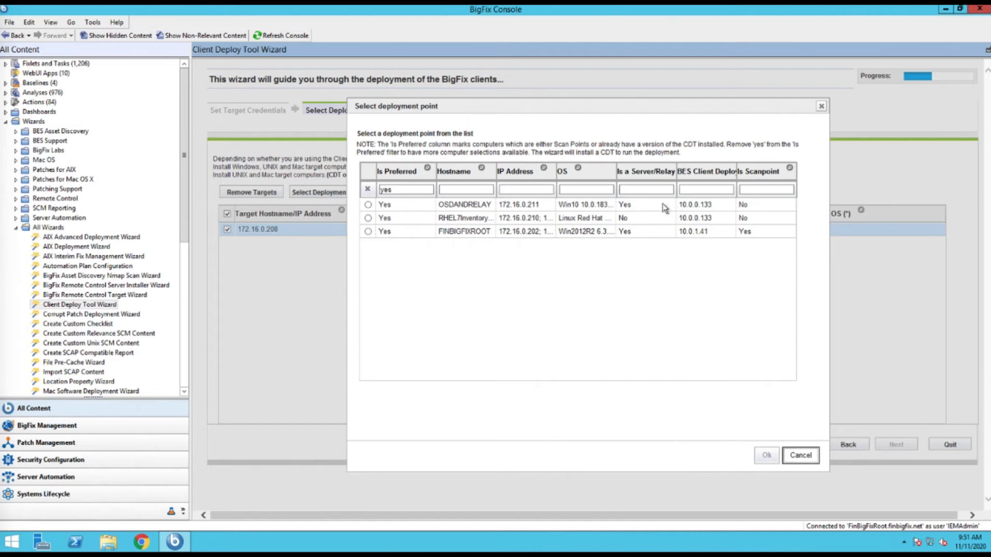
pyautogui.click(368, 232)
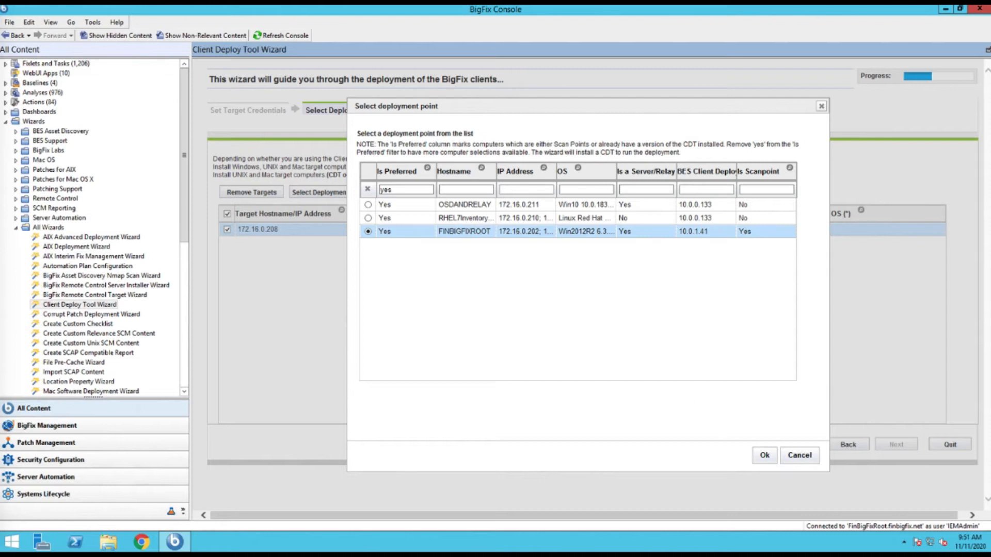
pyautogui.click(763, 455)
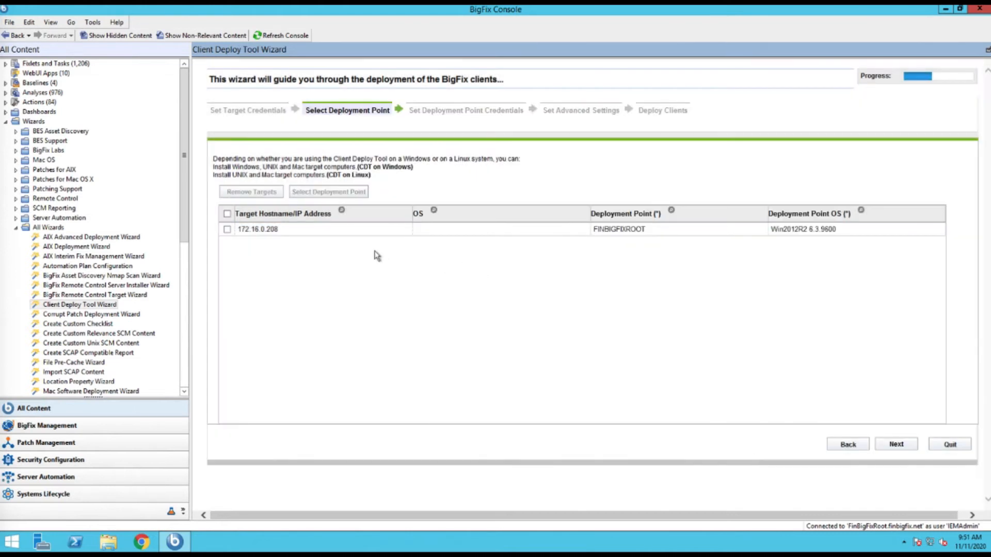
pyautogui.moveTo(309, 219)
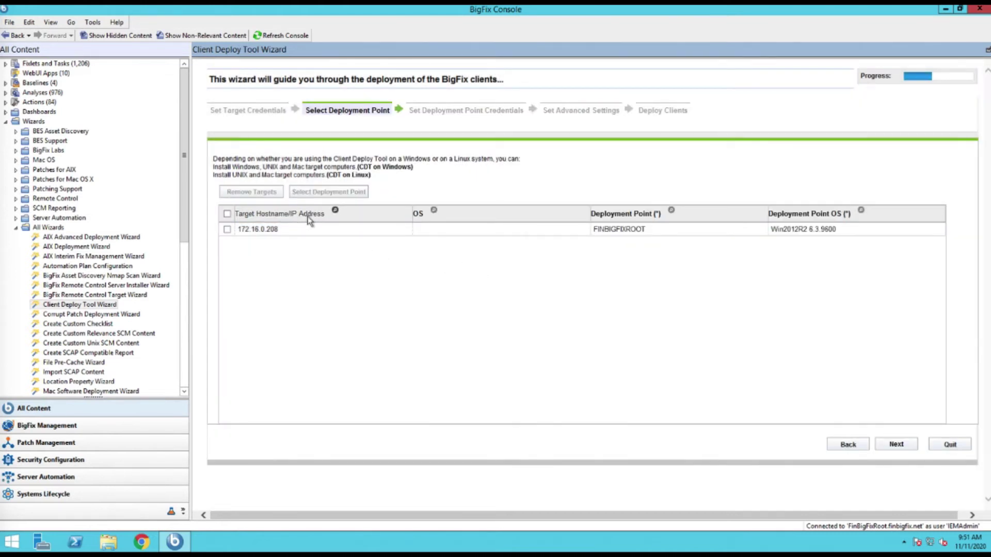
pyautogui.click(227, 229)
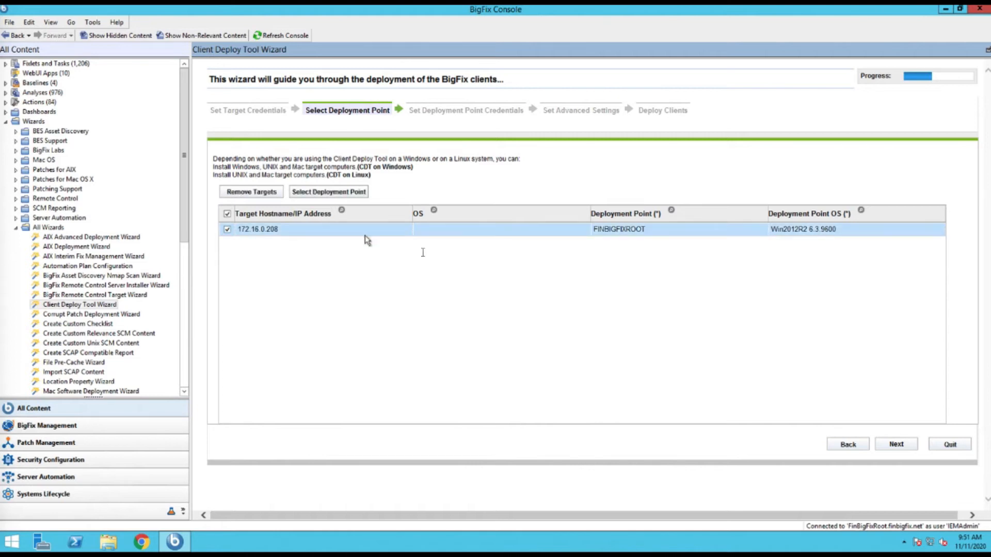
# Step: Select FINBIGFIXROOT and save user name 'df' with its password as credentials
pyautogui.click(895, 444)
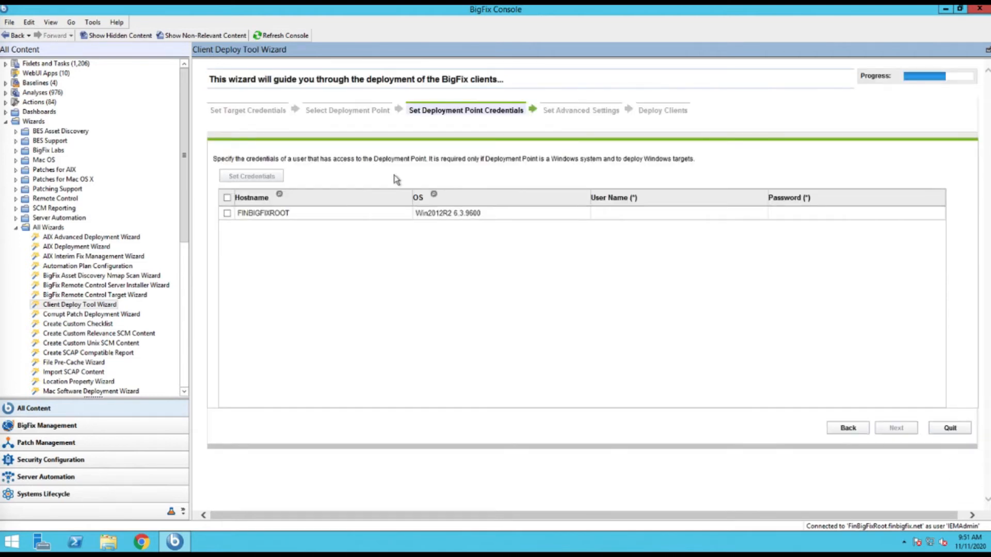
pyautogui.click(228, 198)
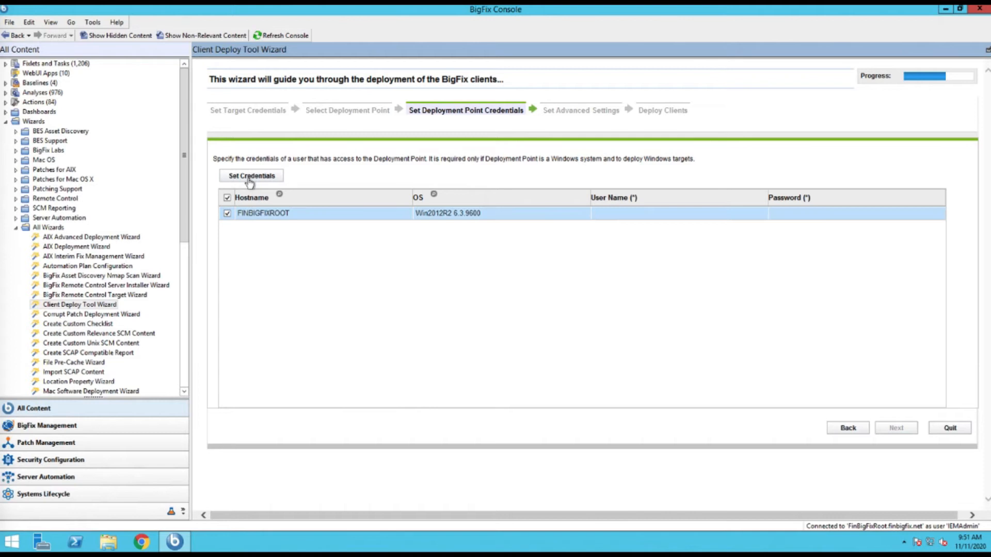
pyautogui.click(250, 175)
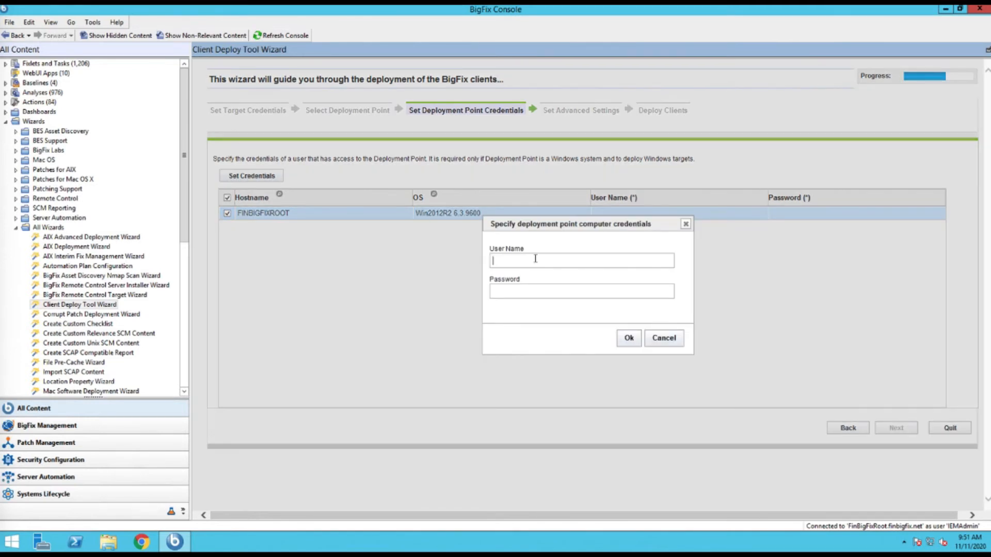
pyautogui.write('dfinjr')
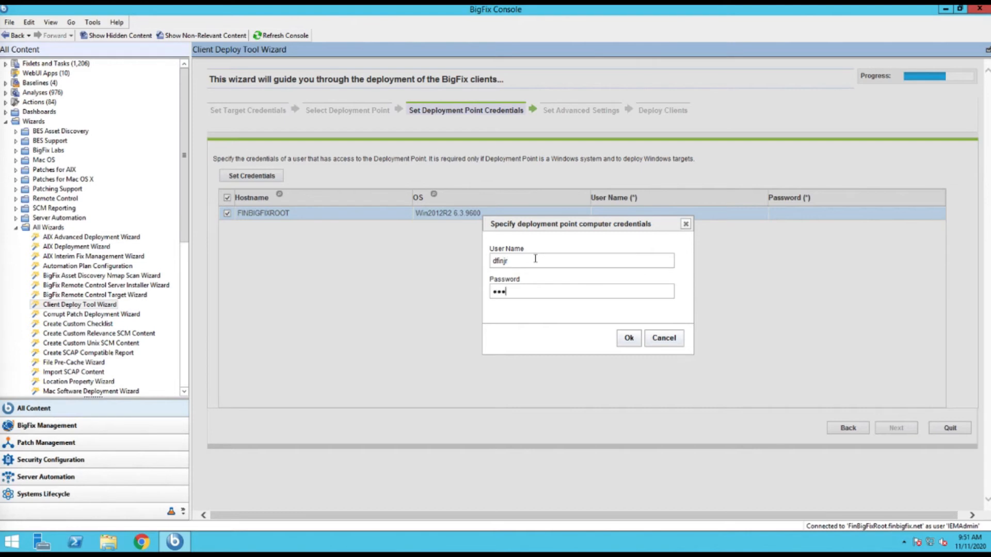
pyautogui.write('password')
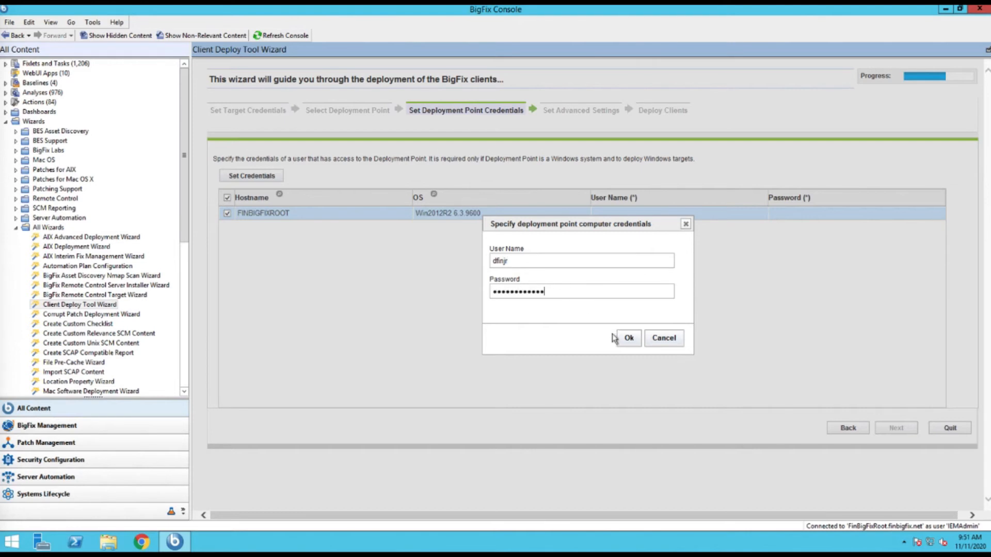
pyautogui.click(628, 338)
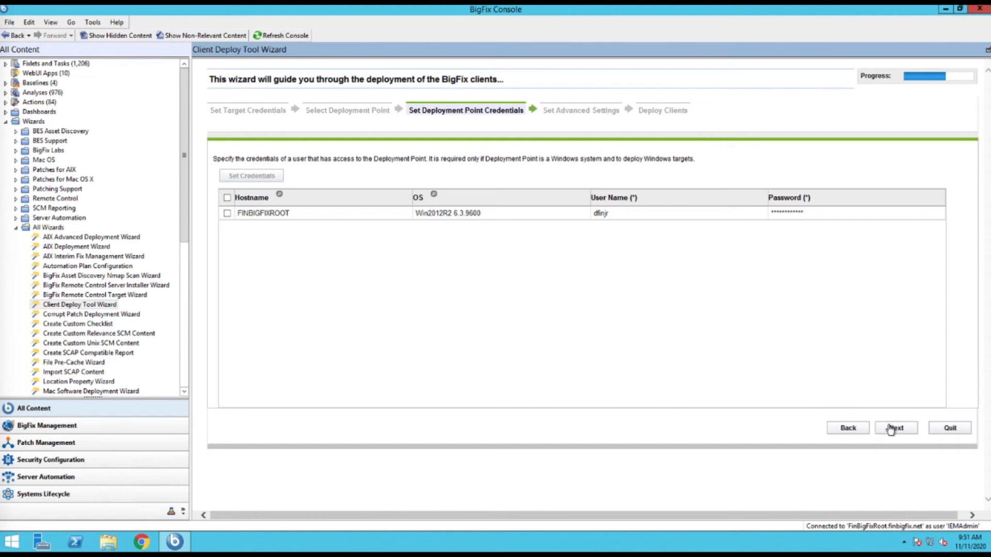
# Step: Select the Windows OS family and reveal the advanced custom and proxy settings
pyautogui.click(895, 428)
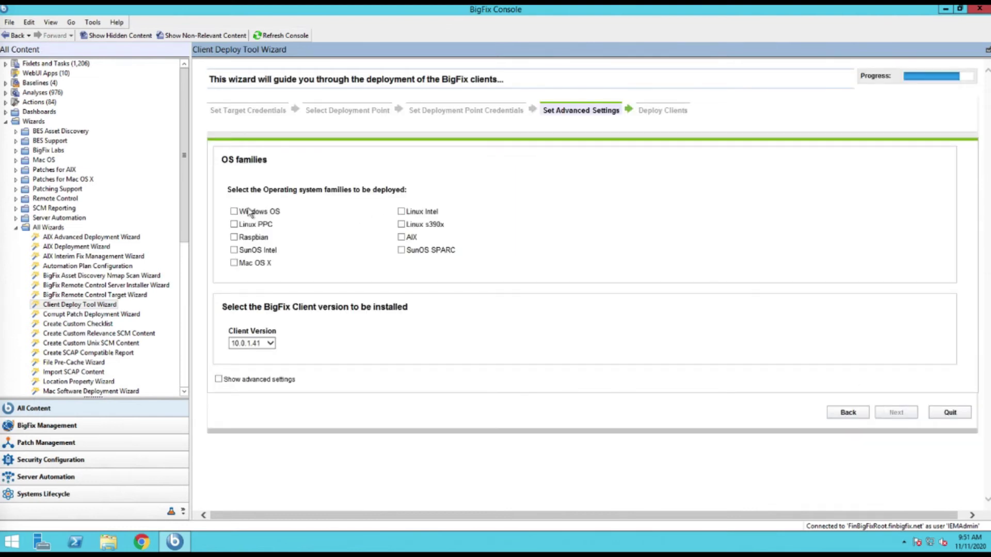
pyautogui.click(234, 211)
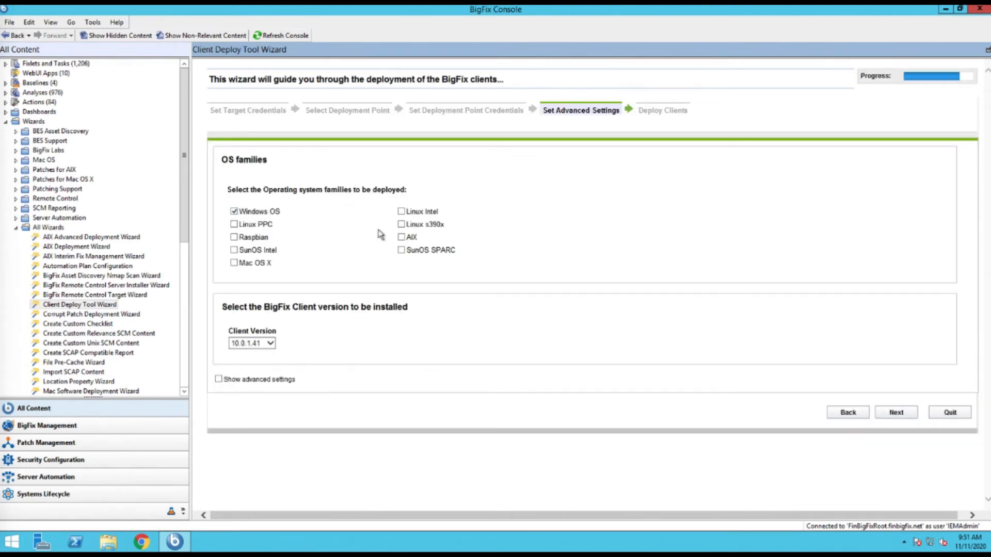
pyautogui.moveTo(287, 265)
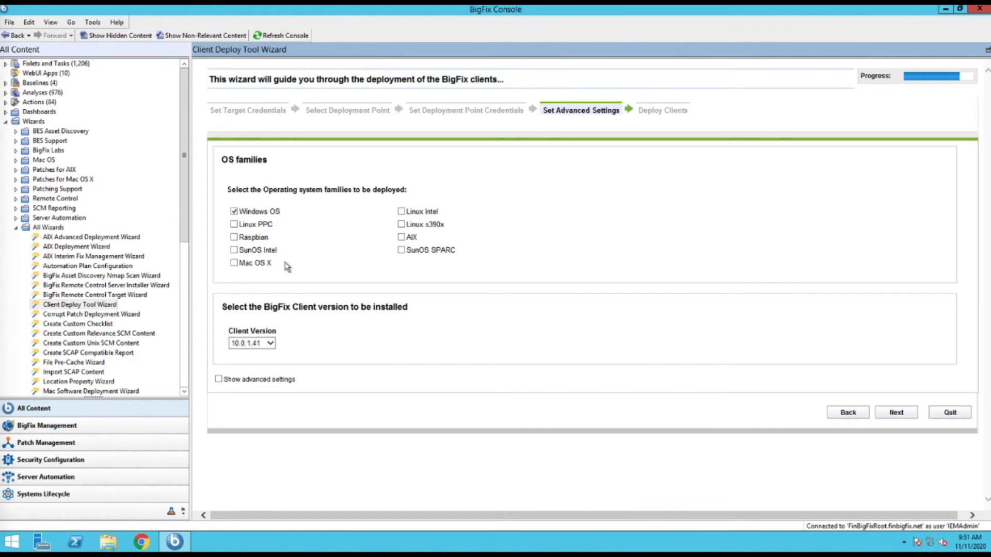
pyautogui.moveTo(298, 265)
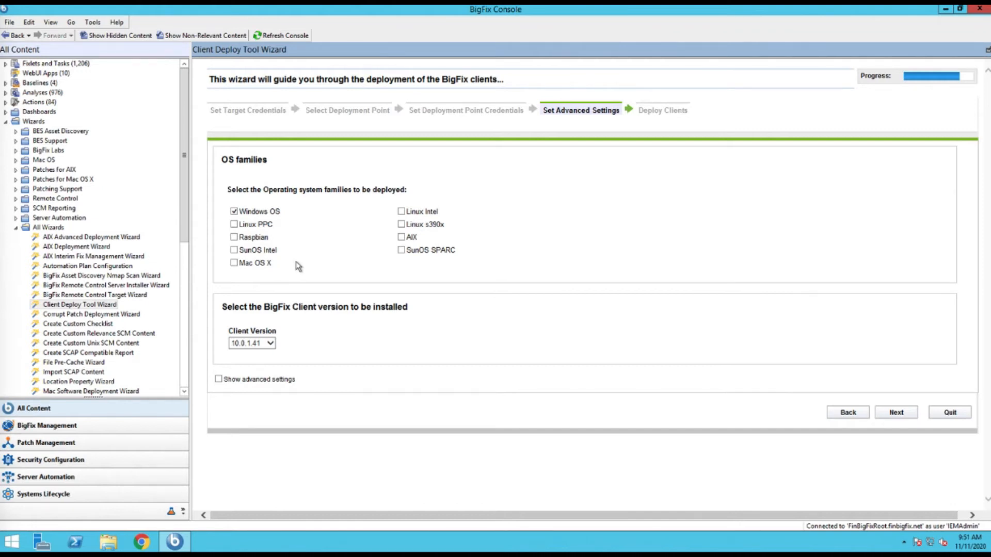
pyautogui.moveTo(328, 262)
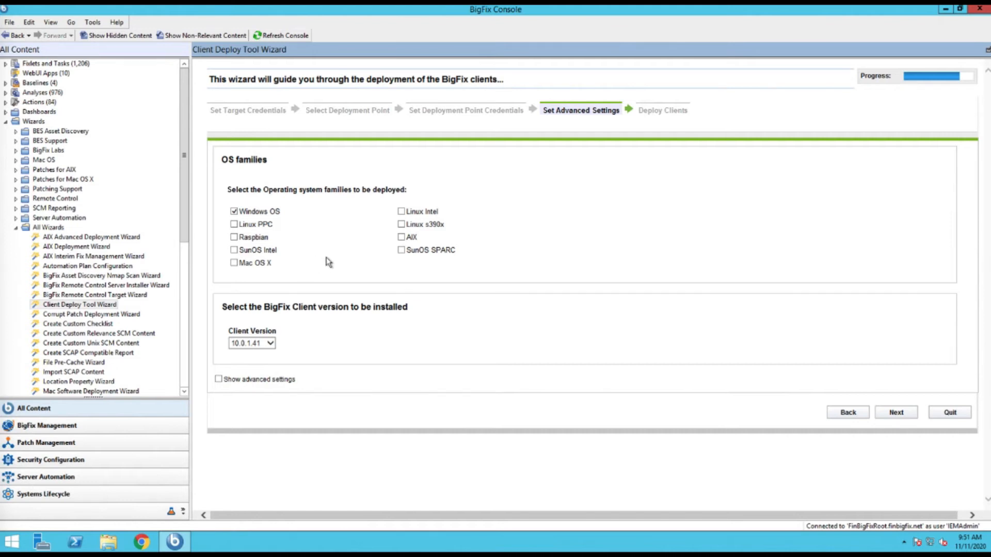
pyautogui.moveTo(219, 380)
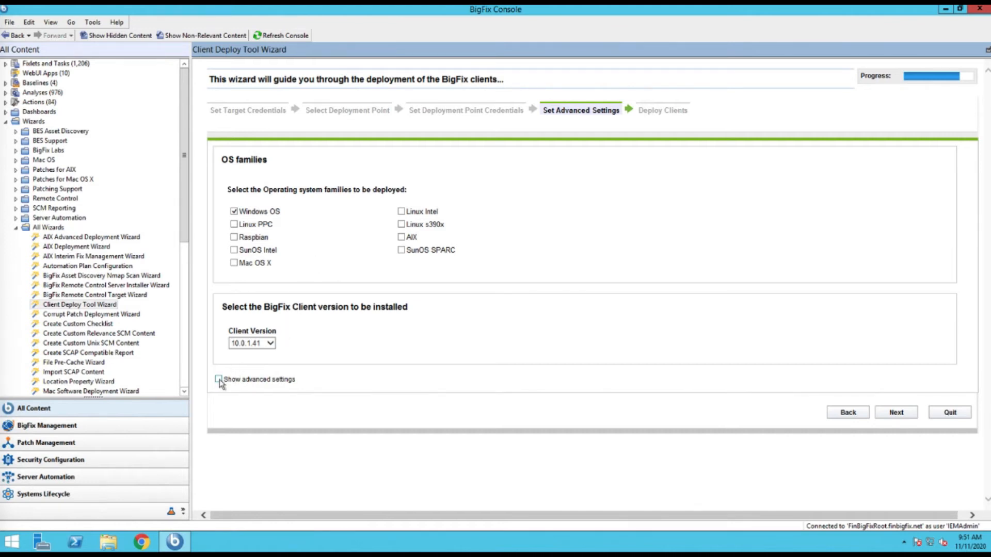
pyautogui.click(217, 379)
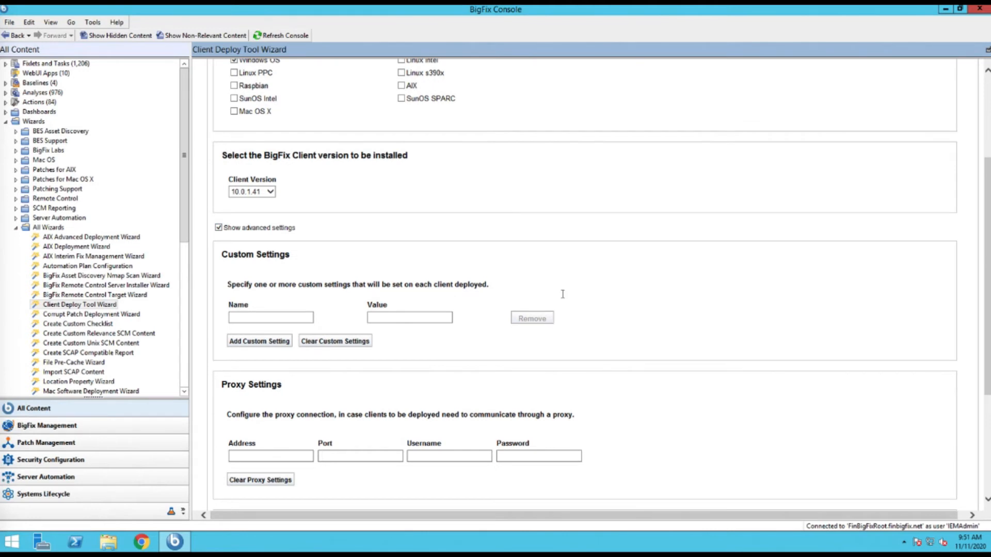
pyautogui.scroll(3)
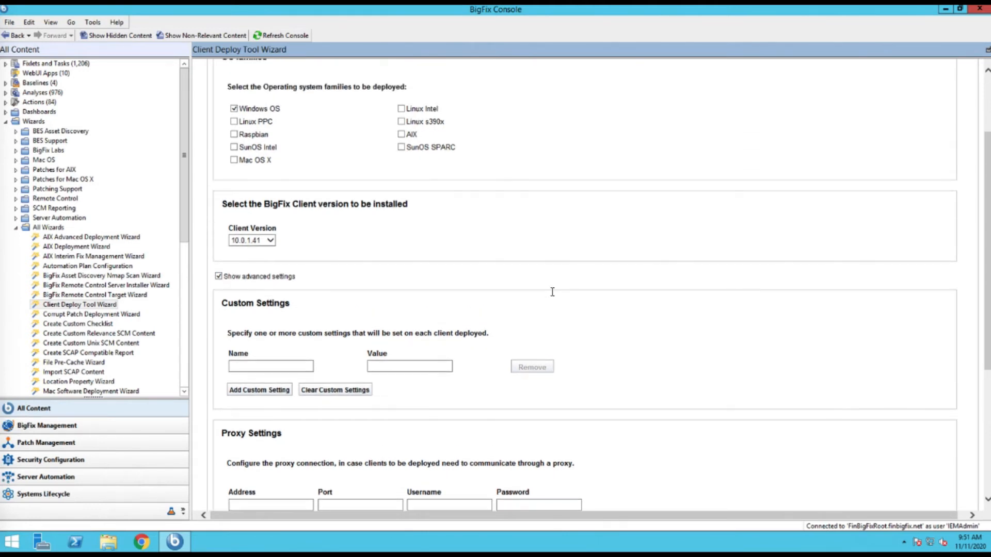
pyautogui.scroll(3)
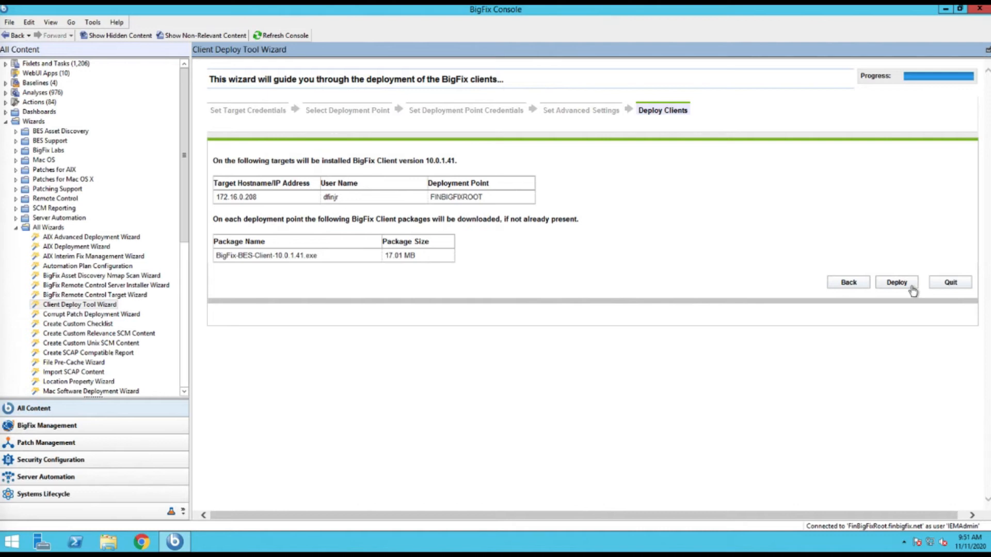
pyautogui.moveTo(622, 408)
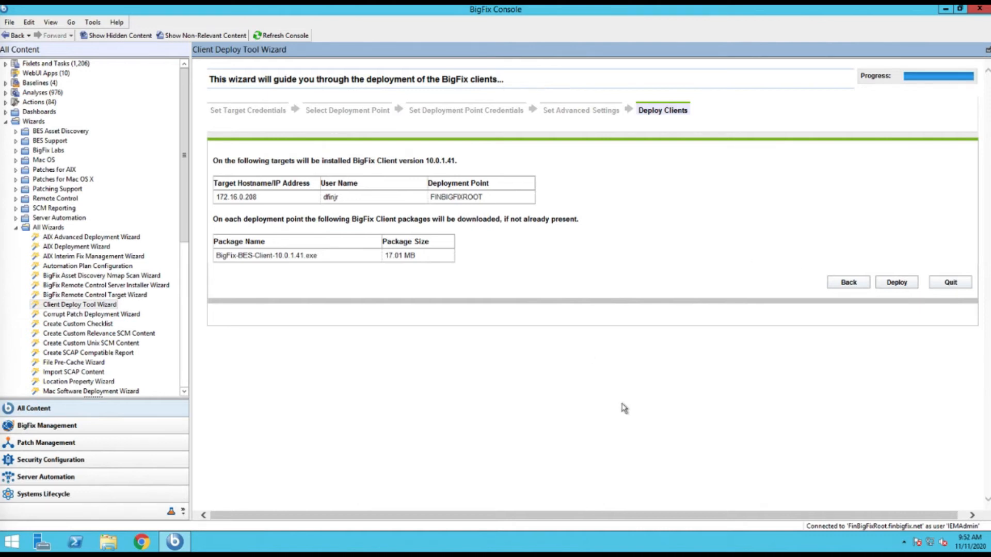
pyautogui.moveTo(525, 397)
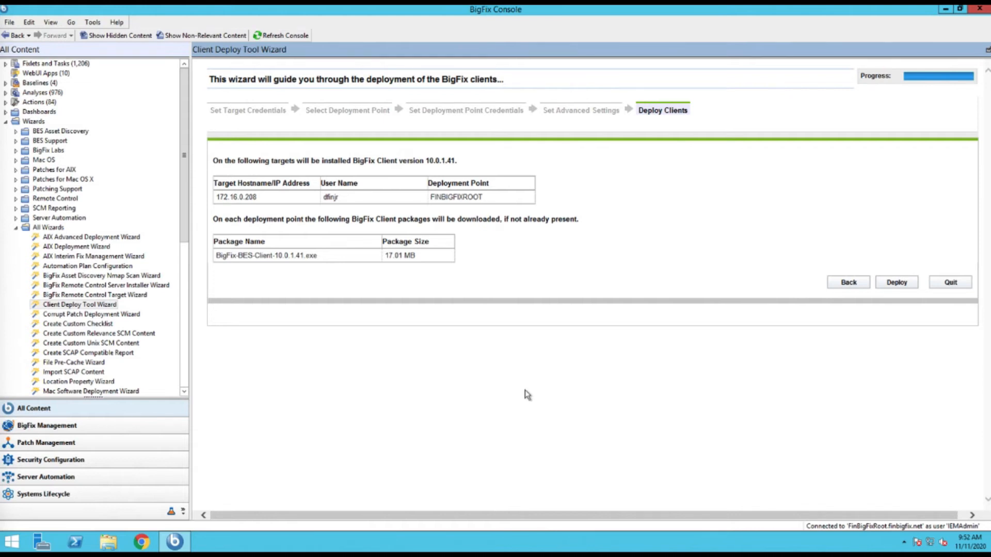
pyautogui.moveTo(808, 299)
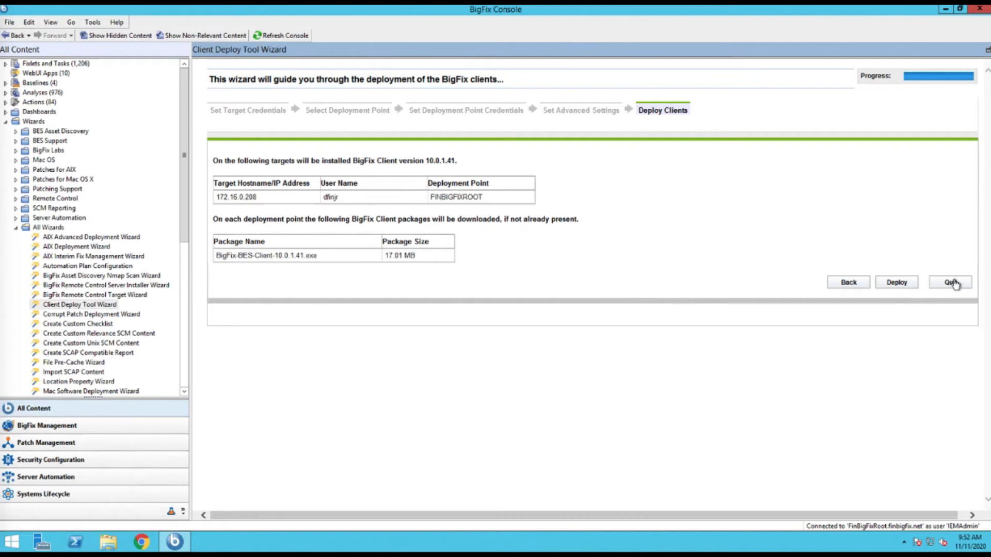
# Step: Quit the Client Deploy Tool Wizard at the Deploy Clients step
pyautogui.click(950, 281)
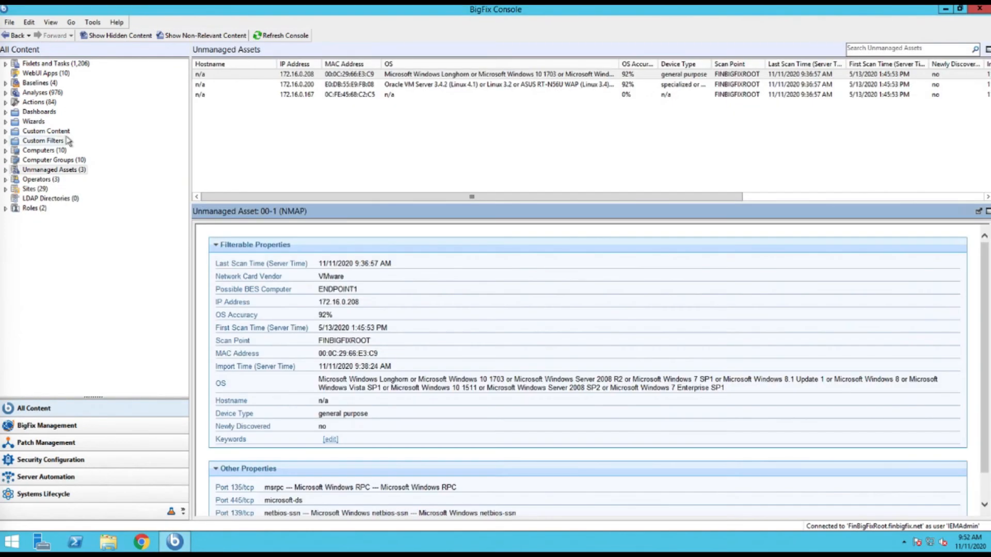
# Step: Show 172.16.0.208's scan details under Unmanaged Assets, identifying ENDPOINT1
pyautogui.click(54, 169)
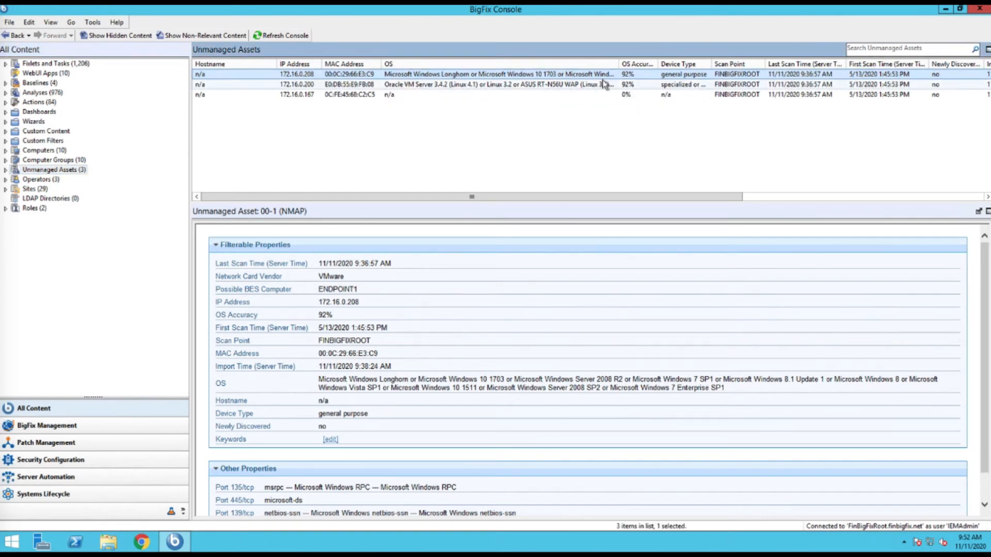
pyautogui.moveTo(303, 80)
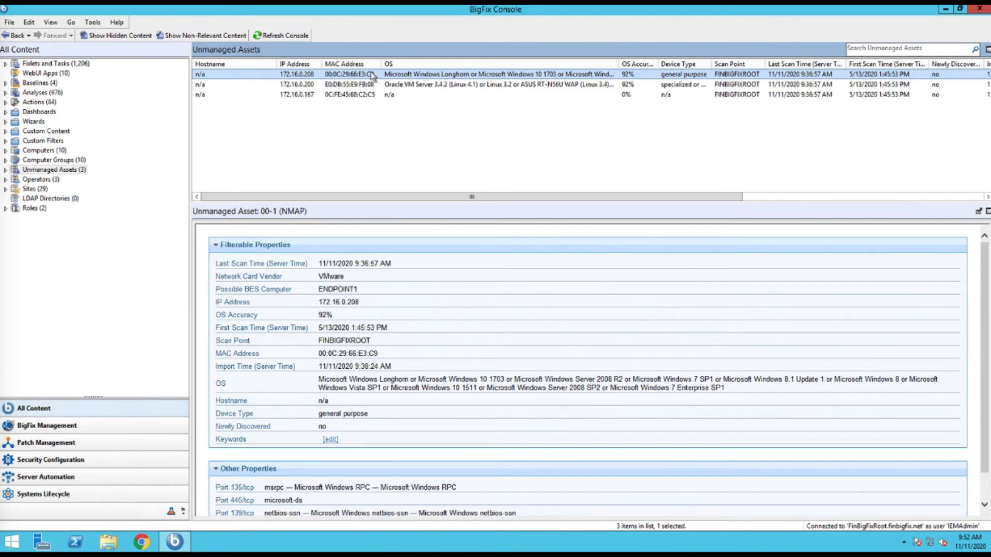
pyautogui.moveTo(335, 81)
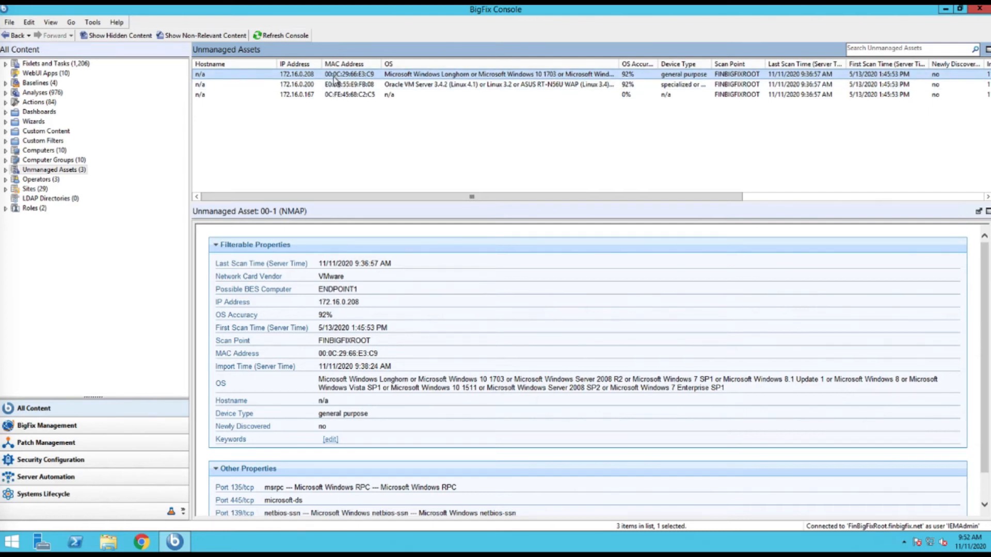
pyautogui.moveTo(447, 136)
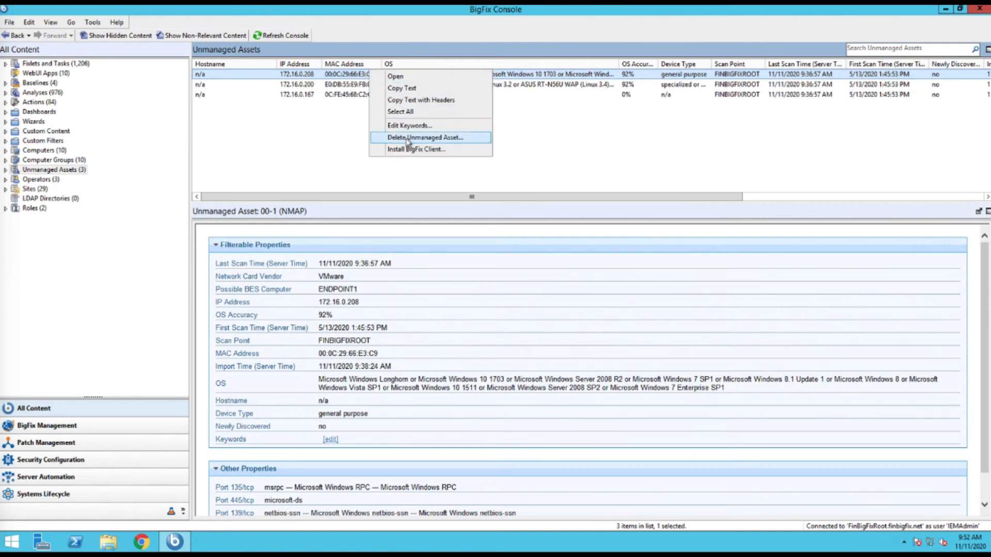
pyautogui.moveTo(410, 149)
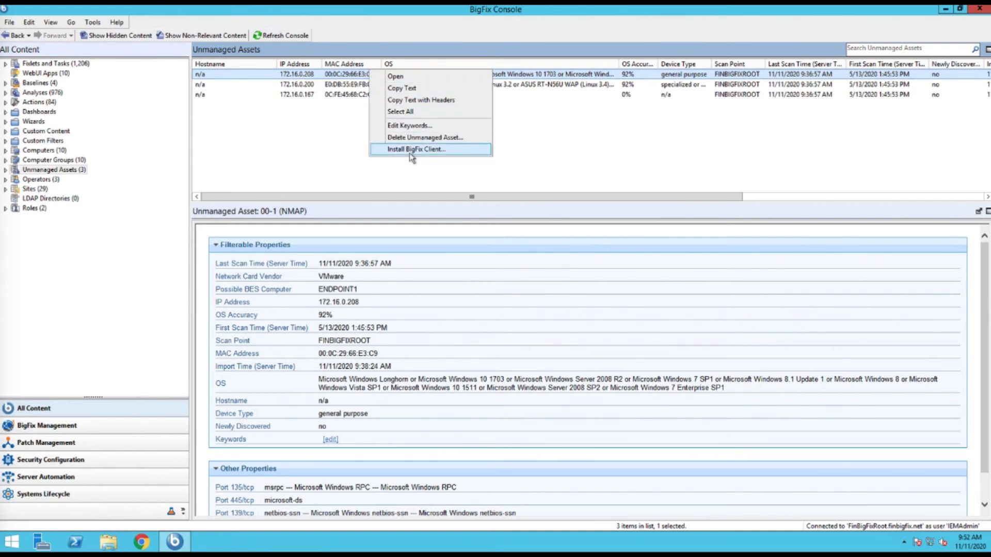
pyautogui.click(416, 149)
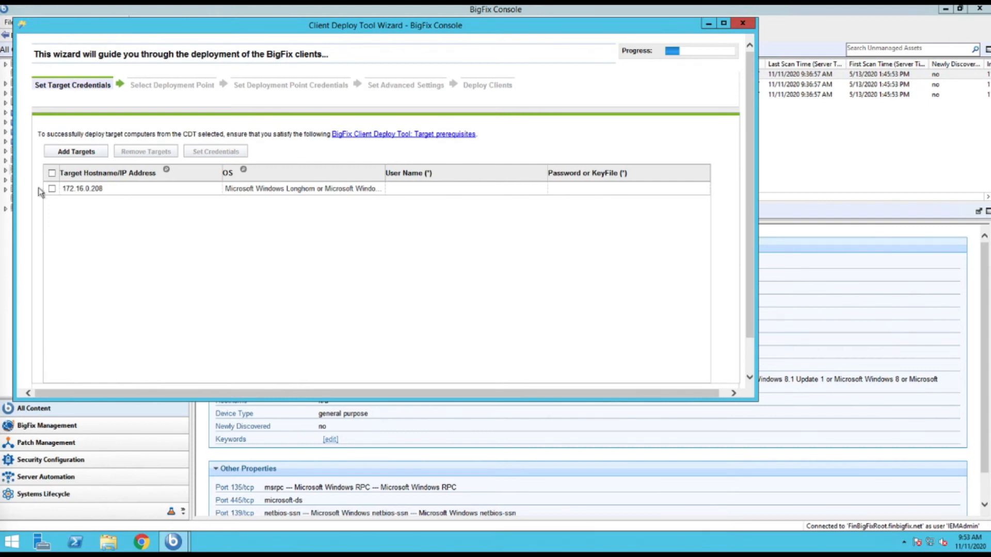
pyautogui.click(52, 172)
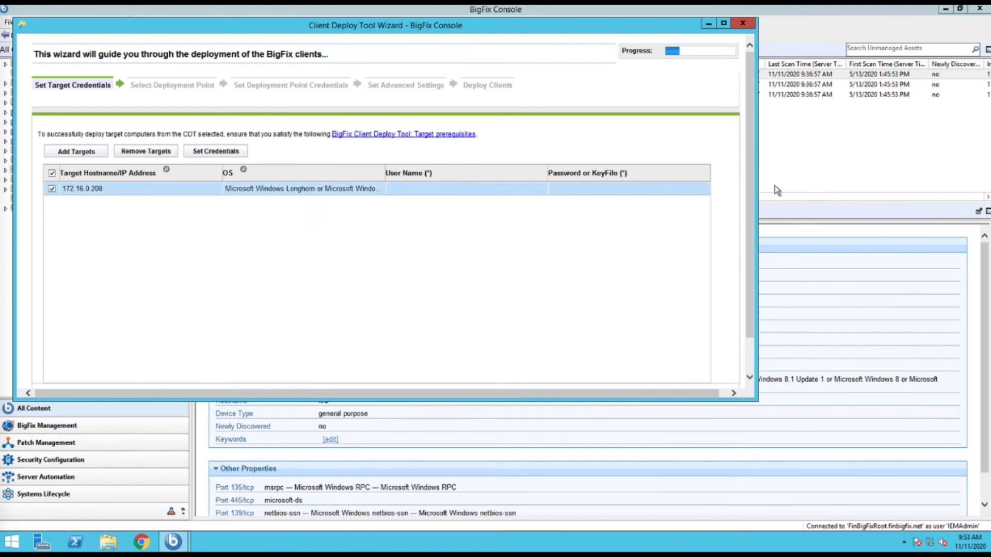
pyautogui.click(724, 23)
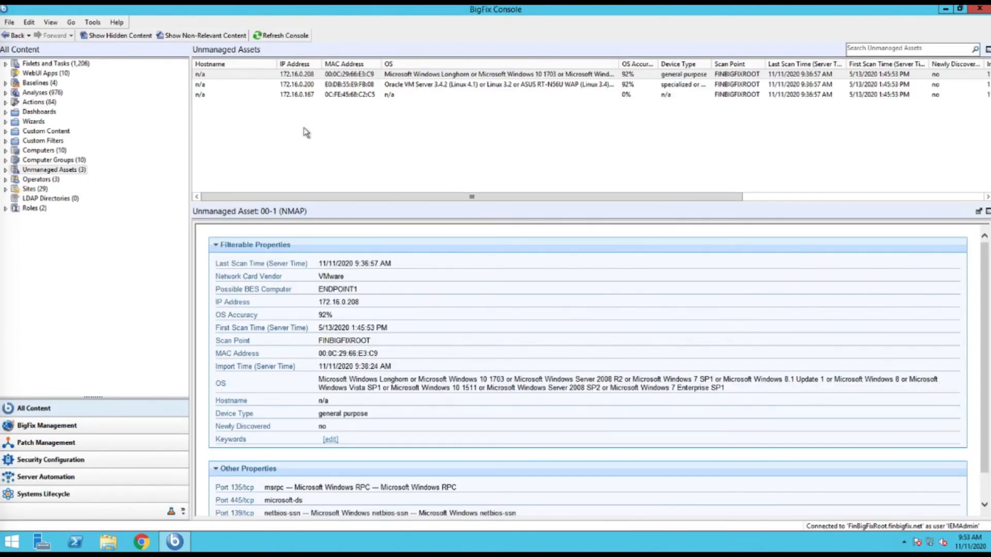
pyautogui.moveTo(297, 130)
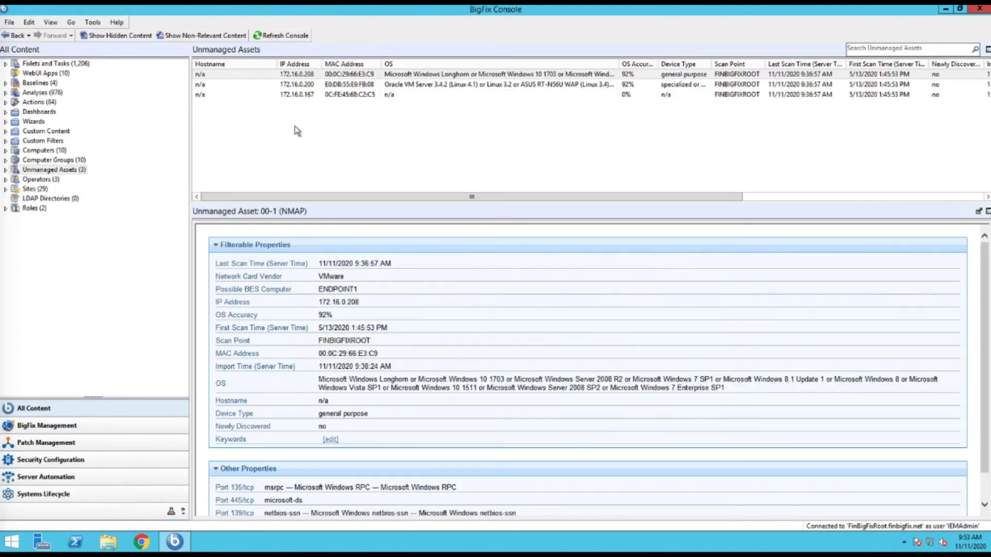
pyautogui.moveTo(304, 121)
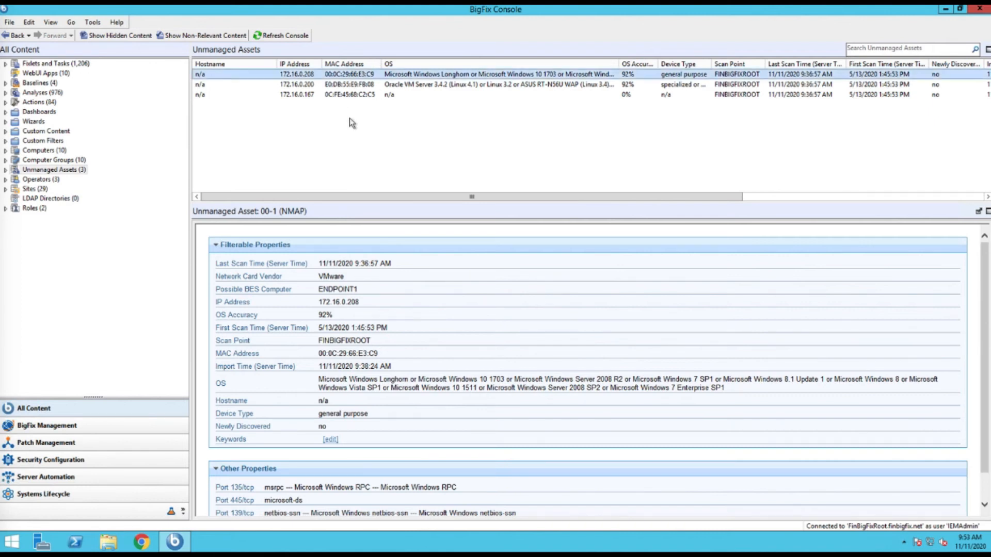
pyautogui.moveTo(521, 126)
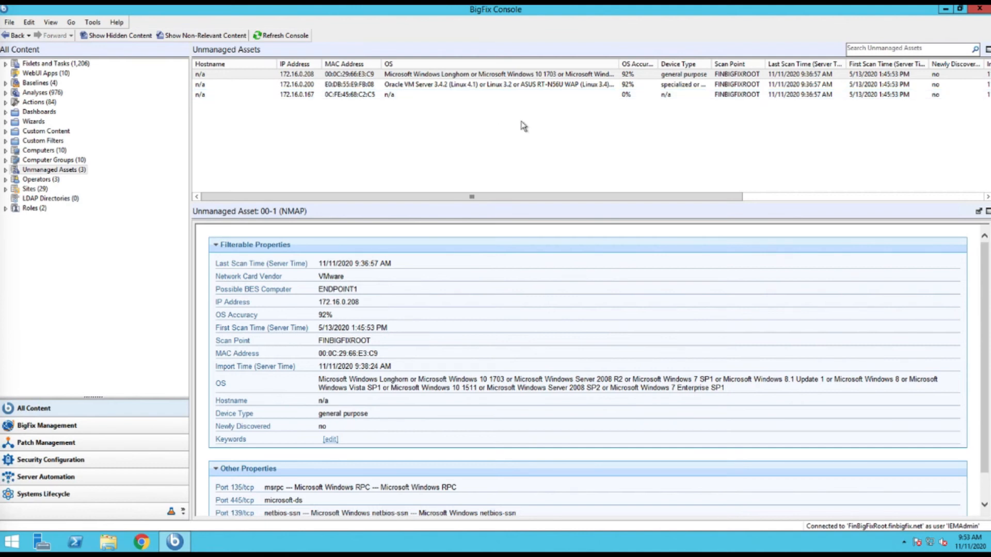
pyautogui.moveTo(156, 247)
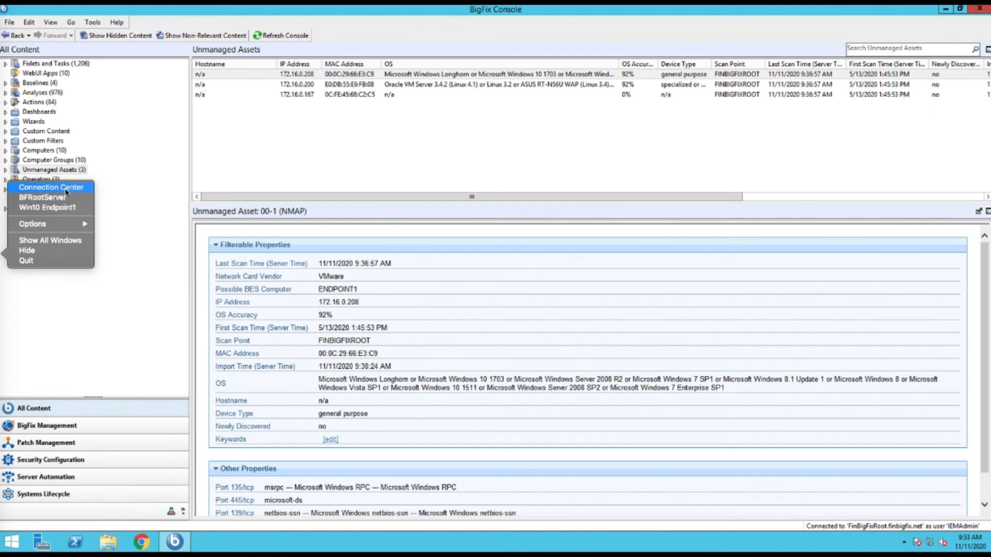
# Step: On Win10 Endpoint1, run BESRemove-10.0.1.41 (1).exe to remove BigFix Client 10.0.1.41
pyautogui.click(47, 207)
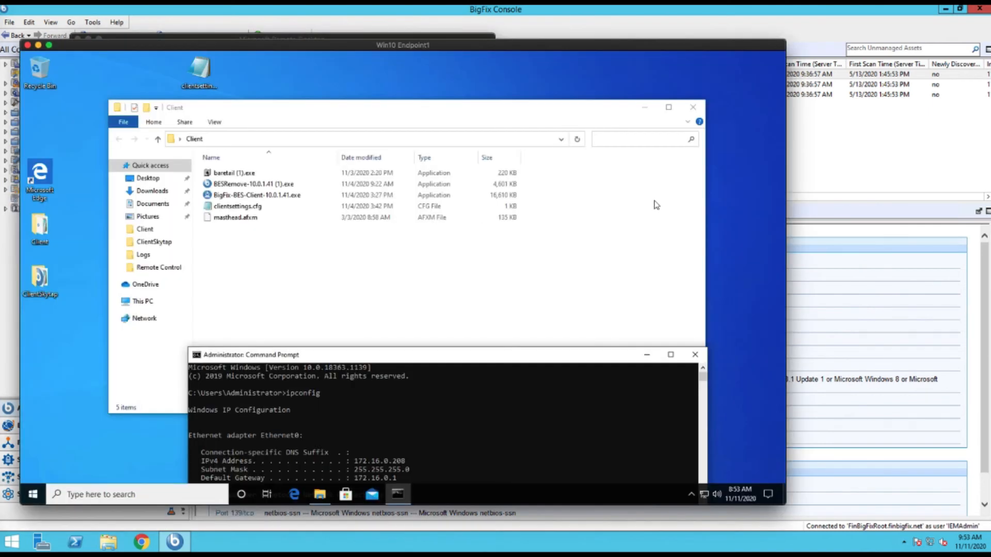
pyautogui.click(252, 184)
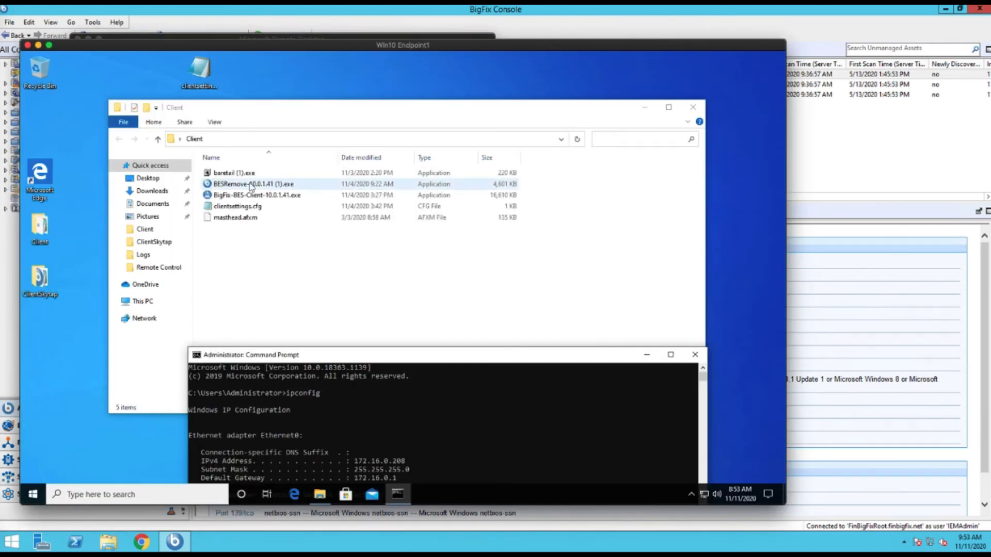
pyautogui.doubleClick(254, 184)
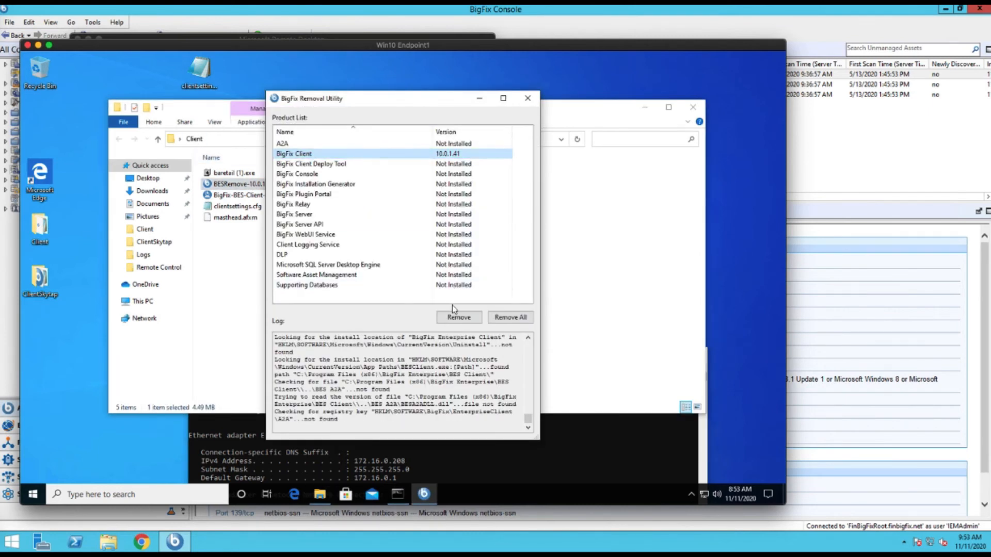
pyautogui.click(458, 318)
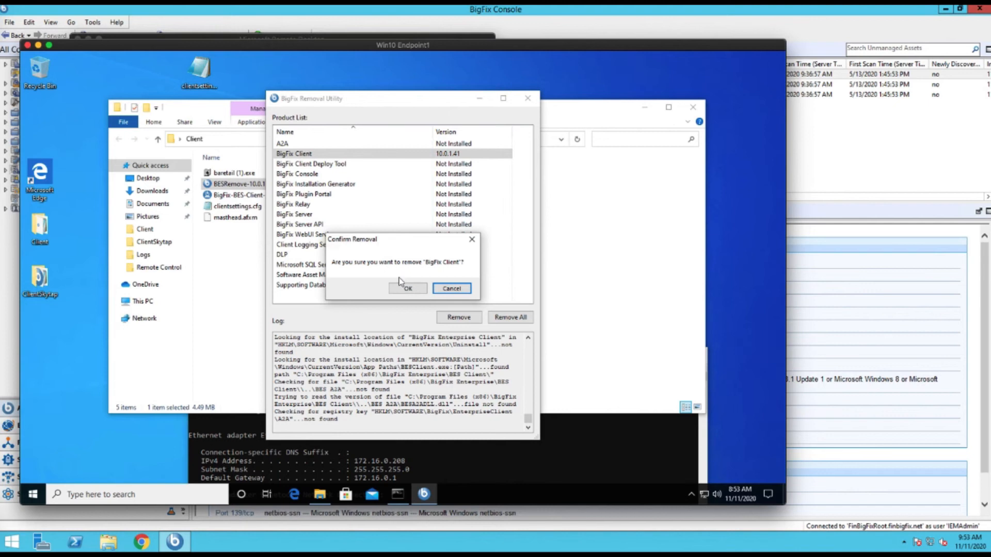
pyautogui.click(407, 288)
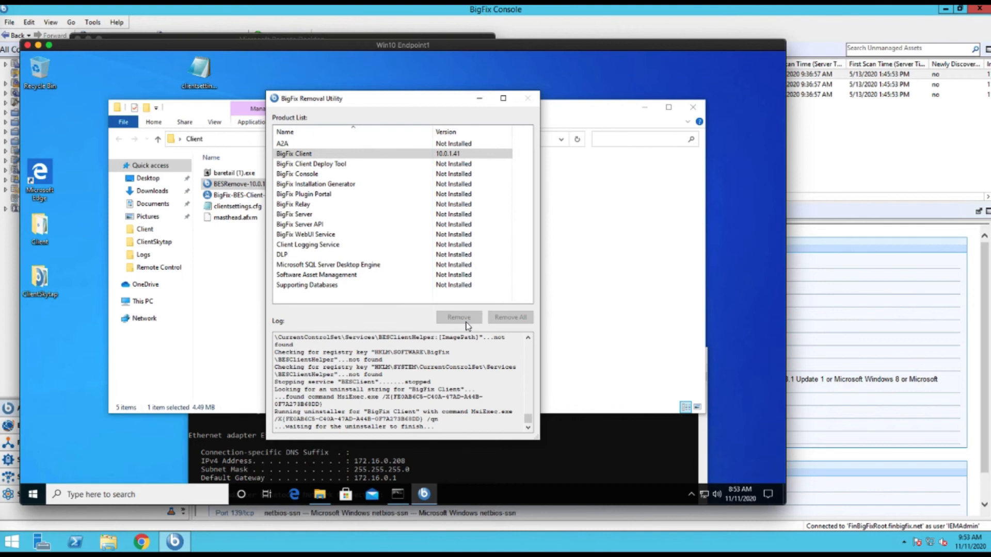
pyautogui.click(458, 317)
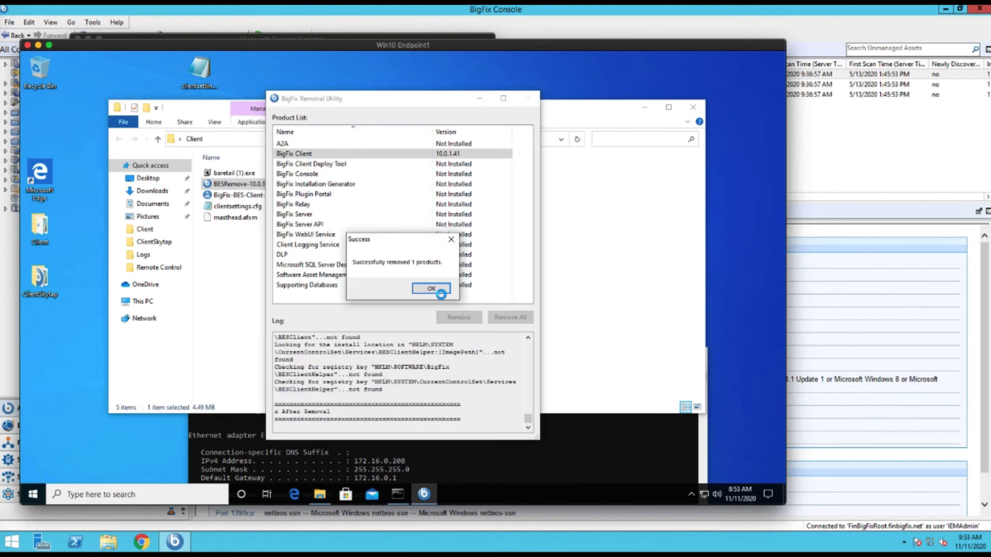
pyautogui.click(432, 288)
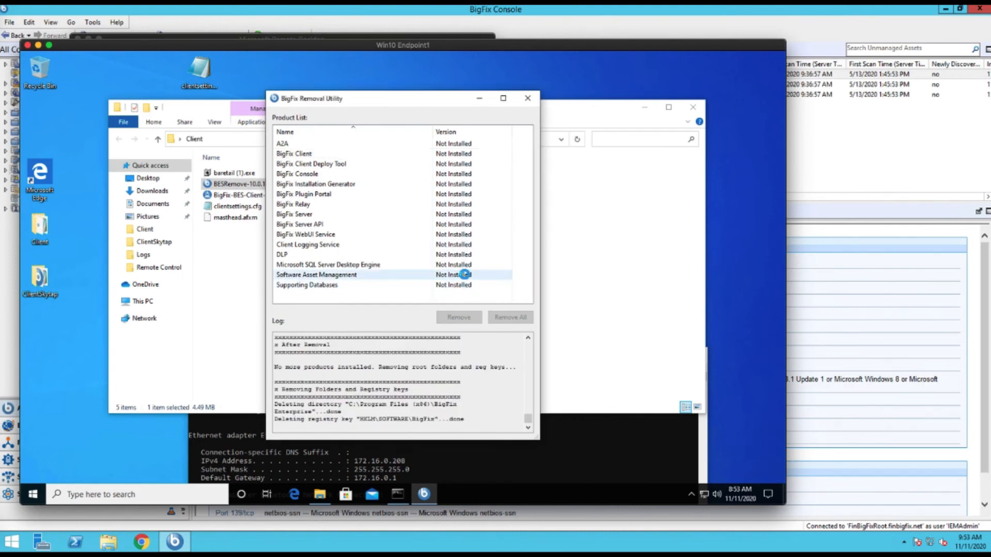
pyautogui.click(327, 265)
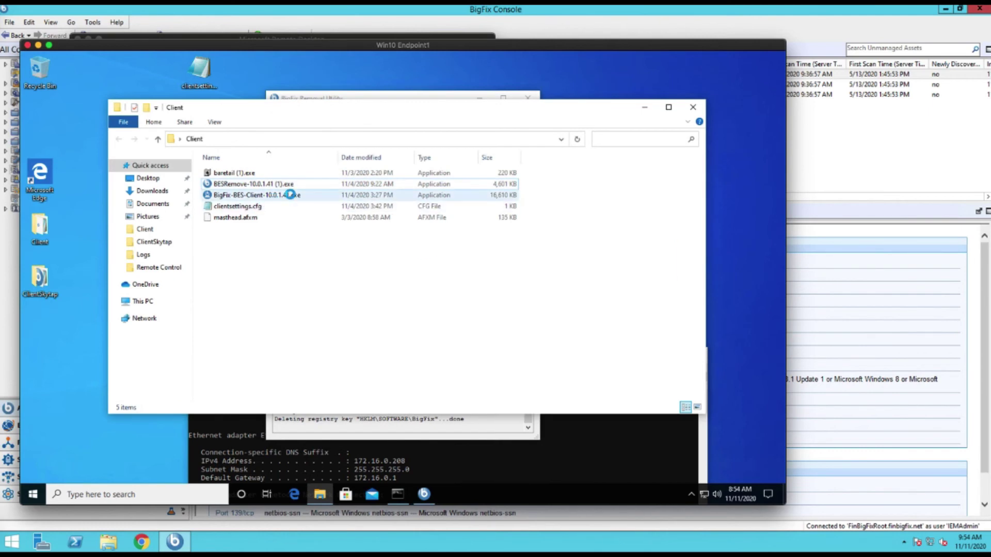
pyautogui.moveTo(235, 217)
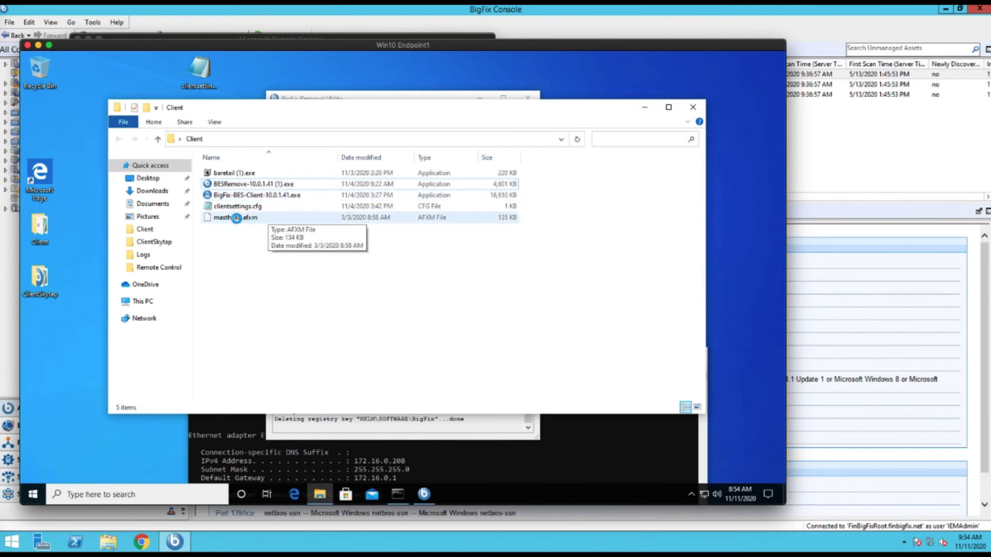
# Step: Select files in the Client folder, including masthead.afxm
pyautogui.click(235, 217)
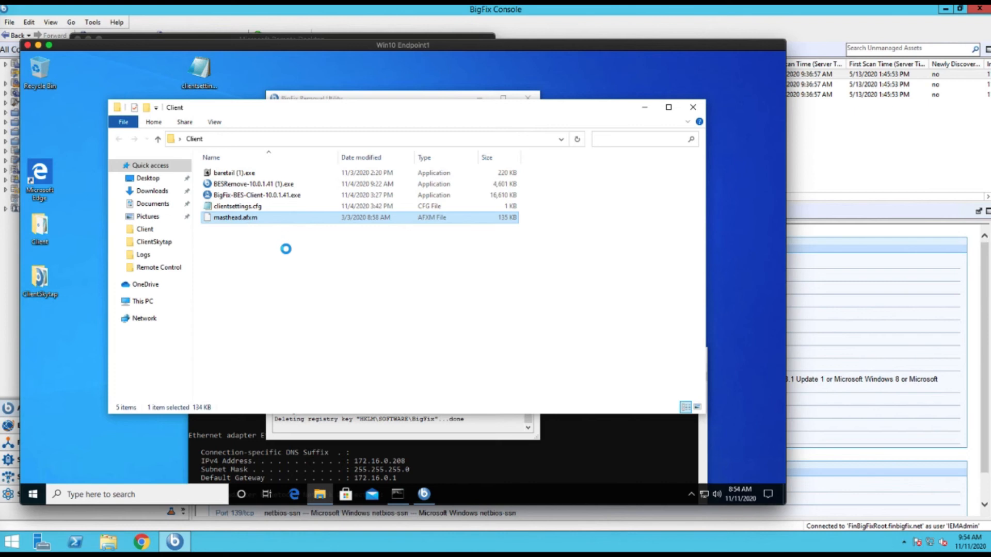
pyautogui.click(254, 195)
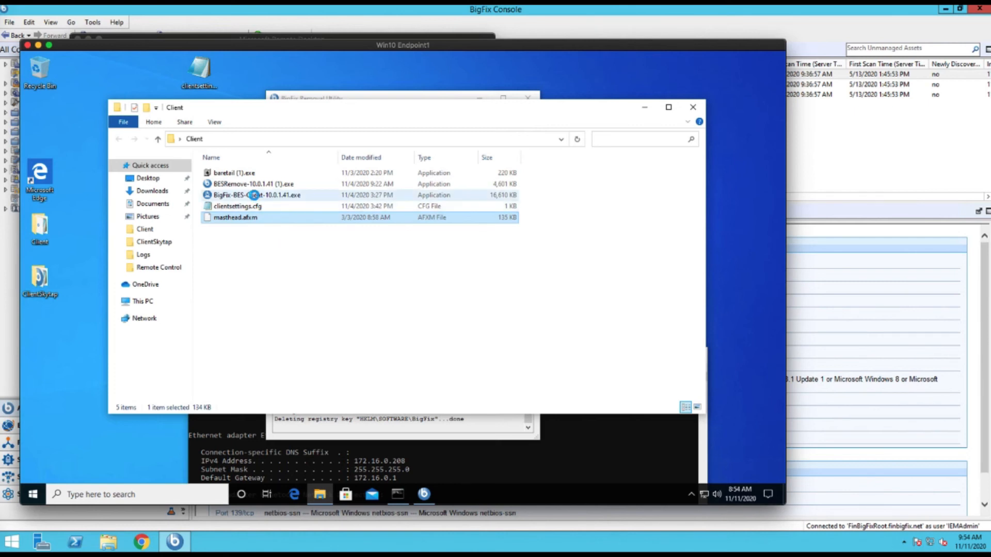
pyautogui.click(253, 217)
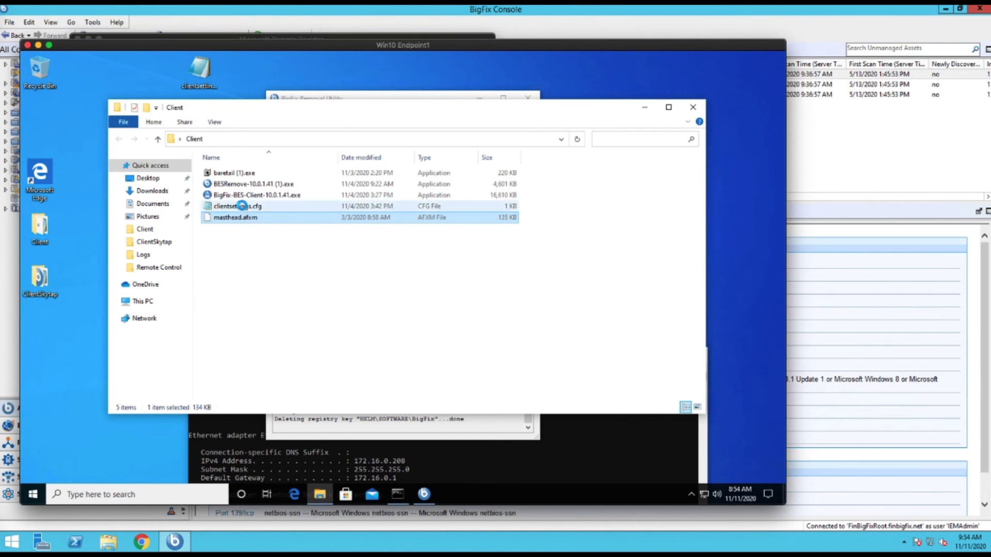
pyautogui.moveTo(239, 206)
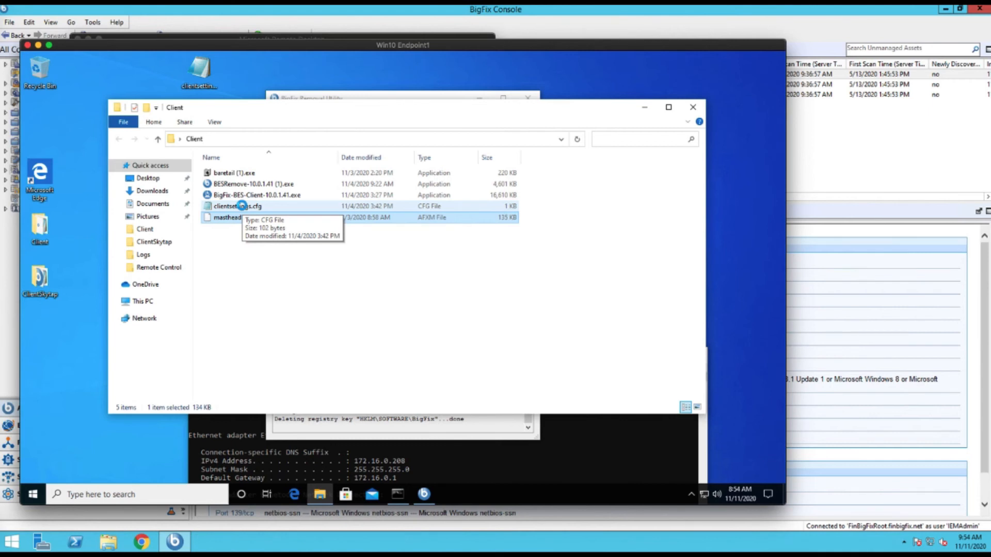
# Step: Open clientsettings.cfg in Notepad to review the OSDANDRELAY relay settings
pyautogui.doubleClick(236, 205)
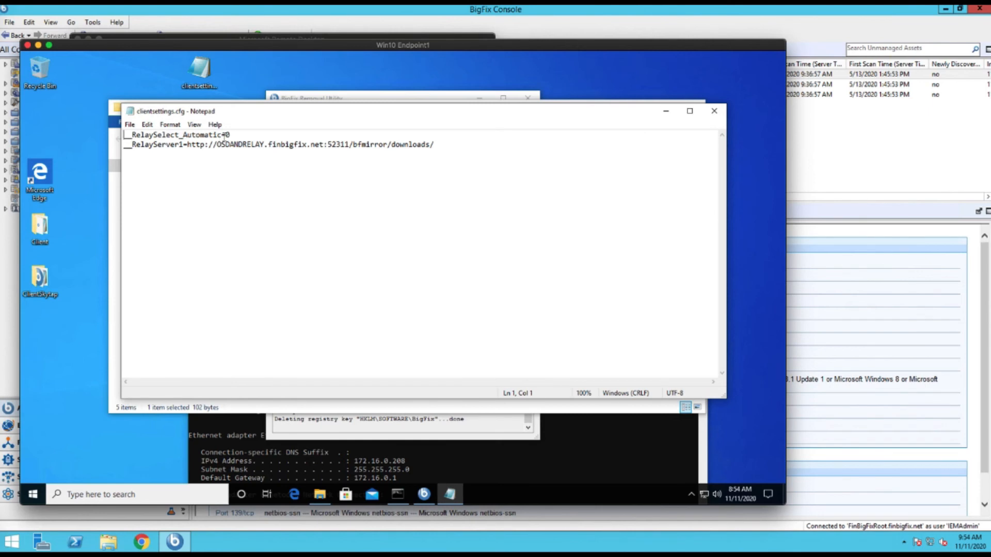
pyautogui.moveTo(221, 136)
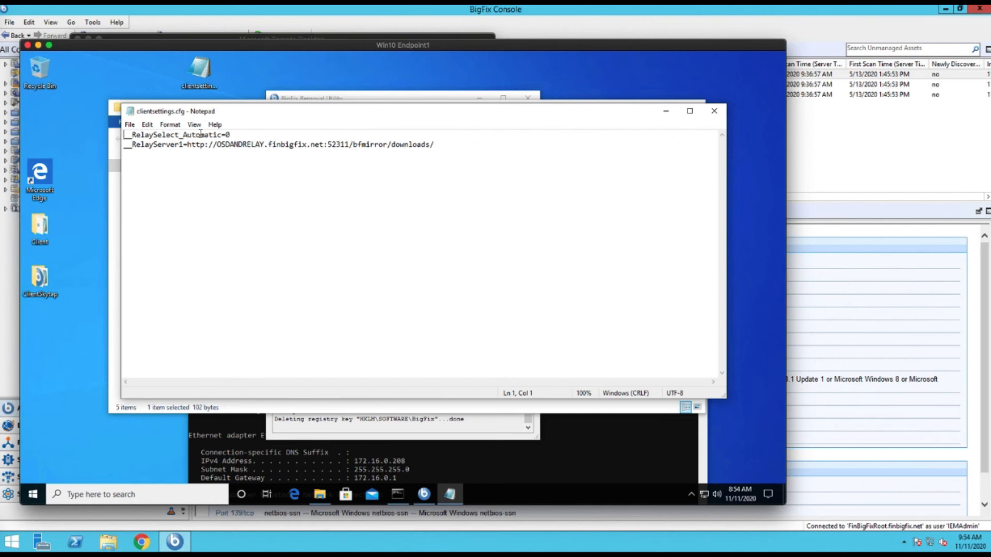
pyautogui.moveTo(346, 93)
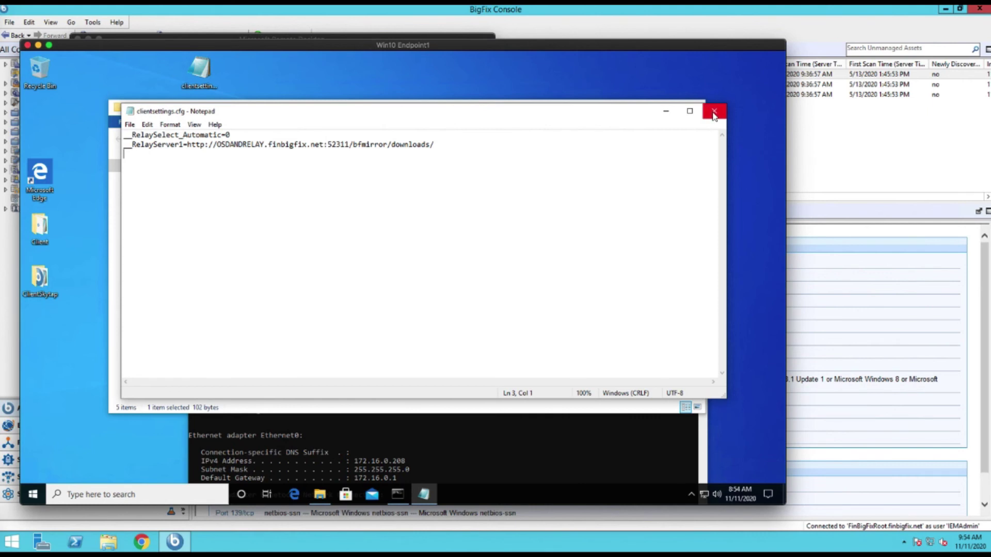
# Step: Close Notepad and install BigFix-BES-Client-10.0.1.41.exe in English (United States)
pyautogui.click(714, 112)
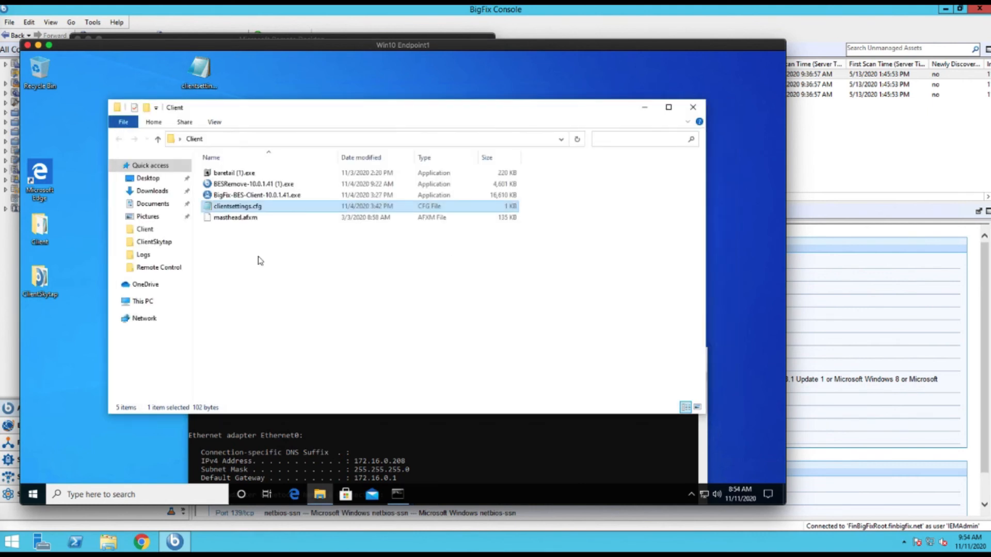
pyautogui.click(256, 195)
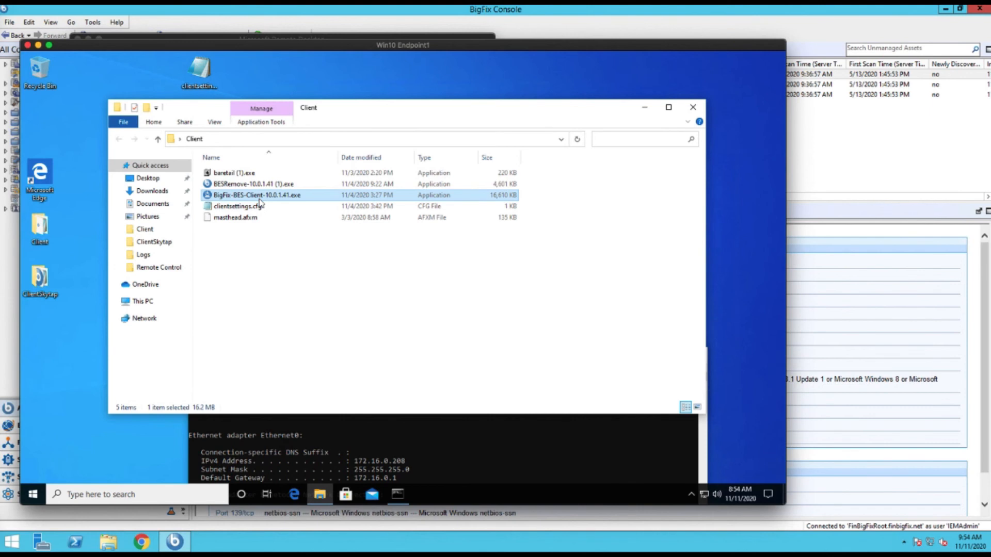
pyautogui.doubleClick(256, 194)
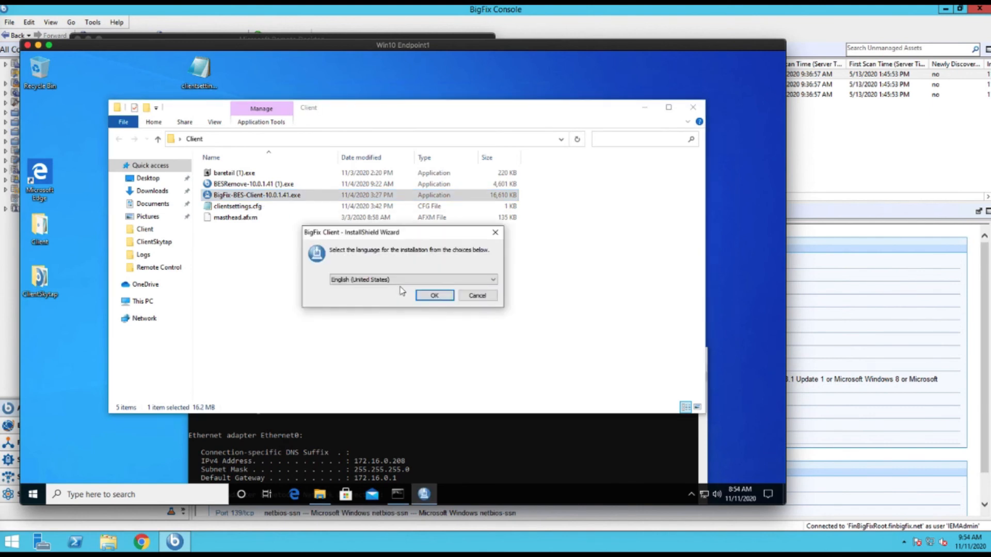
pyautogui.click(434, 295)
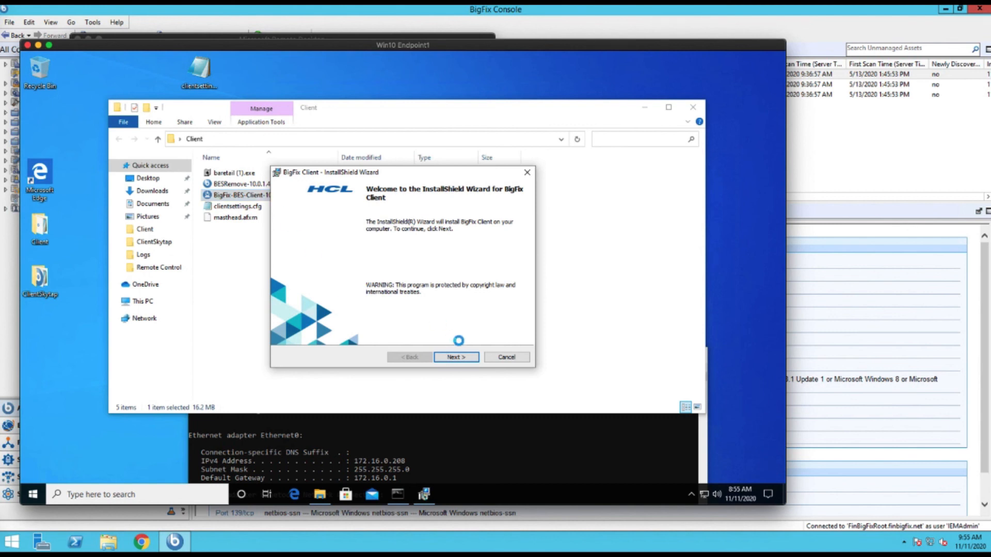
pyautogui.click(455, 357)
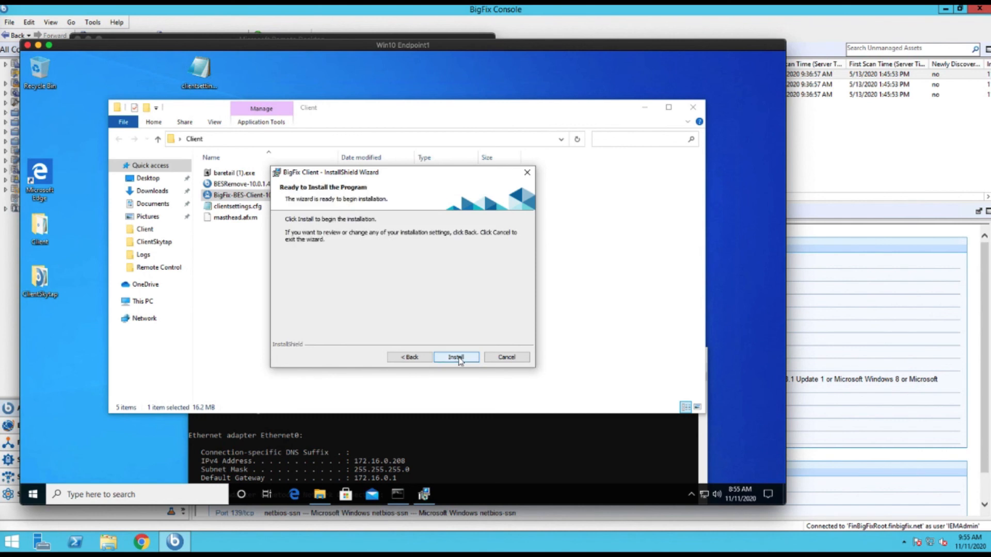
pyautogui.click(455, 357)
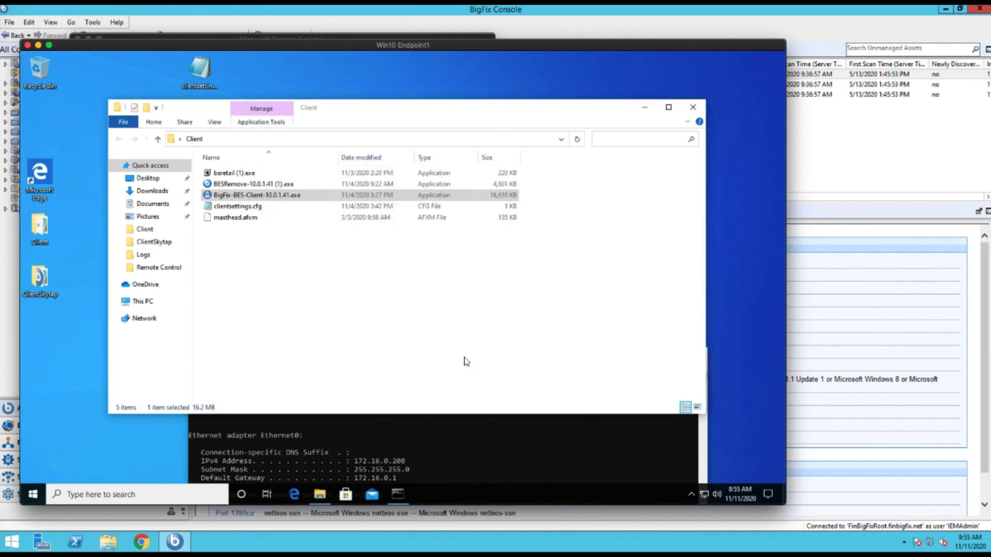
# Step: Open the 20201111.log client log in BareTail and mark the 403 Forbidden RegisterOnce line
pyautogui.click(237, 206)
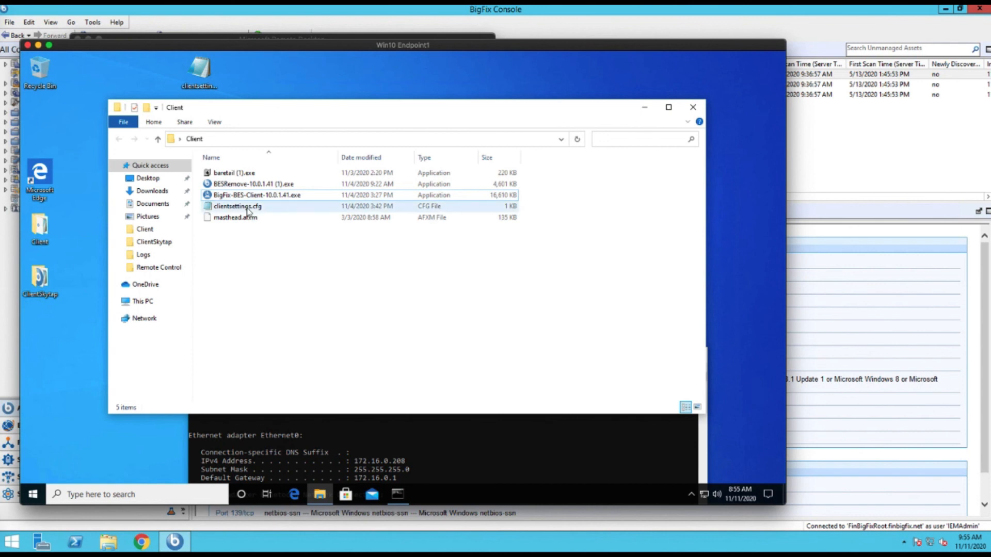
pyautogui.doubleClick(234, 173)
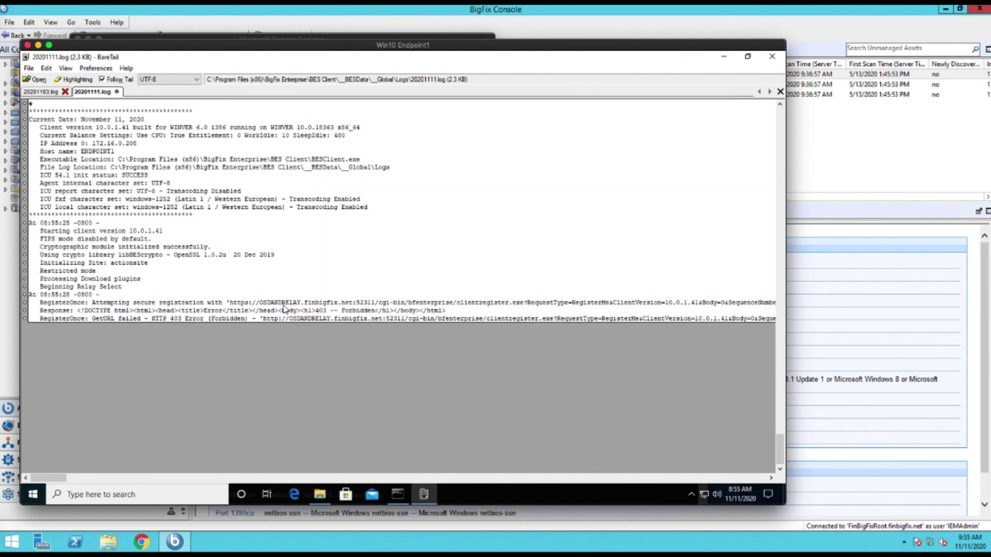
pyautogui.click(316, 319)
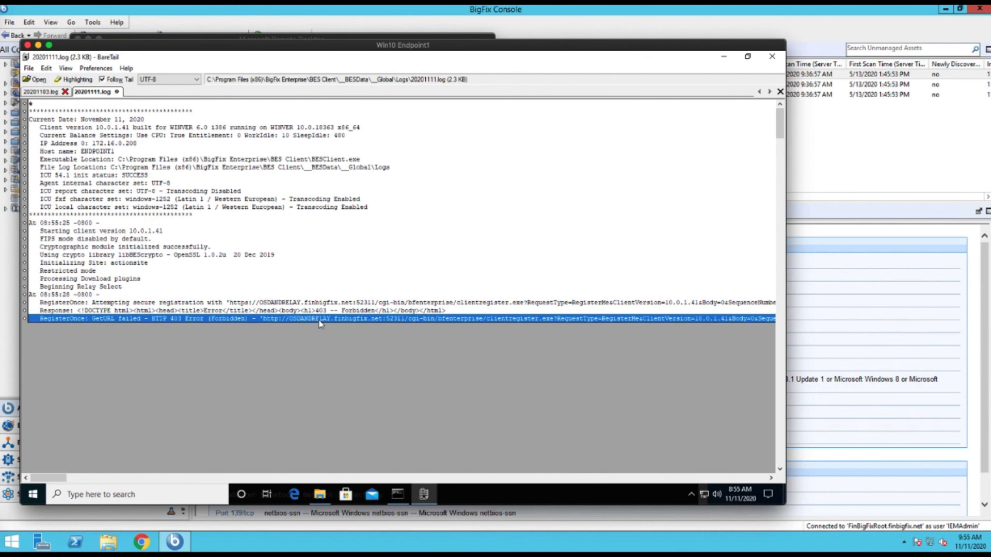
pyautogui.moveTo(338, 240)
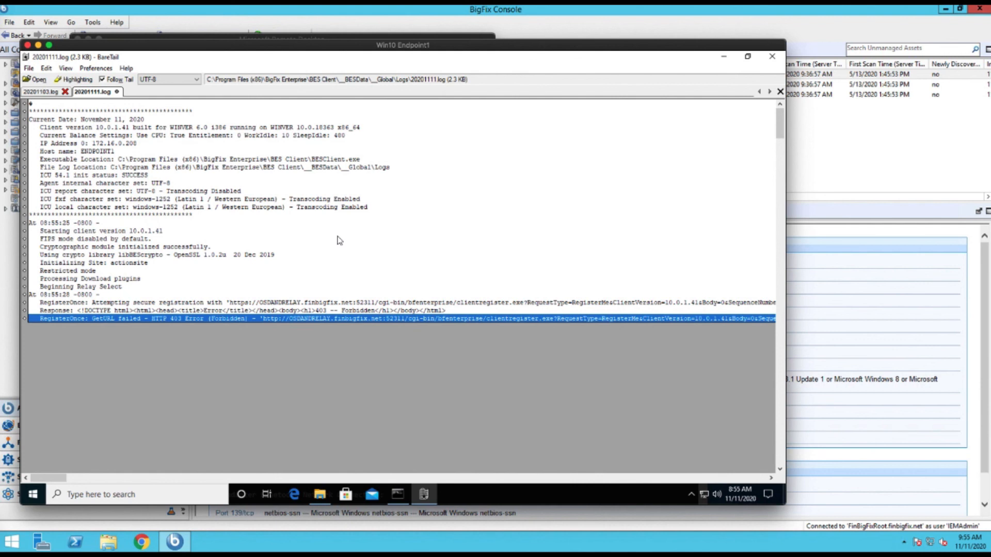
pyautogui.moveTo(338, 229)
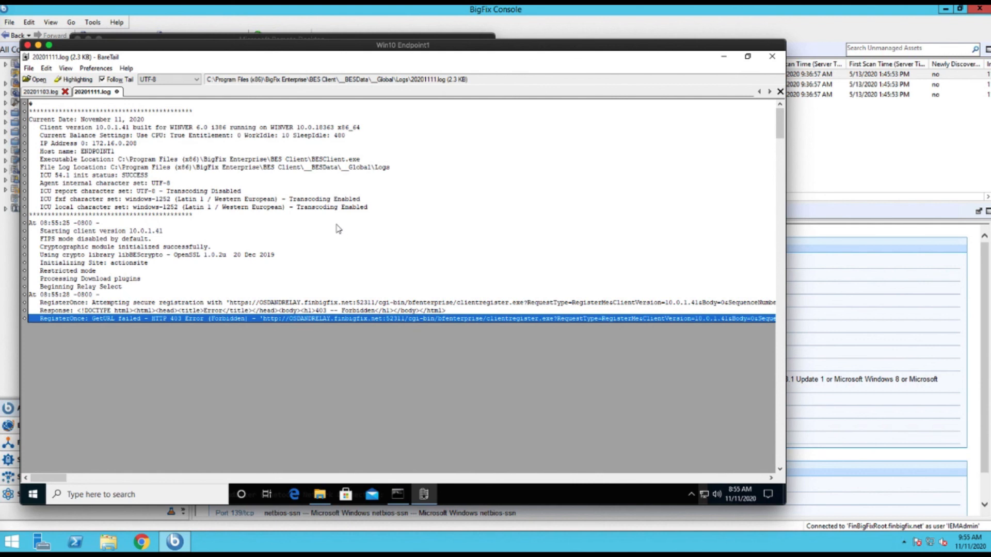
pyautogui.moveTo(345, 227)
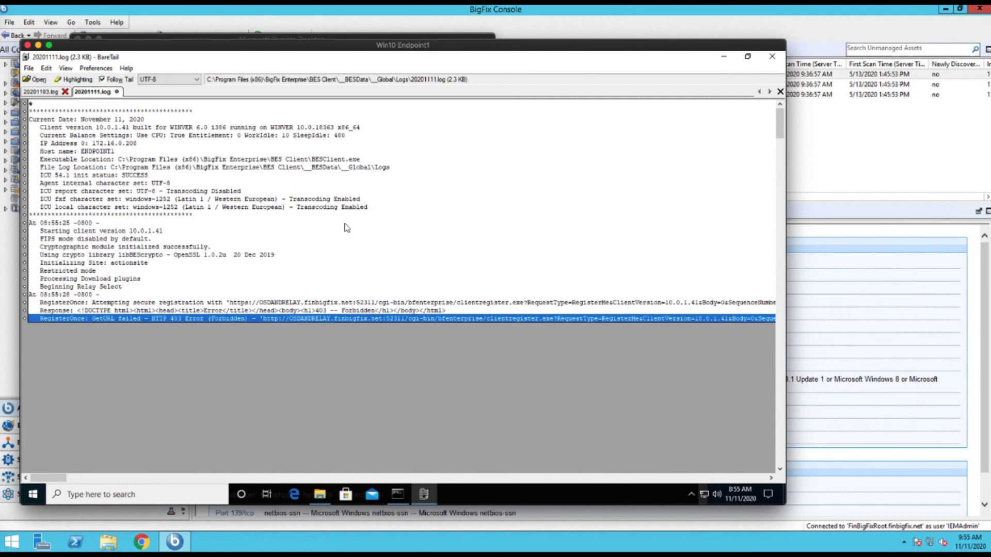
pyautogui.moveTo(335, 187)
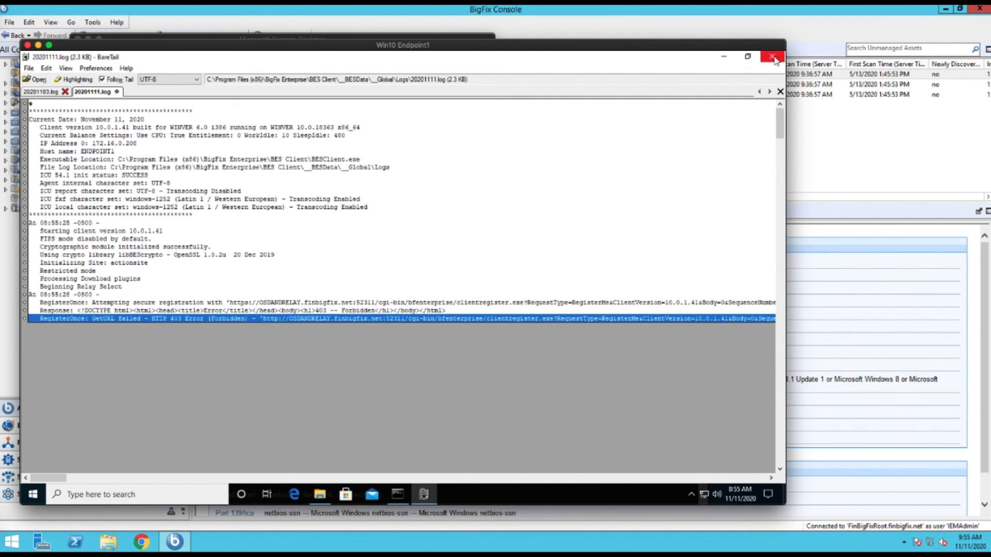
# Step: Close BareTail to return to the Client folder
pyautogui.click(774, 56)
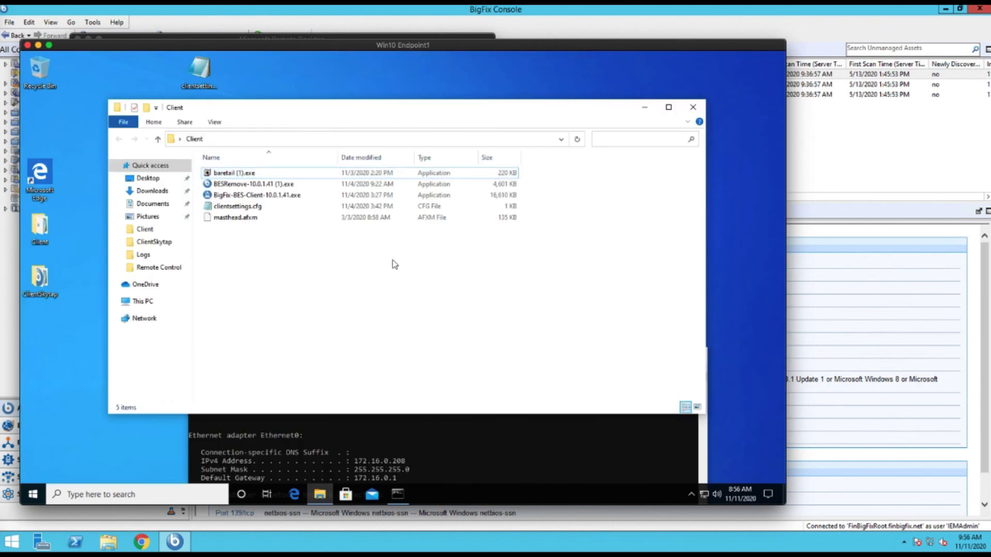
pyautogui.moveTo(392, 259)
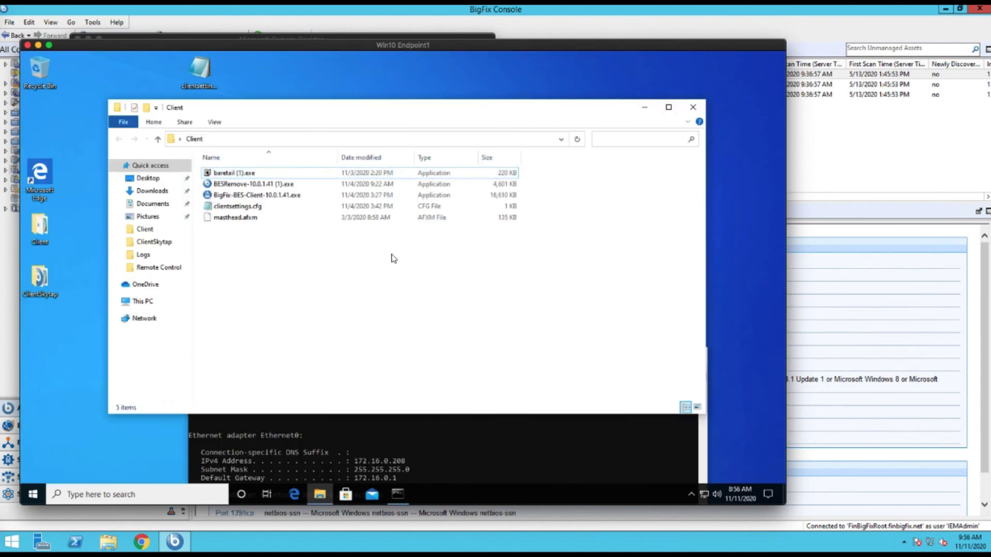
pyautogui.moveTo(433, 257)
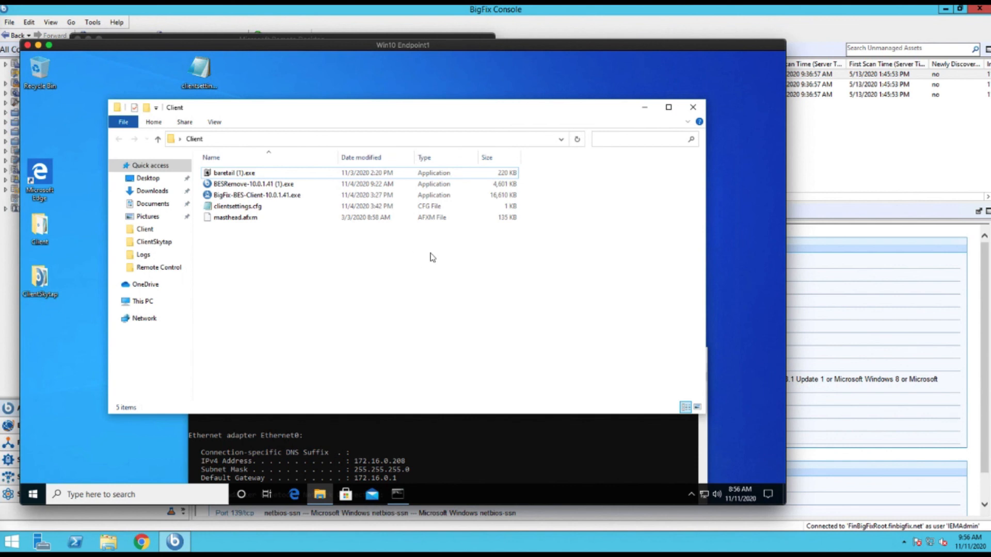
pyautogui.moveTo(436, 256)
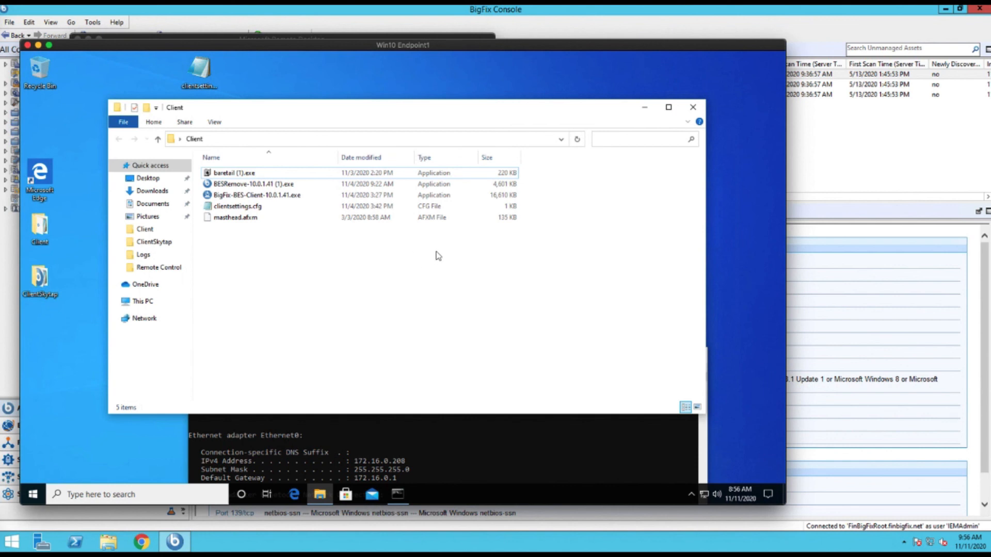
pyautogui.moveTo(442, 259)
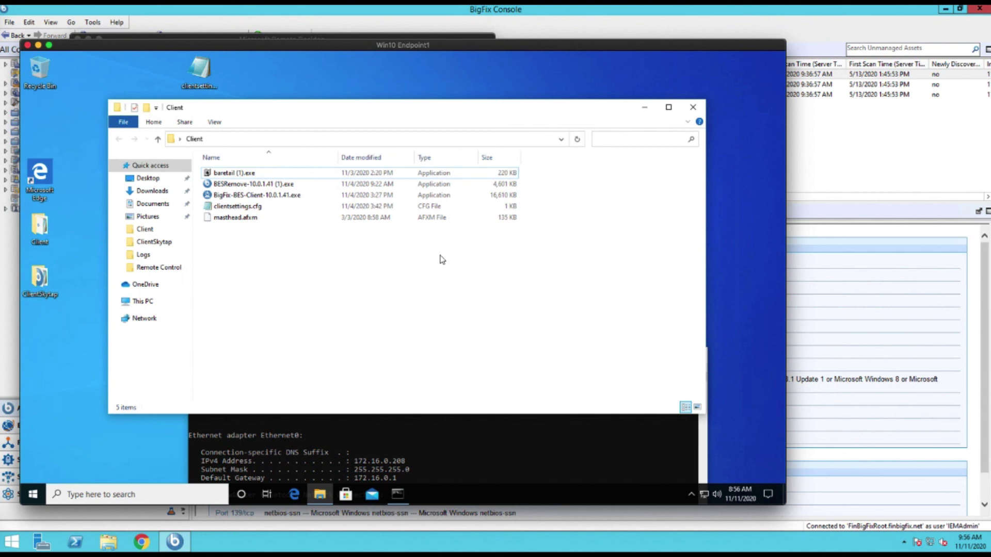